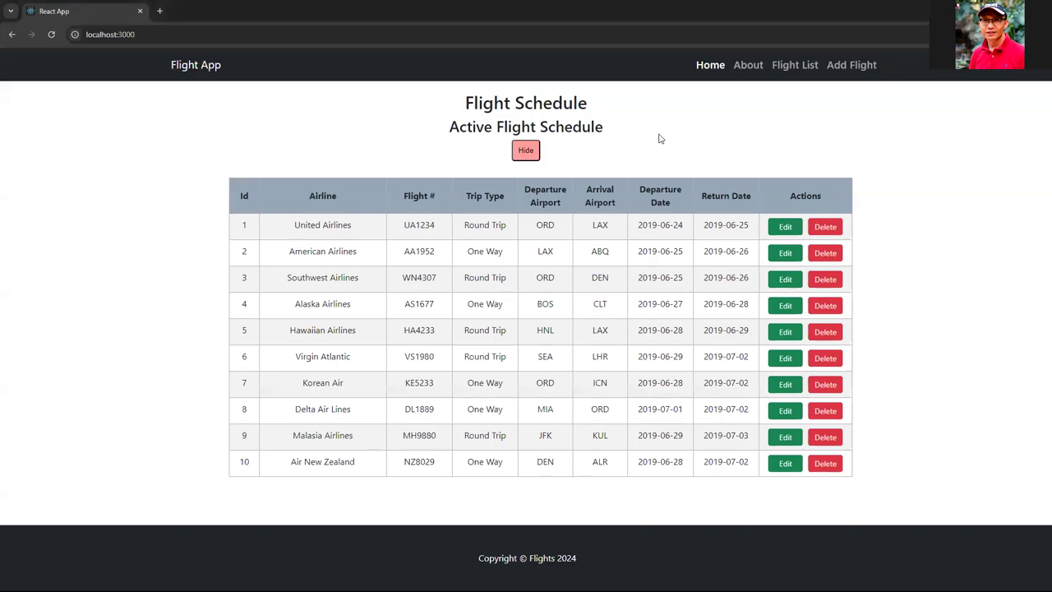
mouse_move(674, 142)
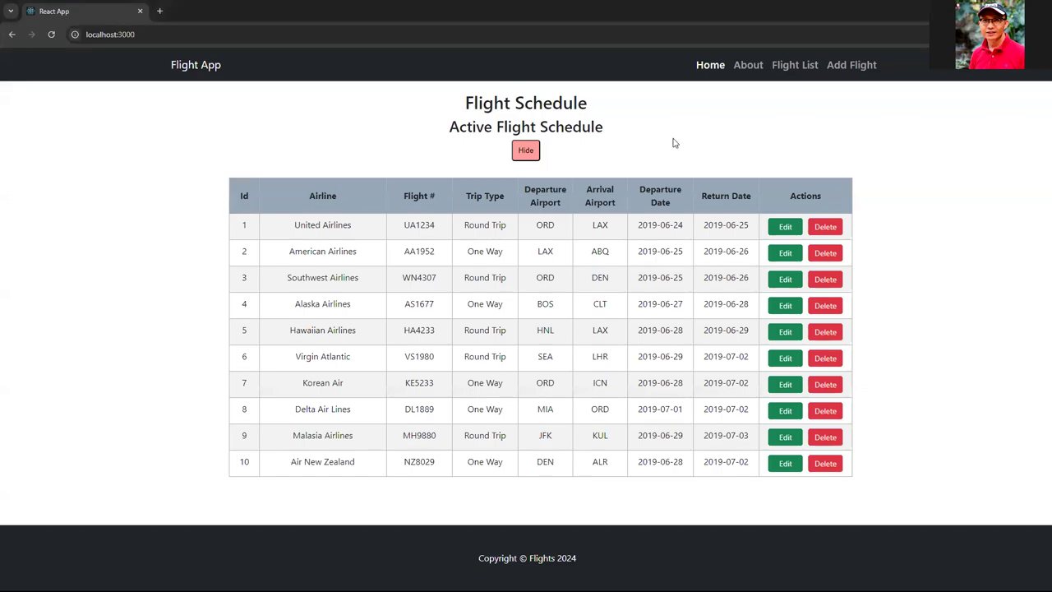
mouse_move(736, 155)
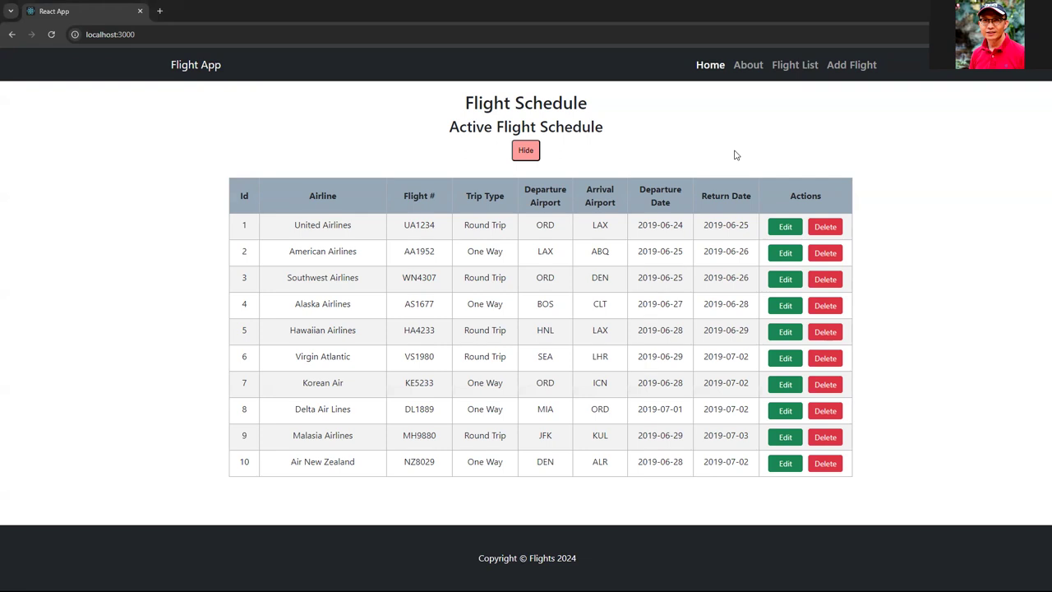
mouse_move(649, 142)
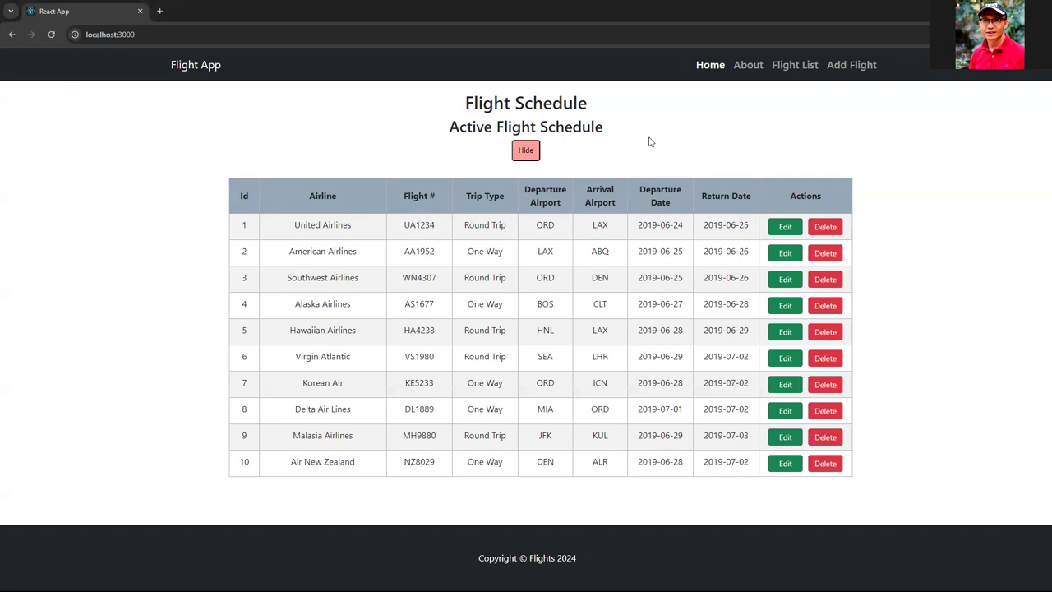
mouse_move(657, 154)
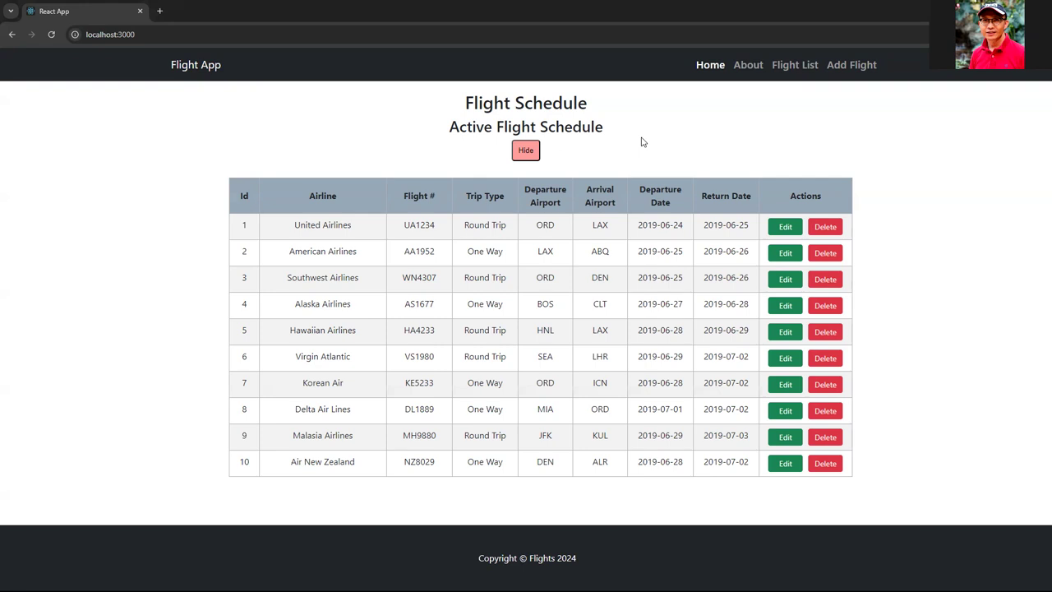
mouse_move(544, 142)
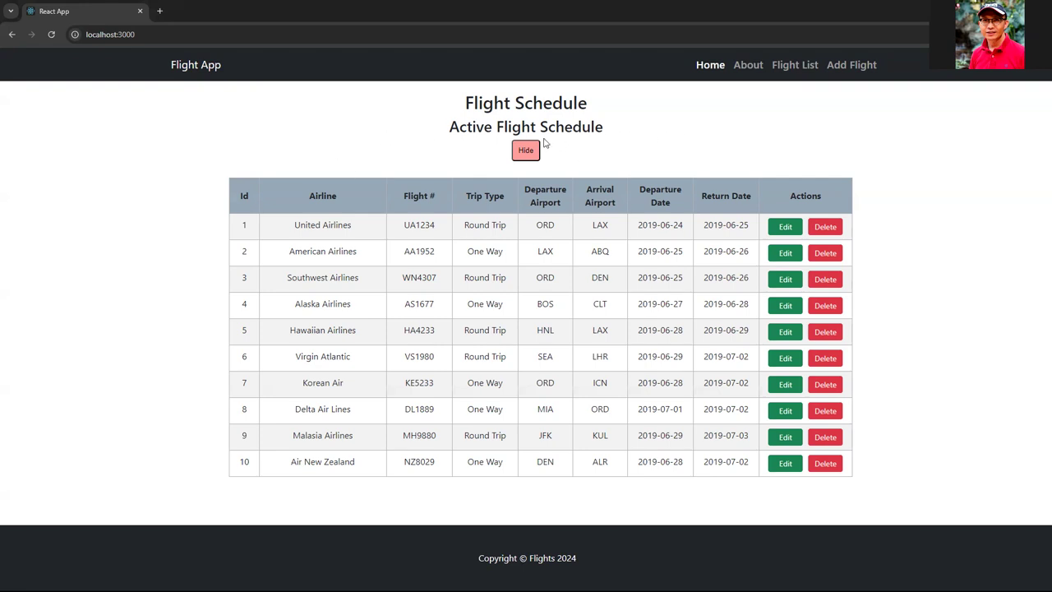
mouse_move(578, 173)
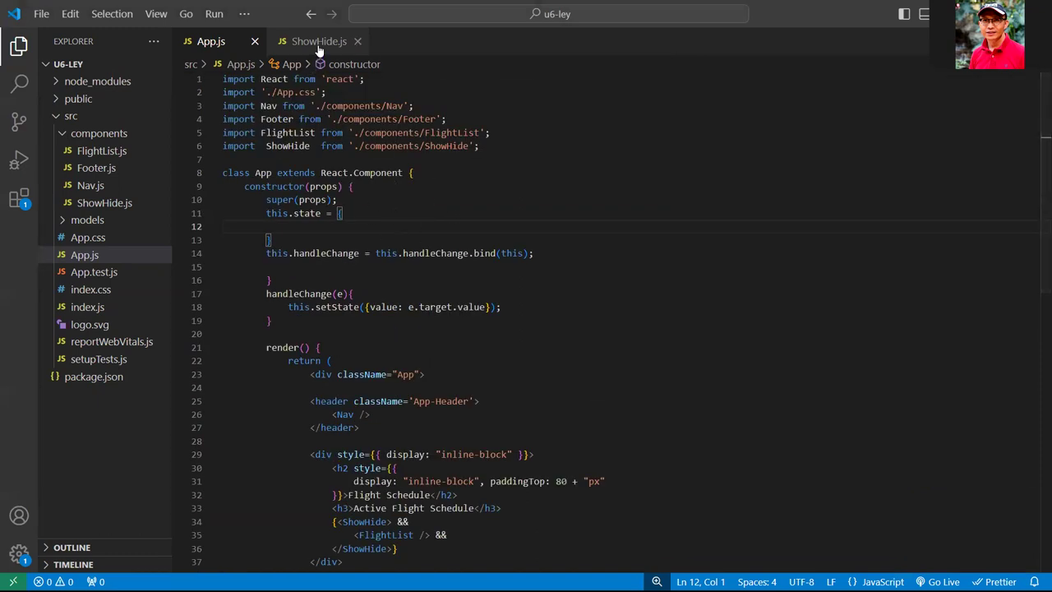
Compare ShowHide.js with App.js and select the ShowHide block wrapping FlightList.
left_click(318, 41)
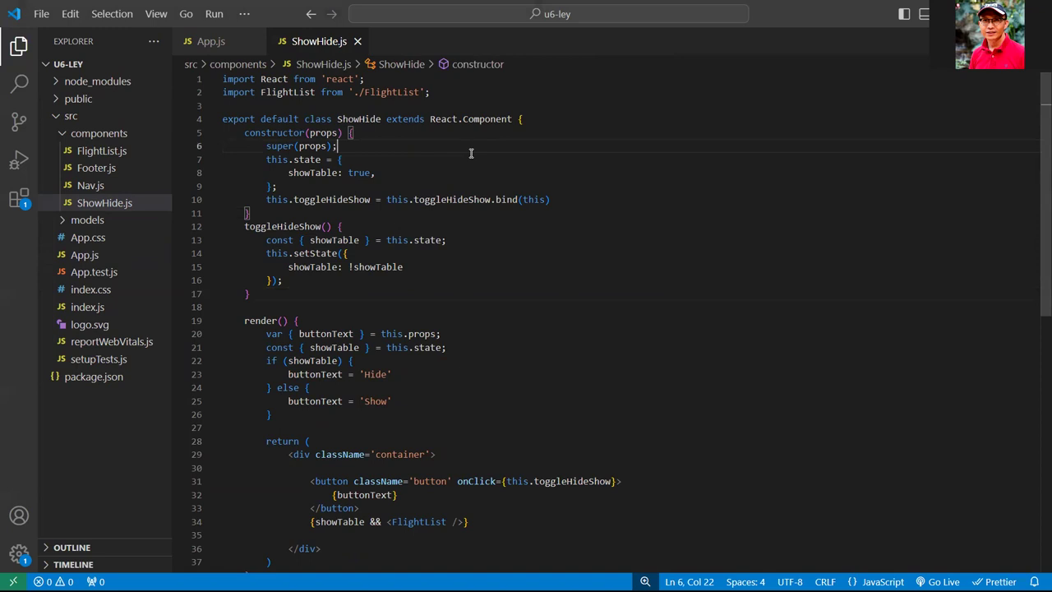
mouse_move(547, 183)
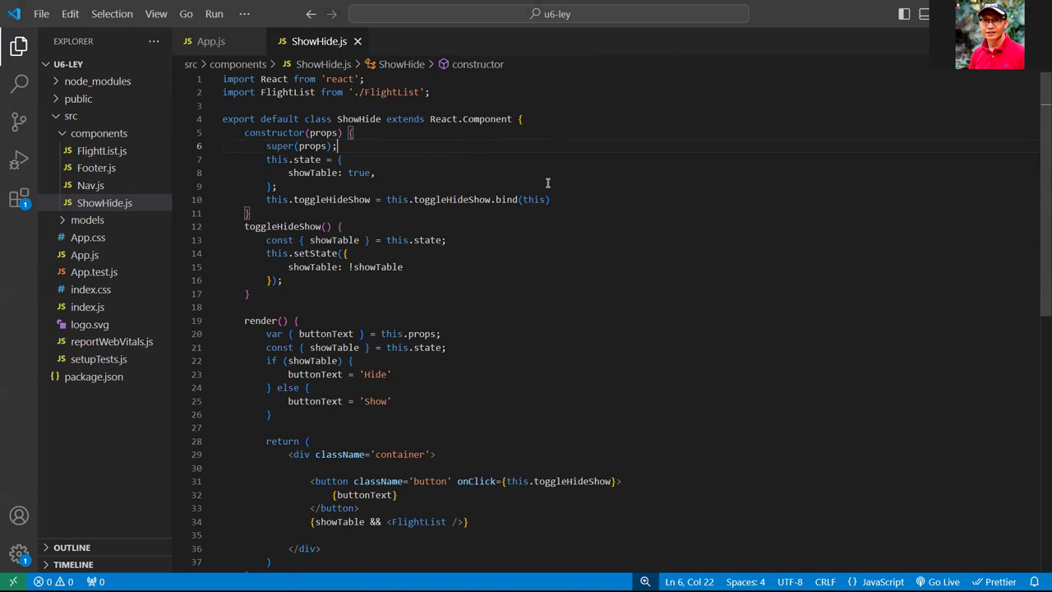
mouse_move(565, 248)
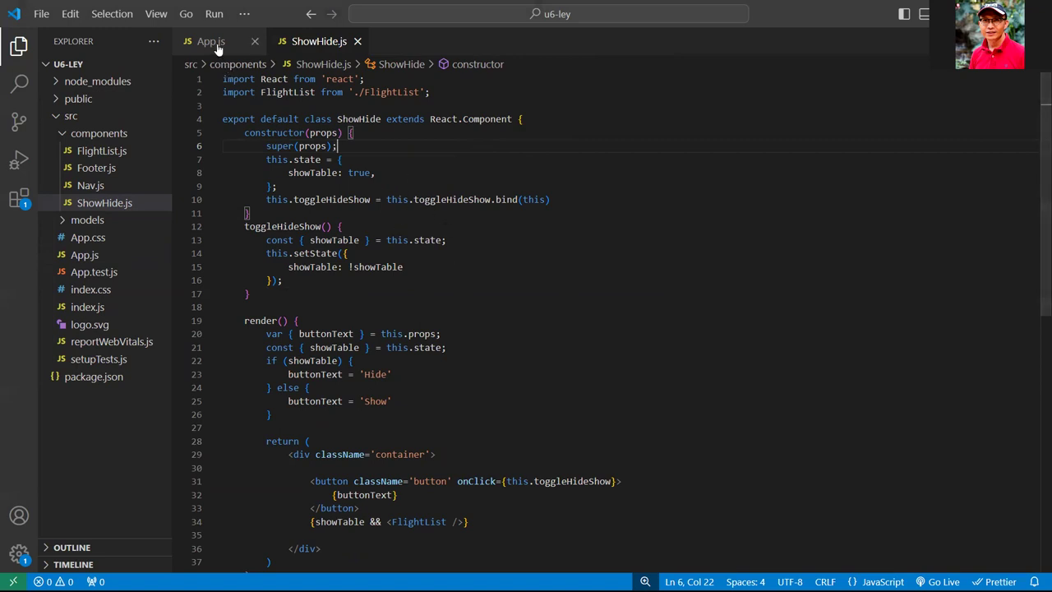
left_click(211, 41)
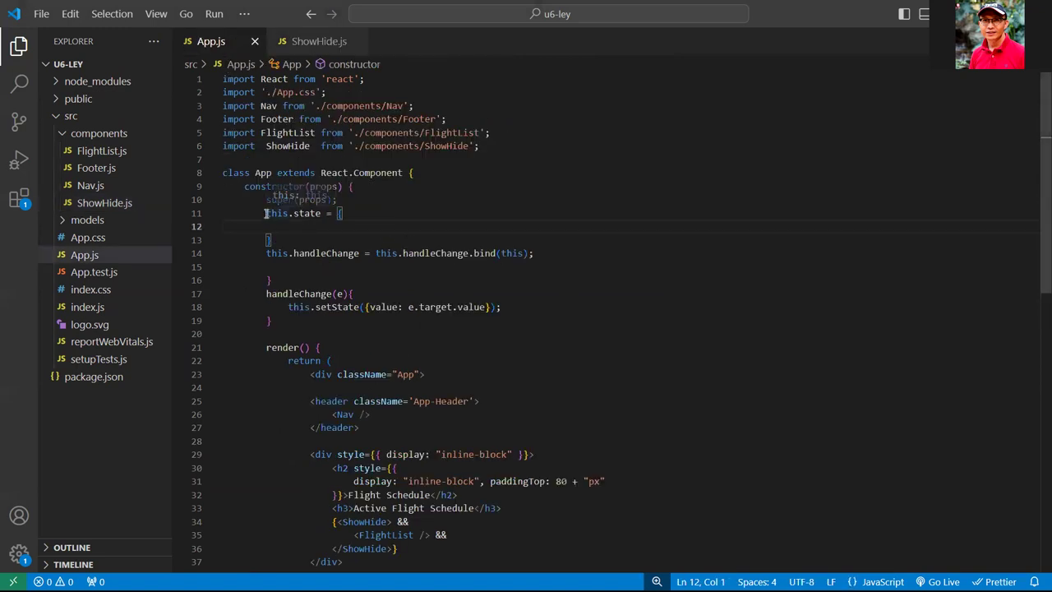
left_click_drag(266, 213, 272, 239)
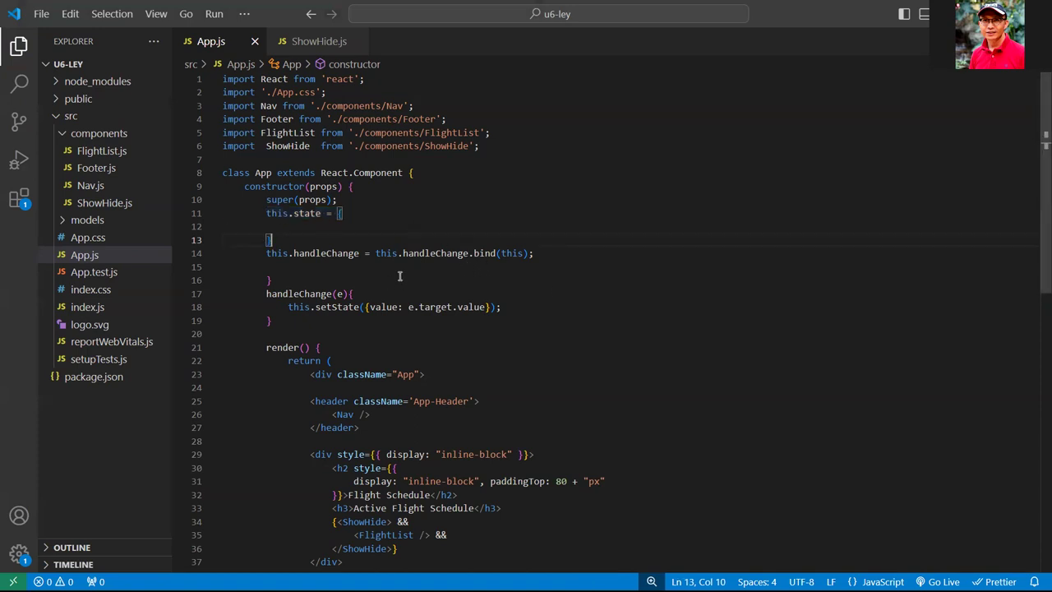
scroll("down", 3)
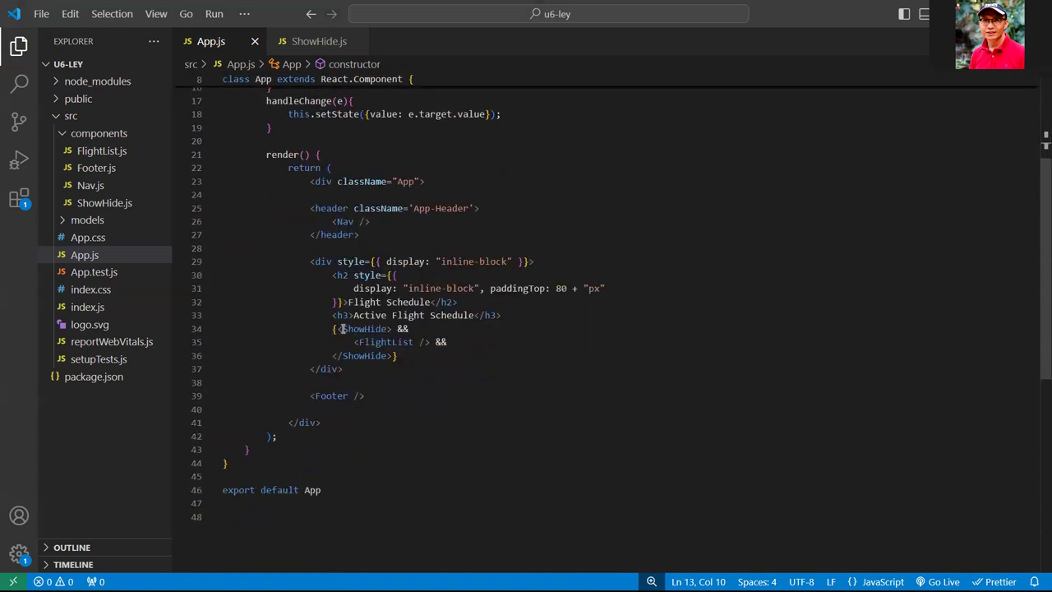
double_click(364, 329)
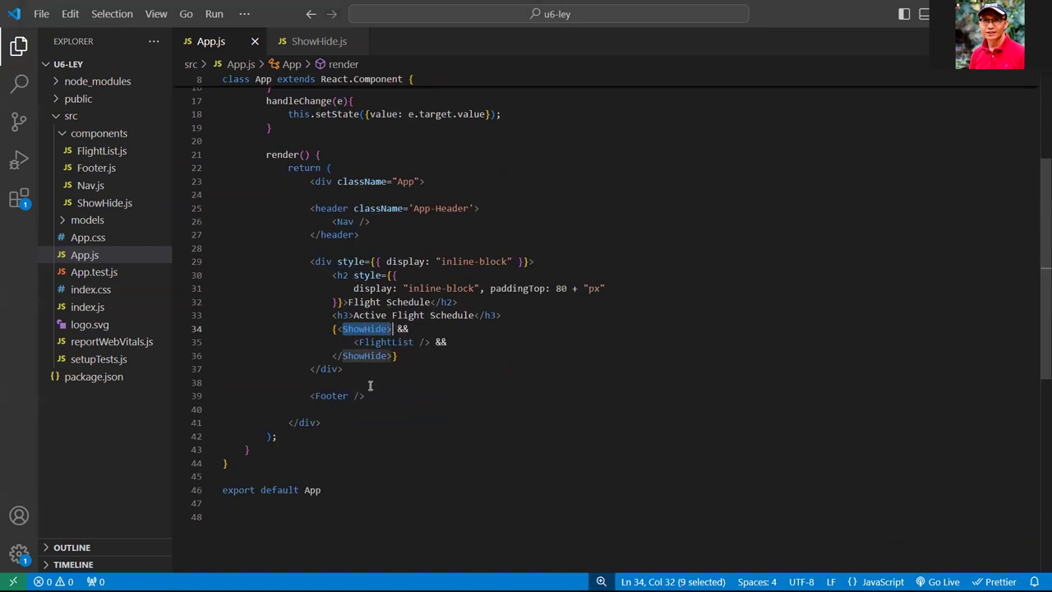
left_click(450, 341)
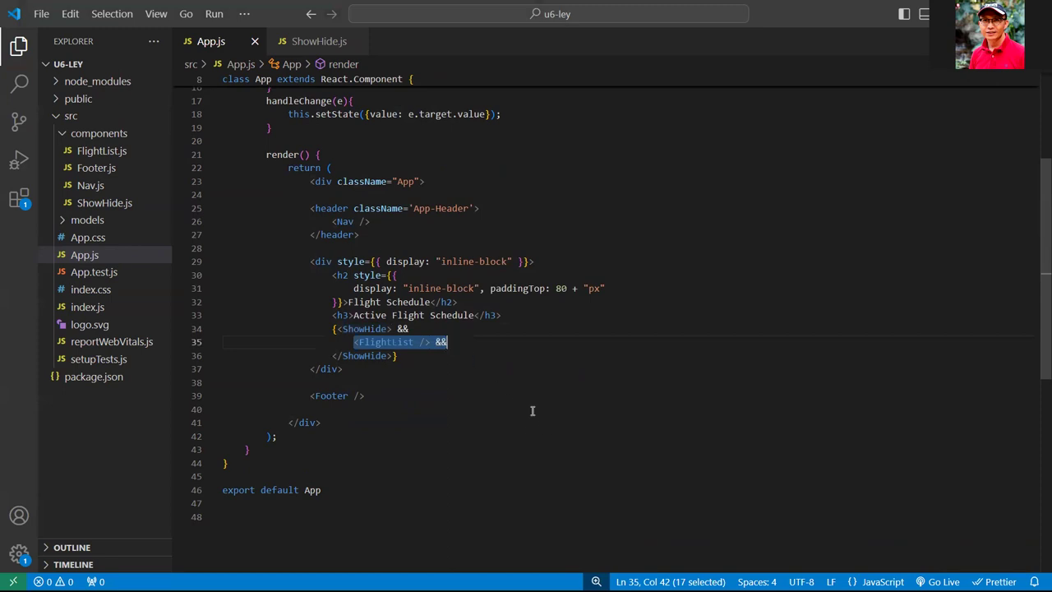
mouse_move(508, 435)
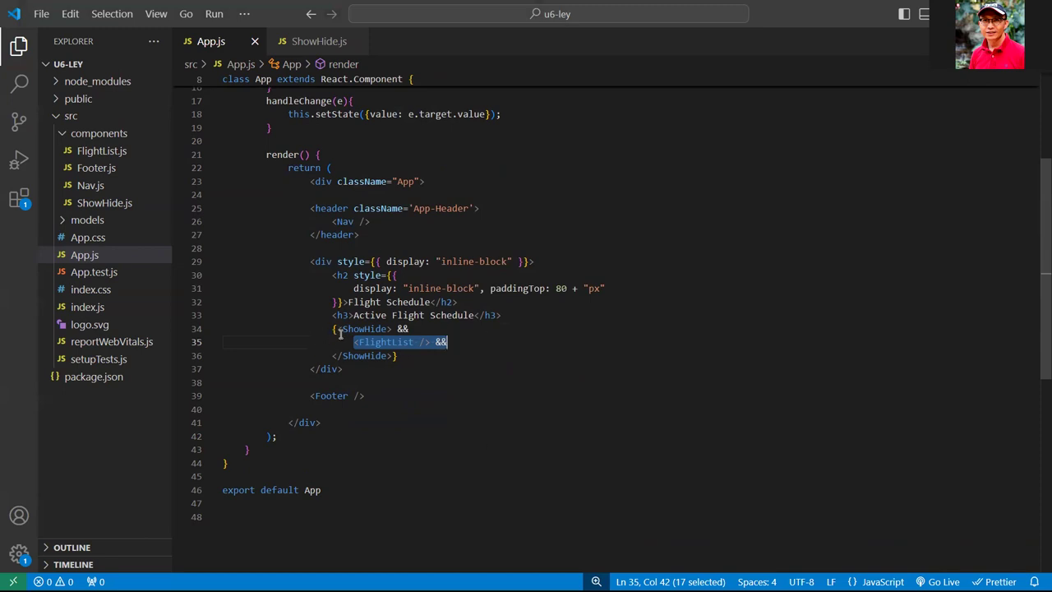
left_click(388, 234)
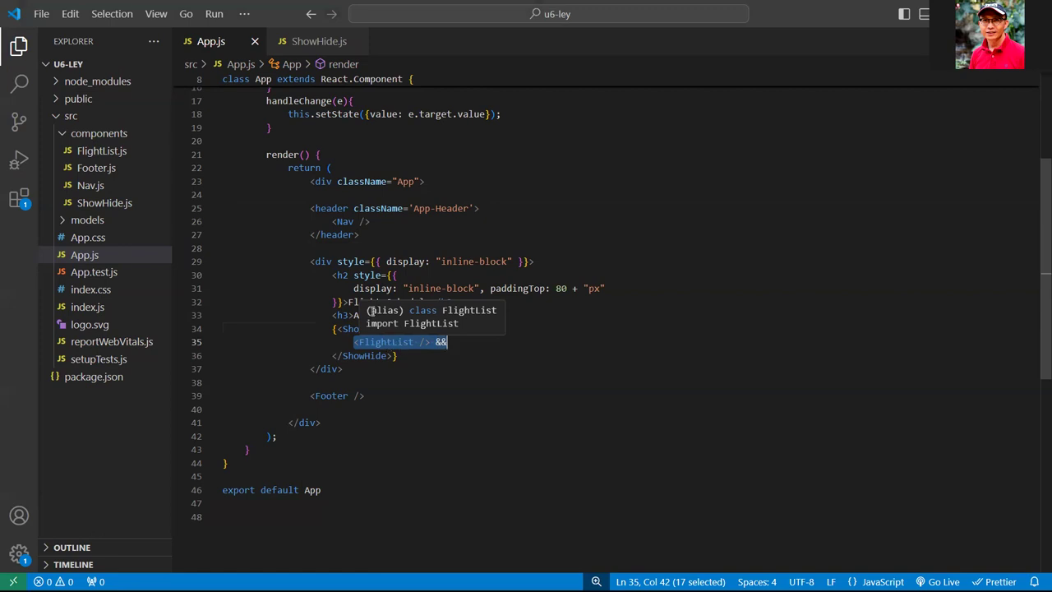
Delete the wrapped FlightList lines, leaving only <ShowHide></ShowHide> in App.js.
left_click(318, 41)
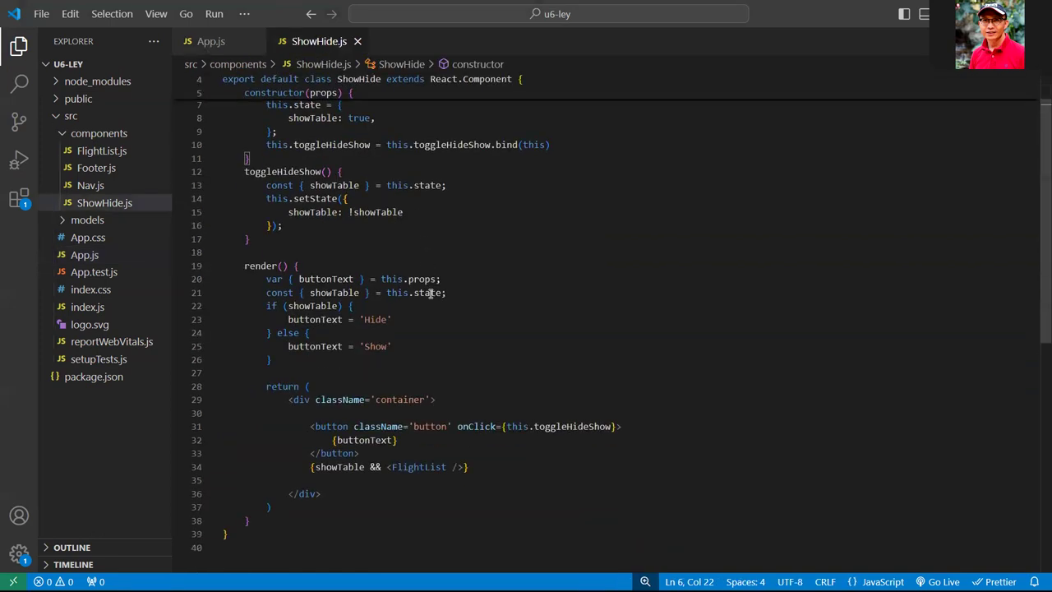
scroll("down", 3)
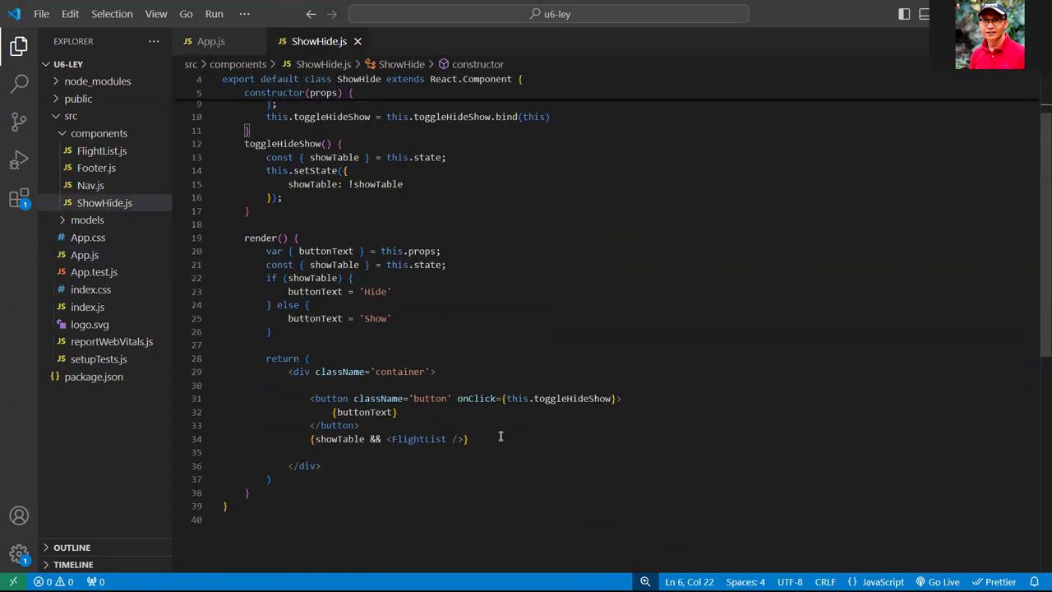
left_click(212, 41)
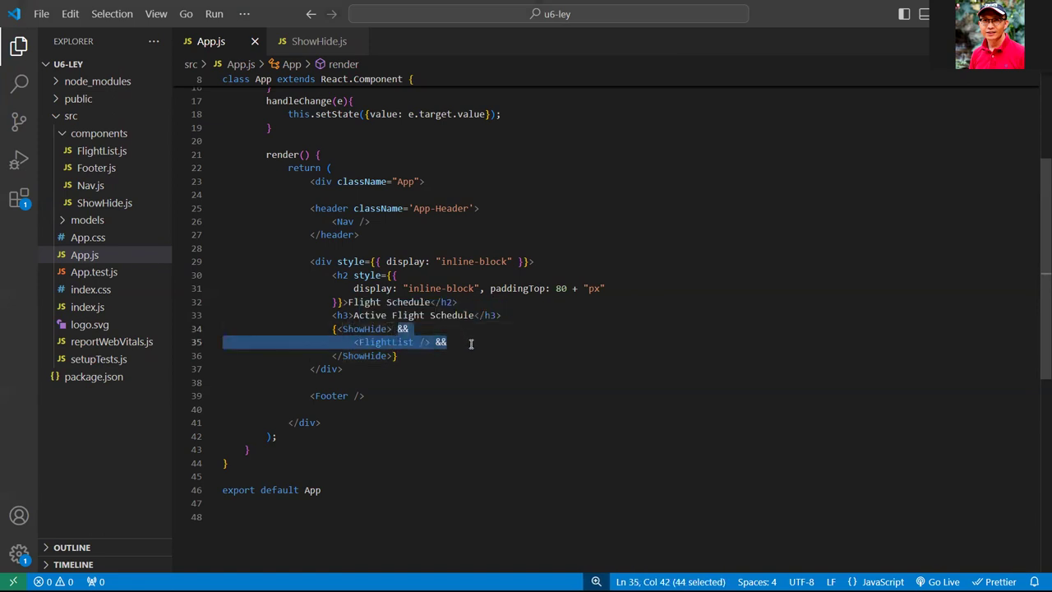
key("Delete")
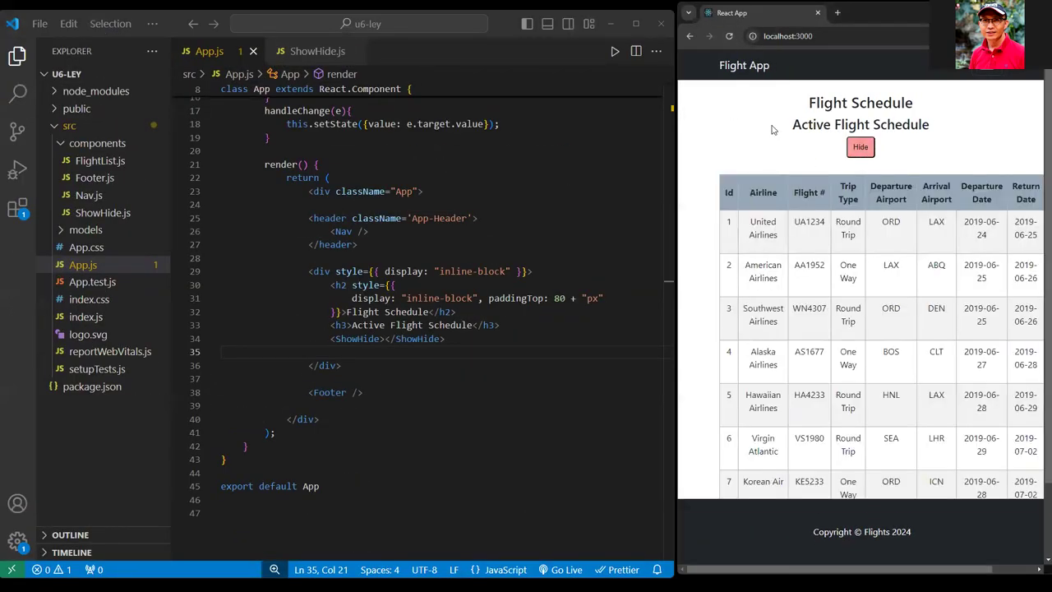
type("asd")
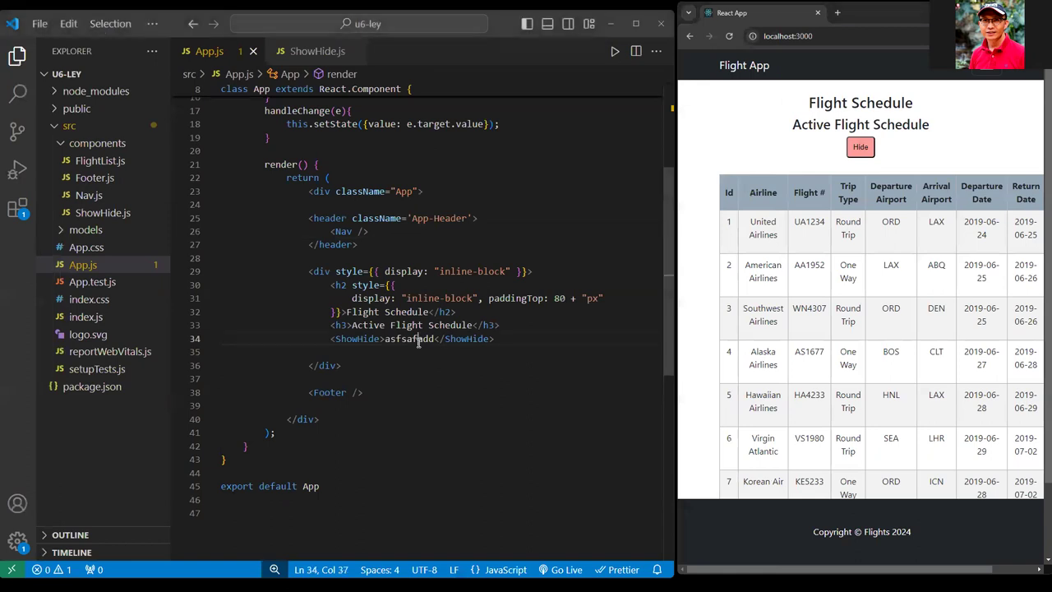
key("Backspace")
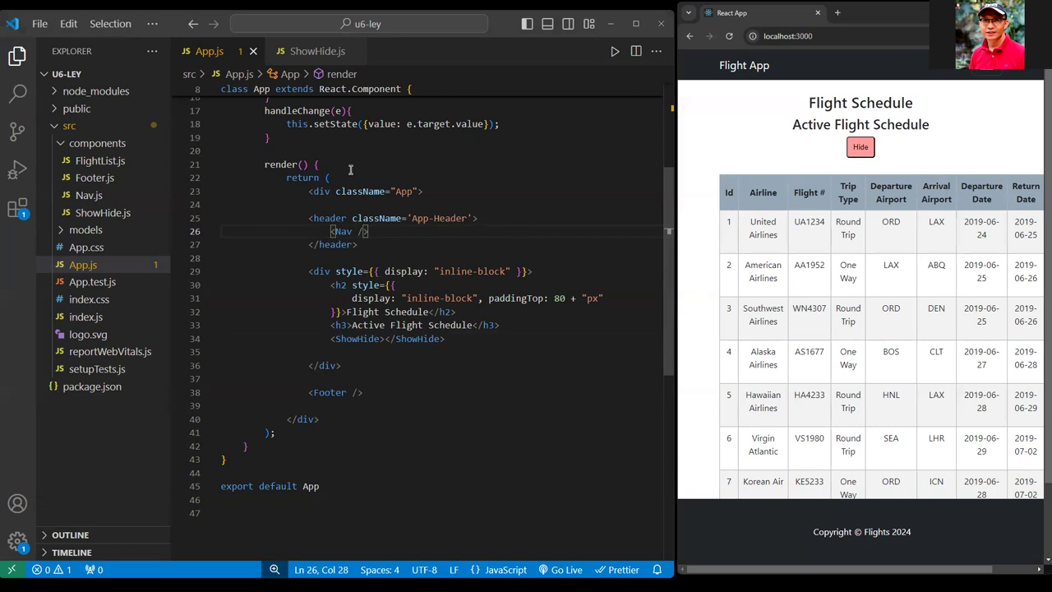
Add {this.state.showTable && <FlightList></FlightList>} beneath the ShowHide element.
left_click(316, 51)
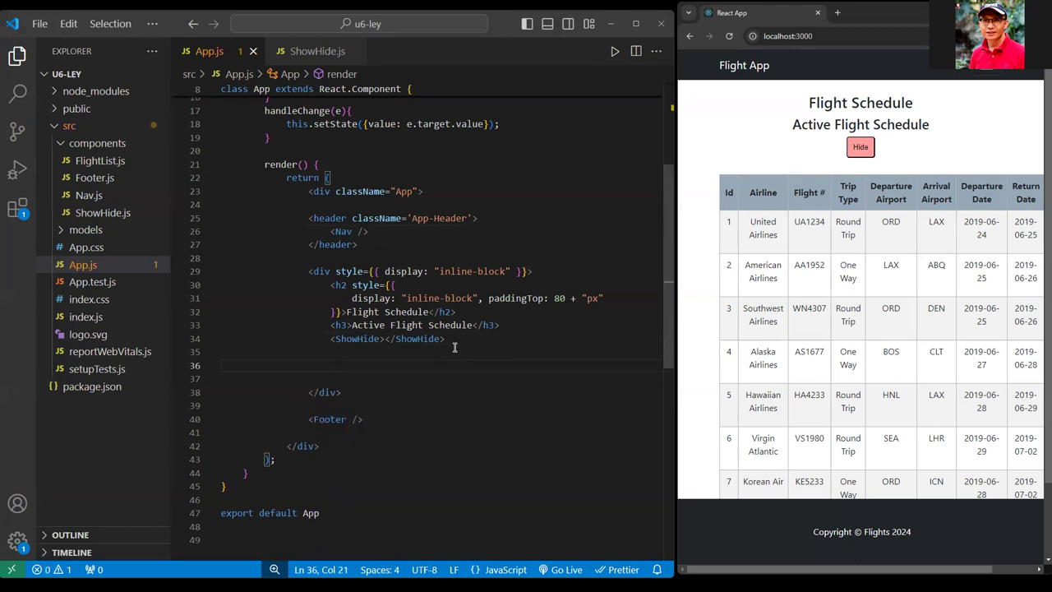
type("{this.state.}")
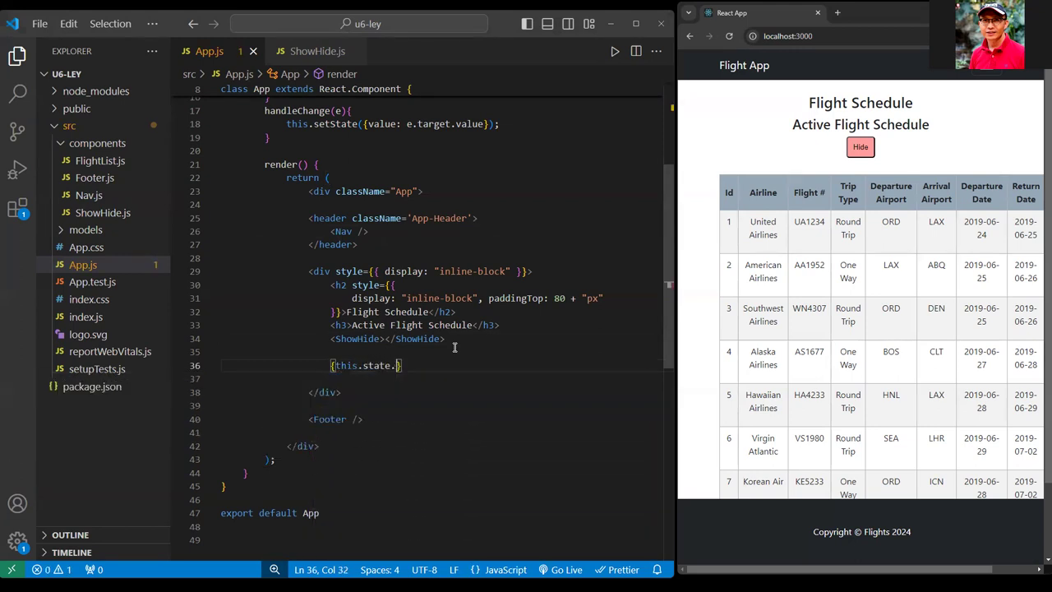
type("showTable")
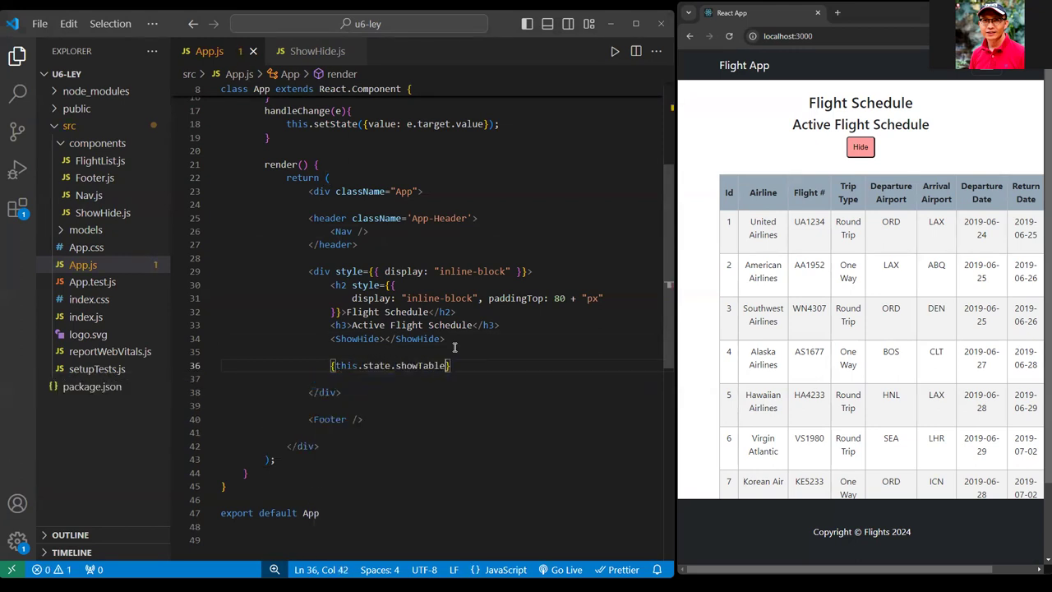
type("&&")
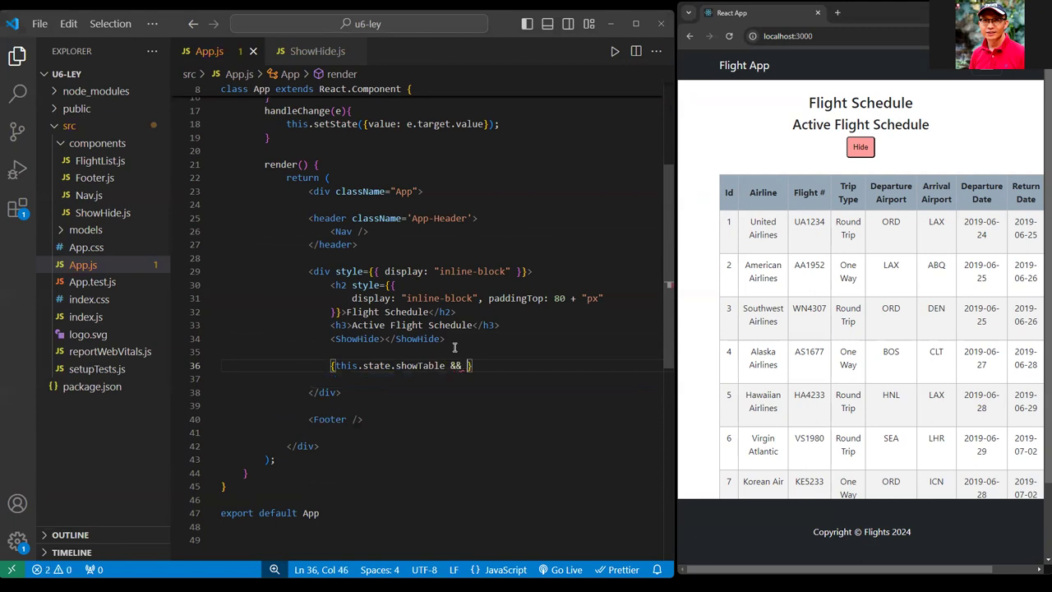
type("<FlightList></FlightList>")
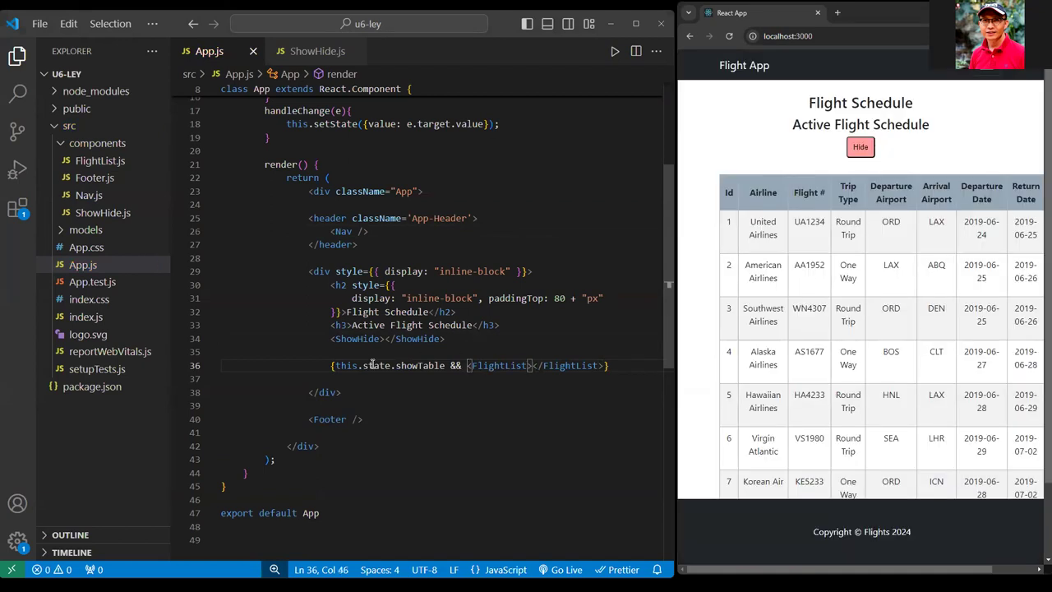
left_click_drag(466, 365, 601, 364)
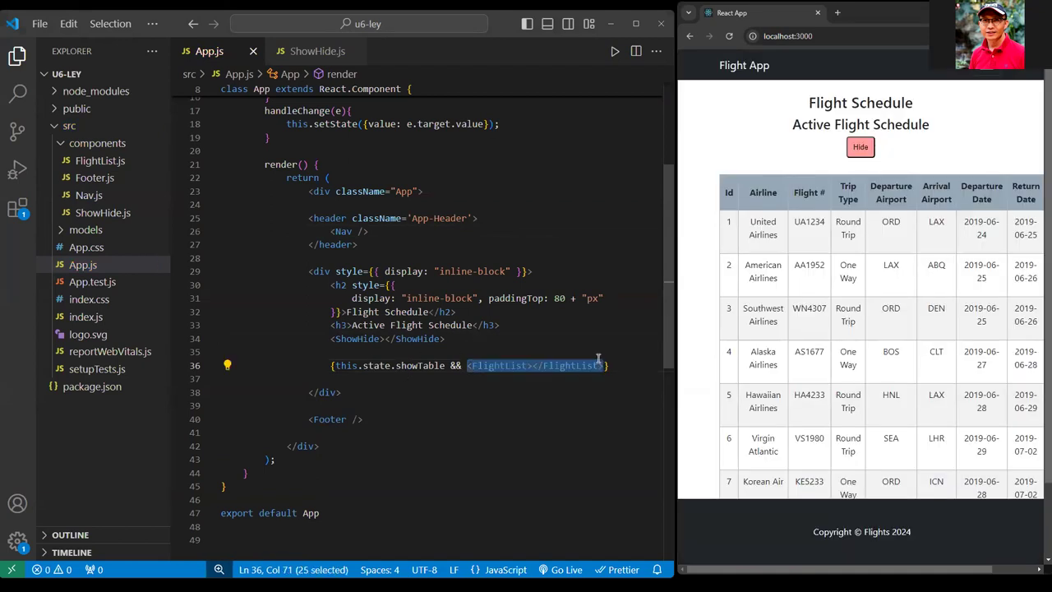
left_click(316, 51)
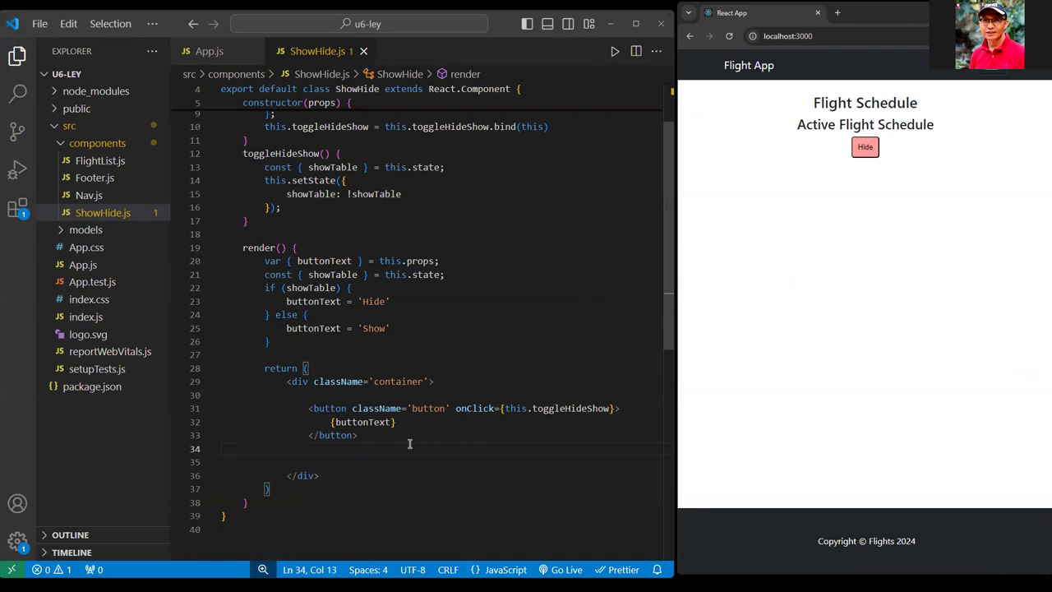
left_click(208, 51)
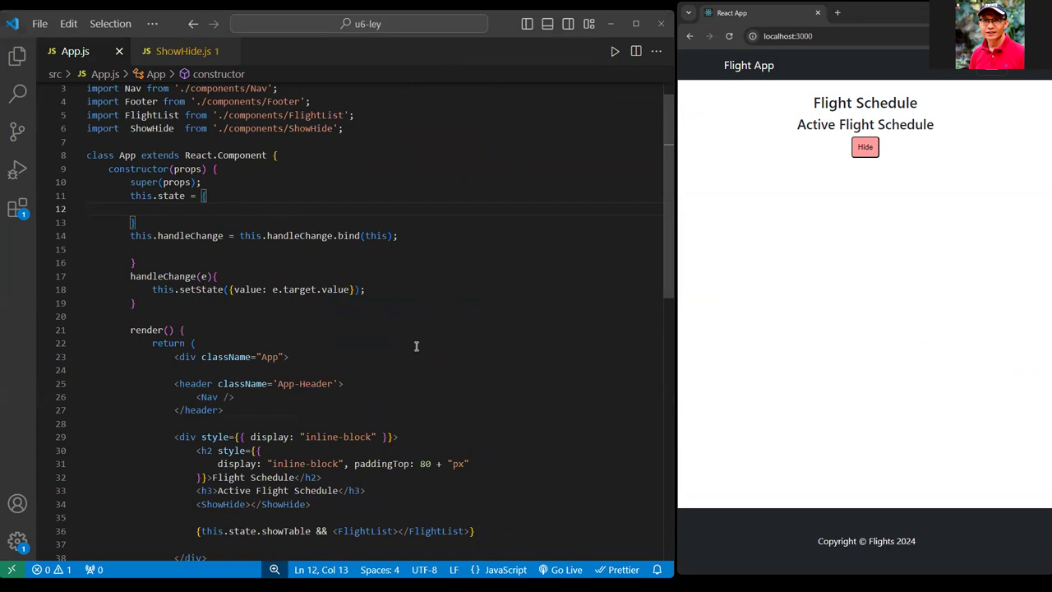
Type showTable: true and buttonText: 'Hide' into this.state in the constructor.
type("showTable:")
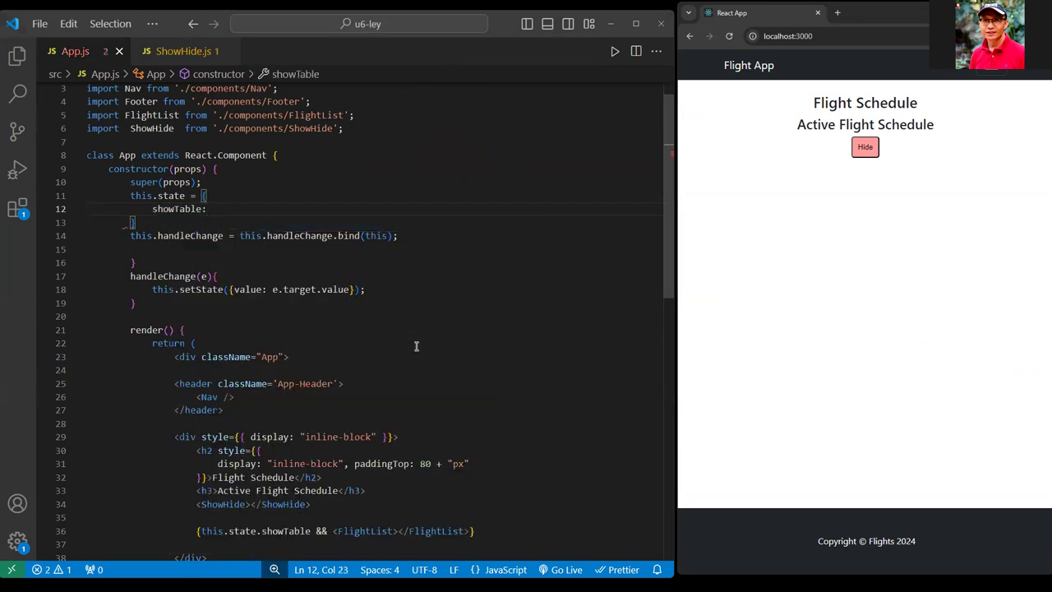
type("true,")
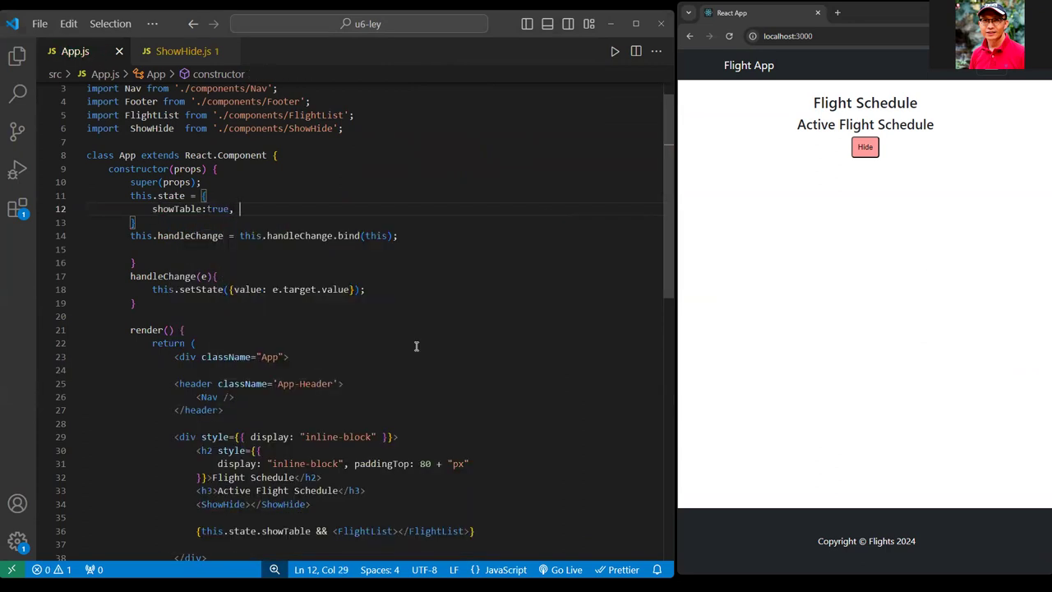
type("buttonText")
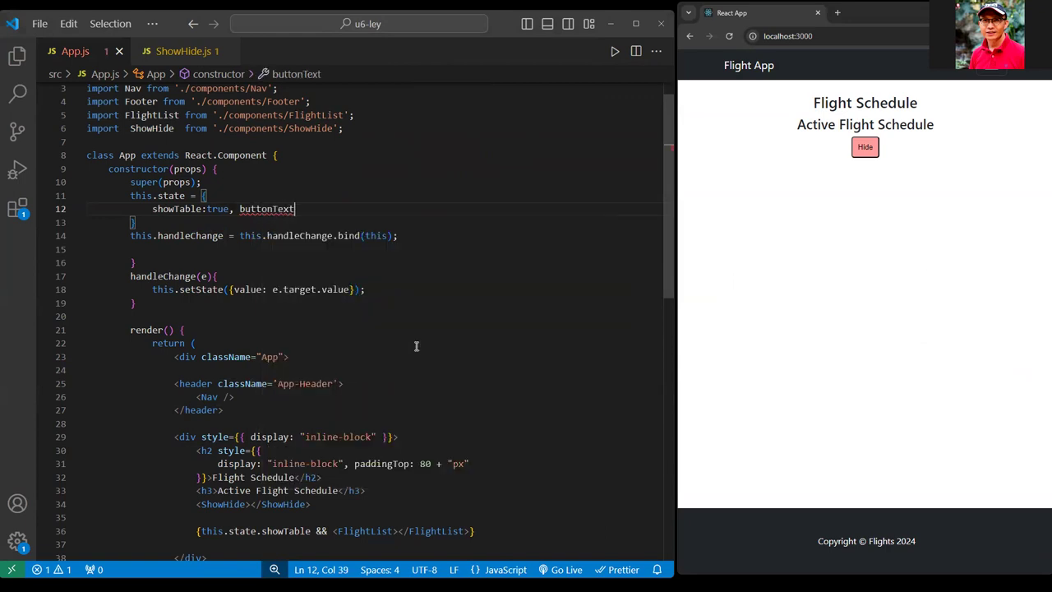
type("'Hide'")
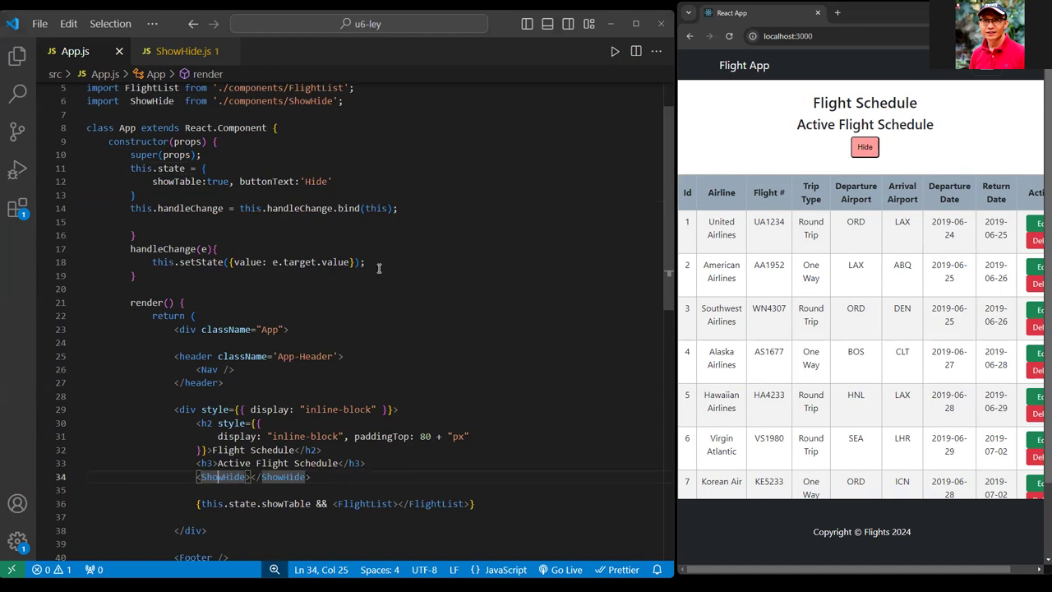
mouse_move(190, 261)
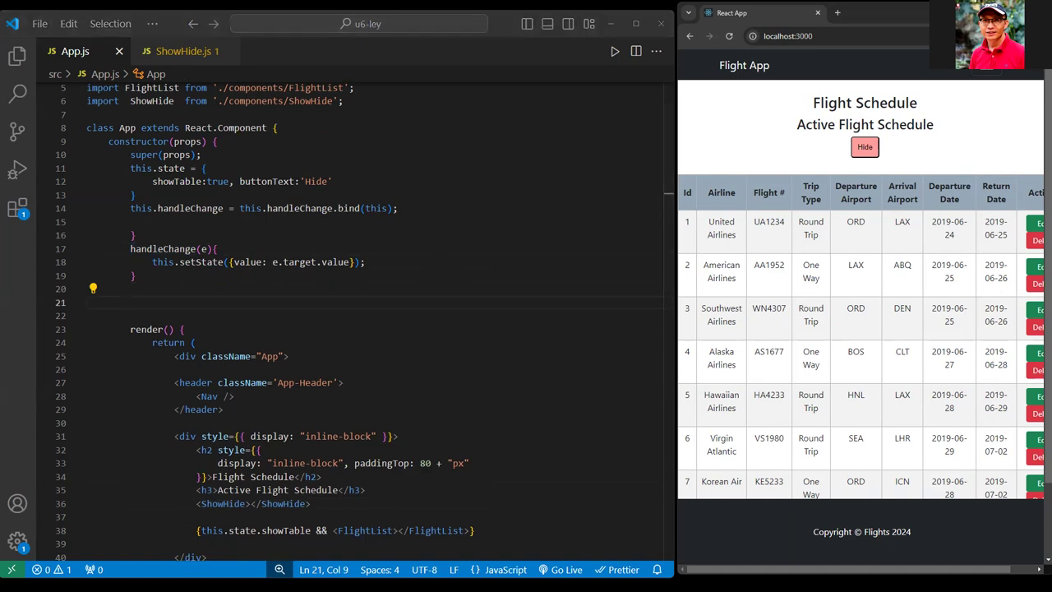
Start a handleShowTable arrow method below handleChange.
left_click(88, 303)
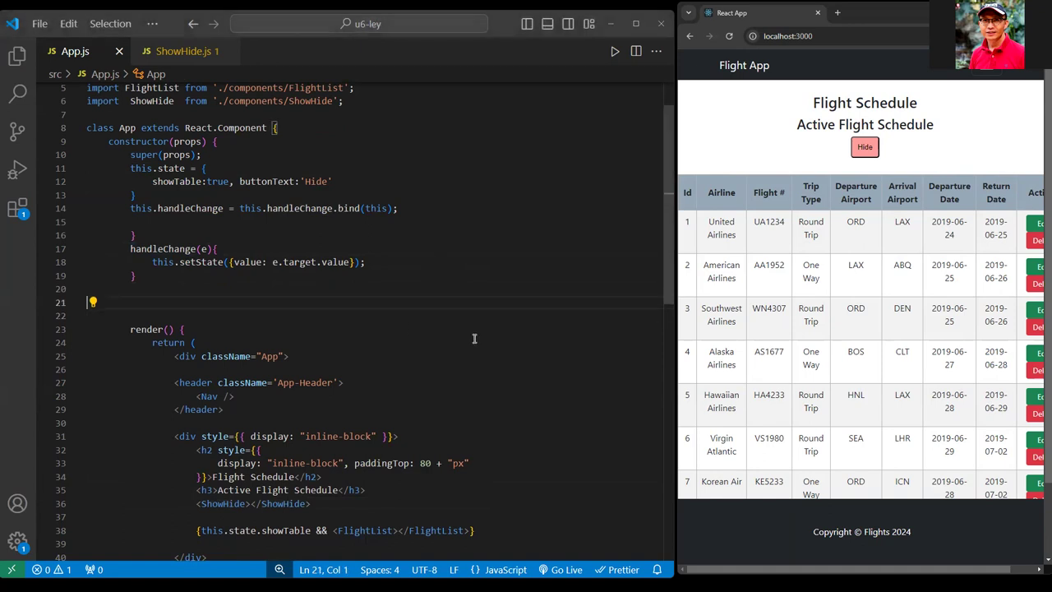
type("handle")
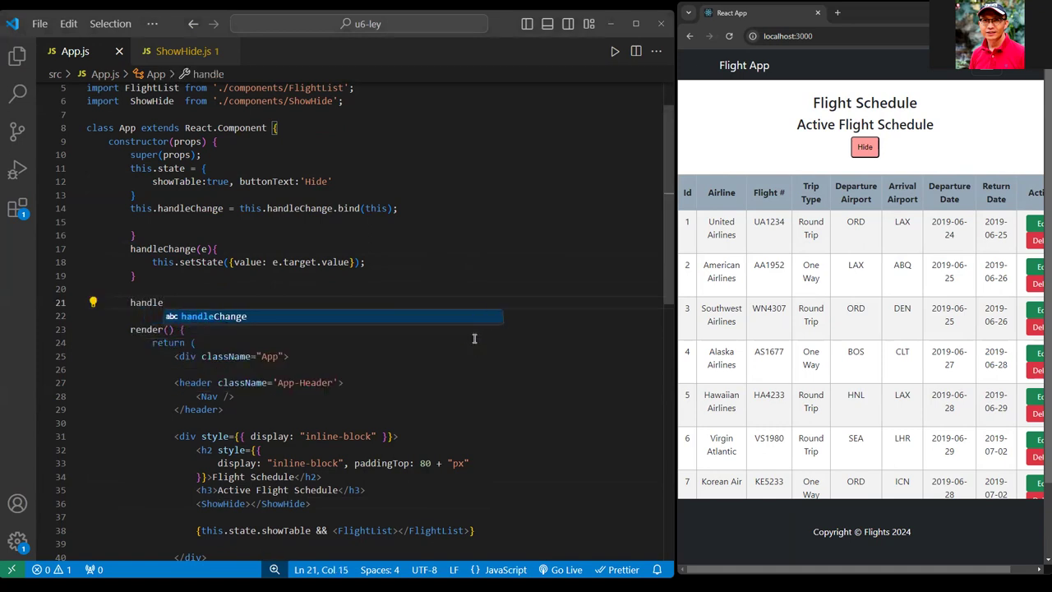
type("Show")
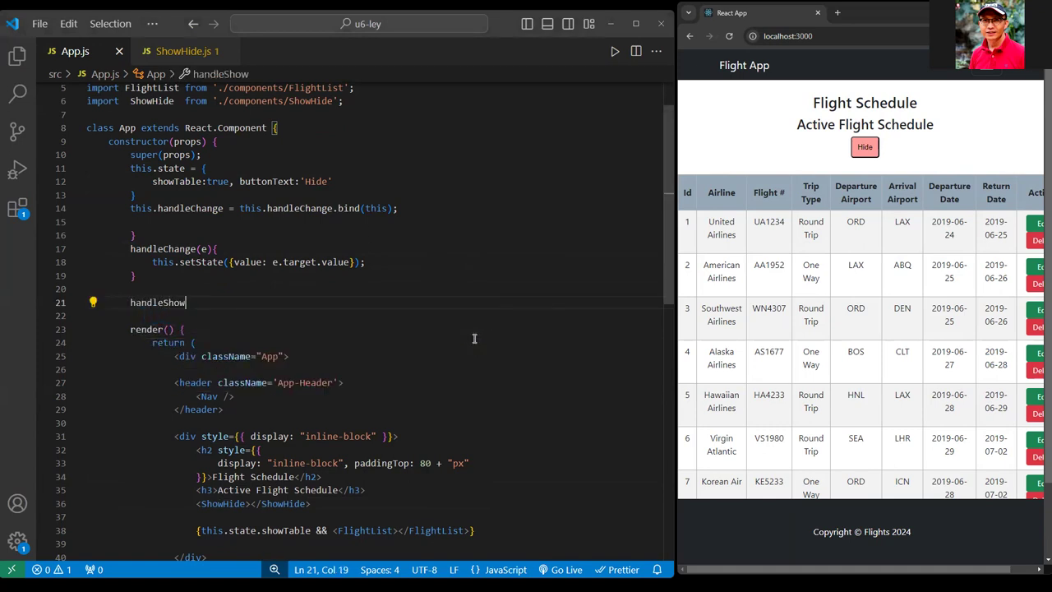
type("Table")
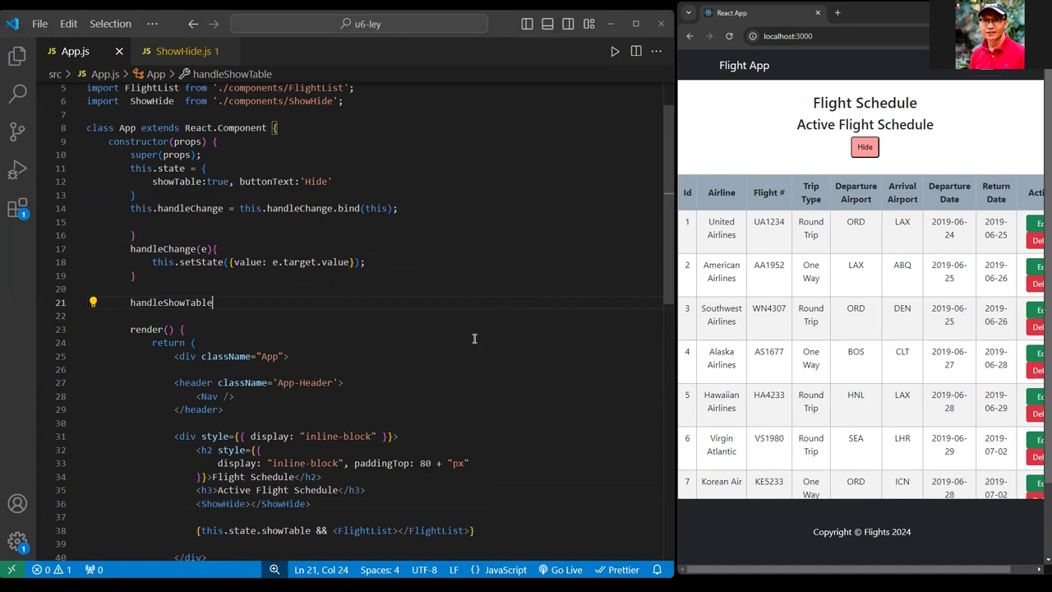
type("=()=>")
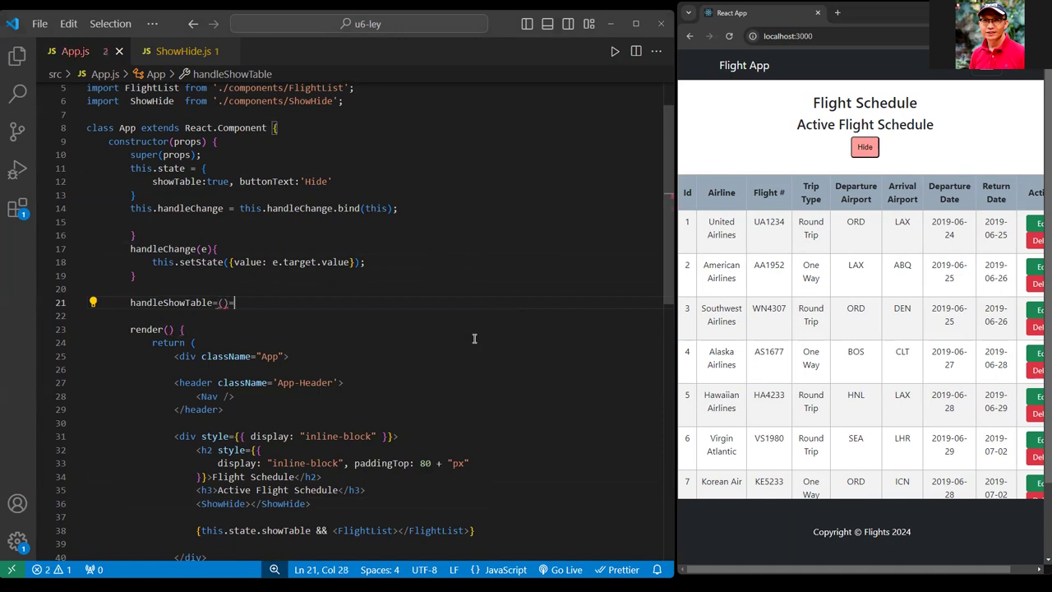
type(">{")
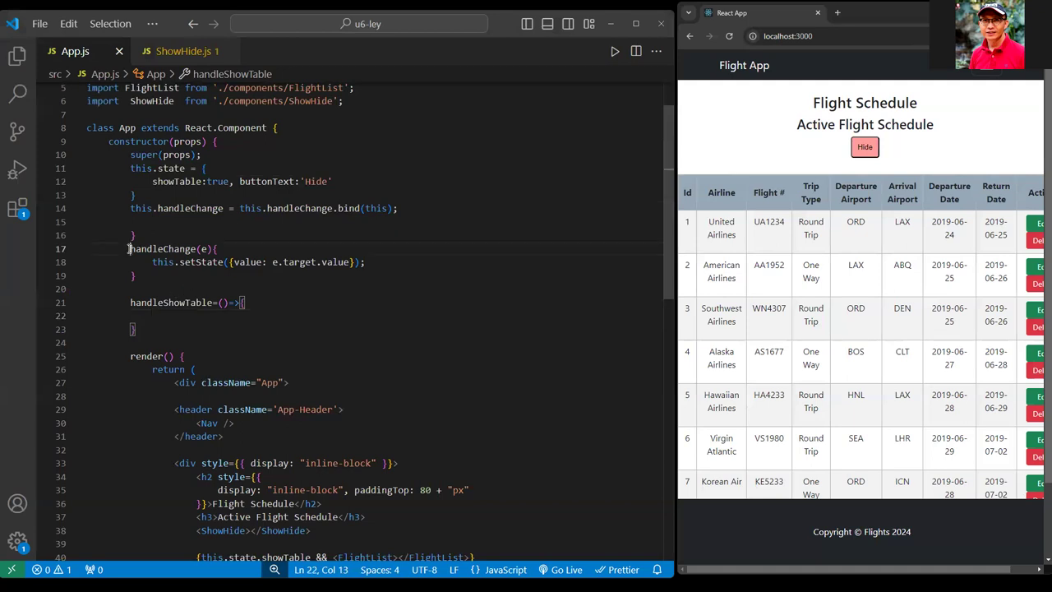
left_click_drag(130, 248, 135, 276)
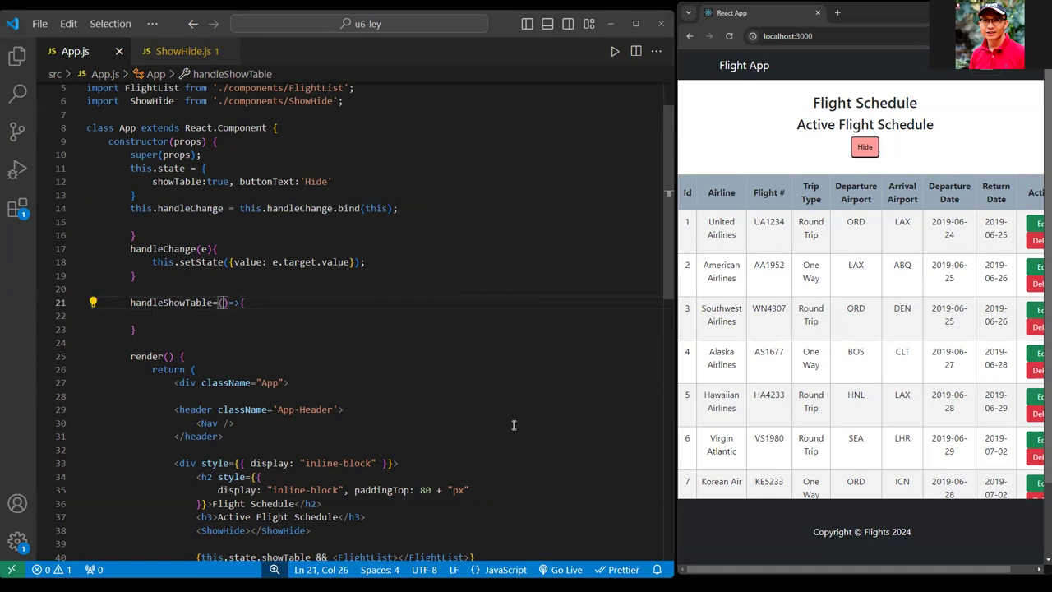
Give it parameters showTable, buttonText and call this.setState({showTable, buttonText}).
double_click(175, 181)
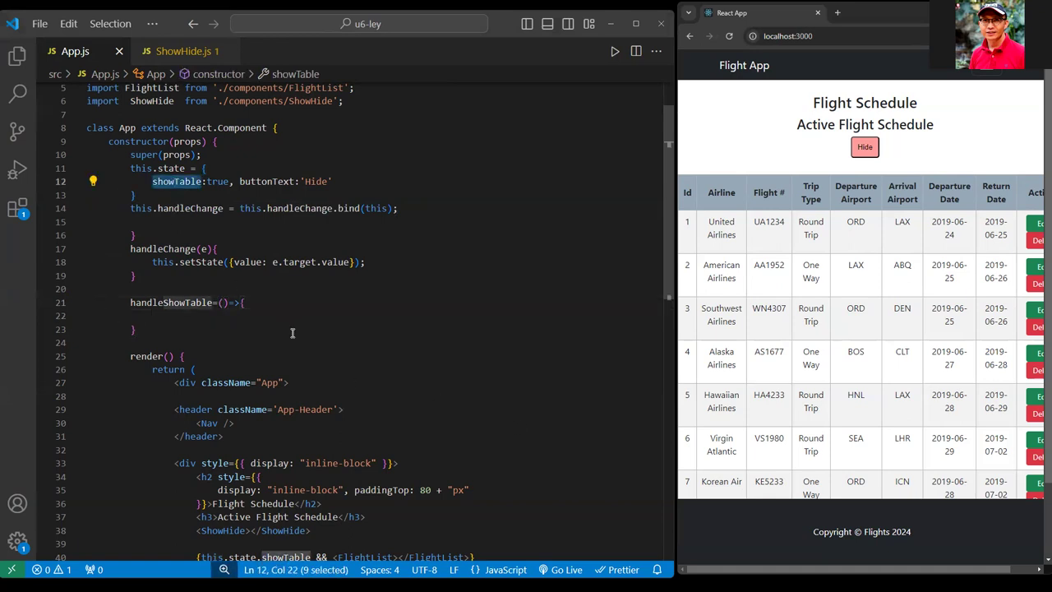
type("showTable")
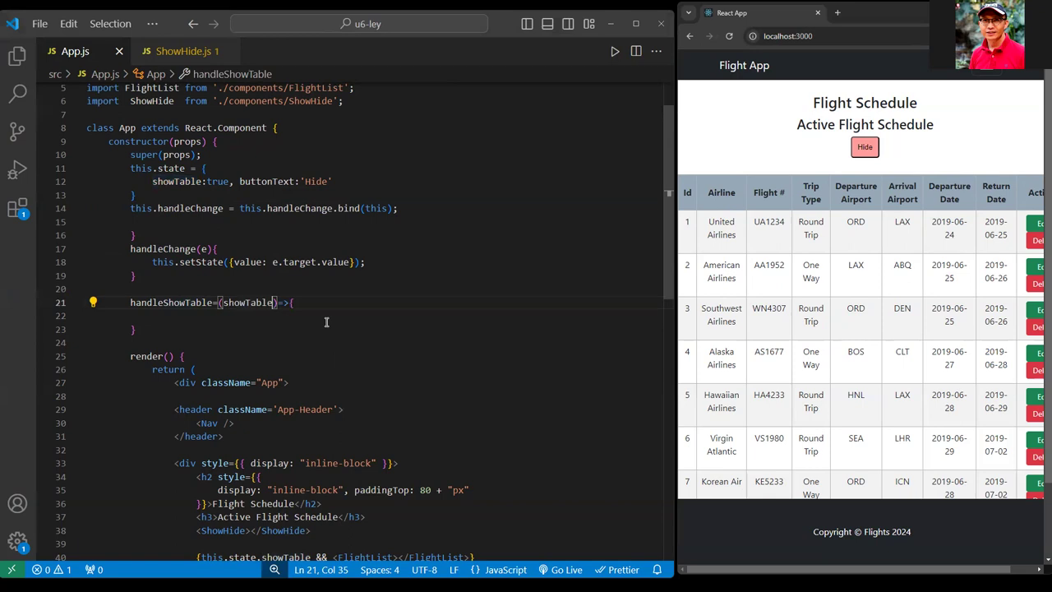
type(",")
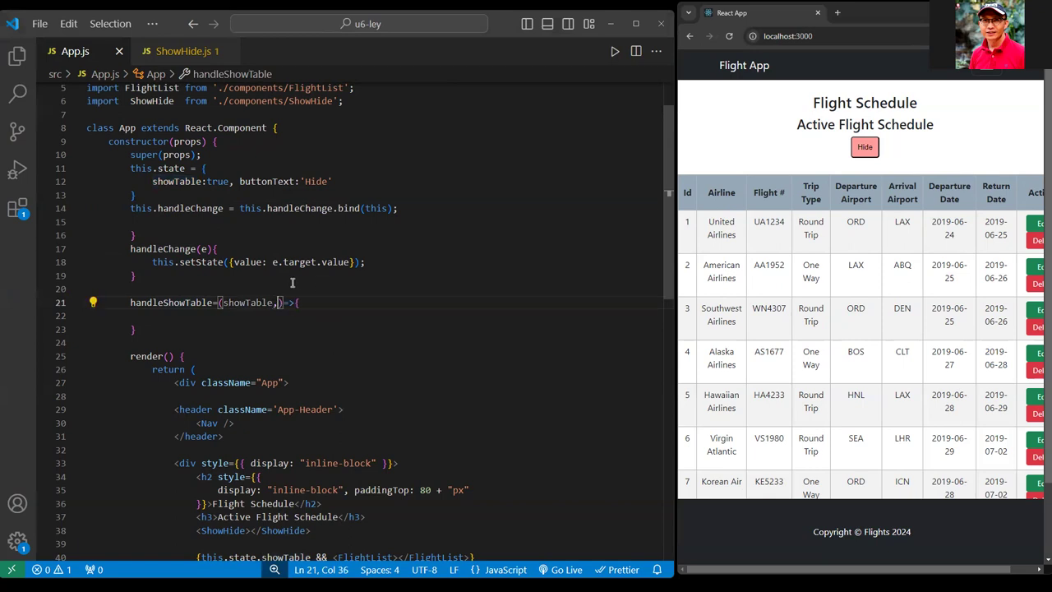
double_click(265, 181)
type("buttonText")
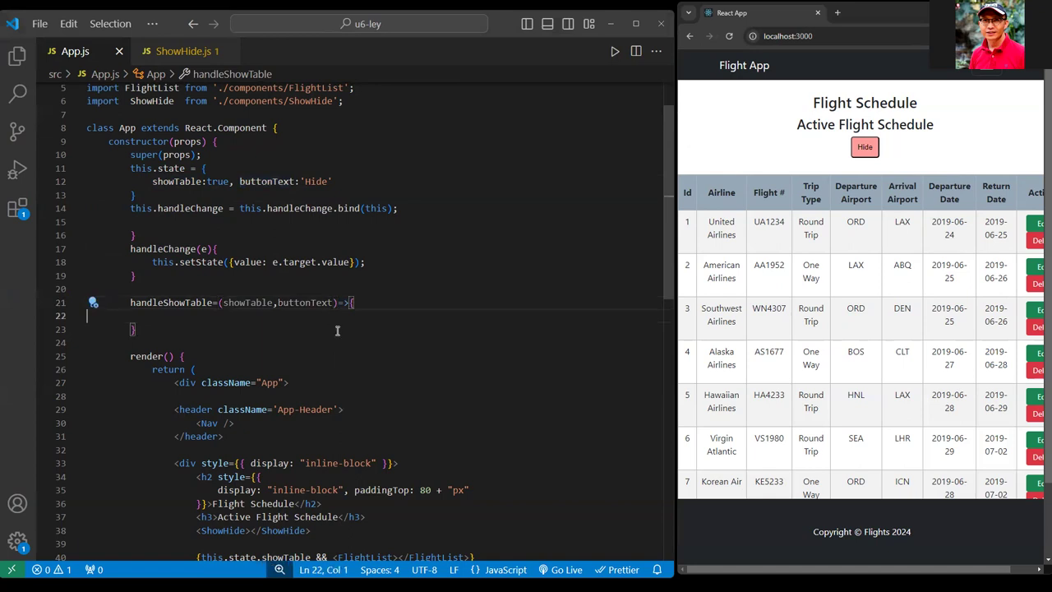
mouse_move(366, 363)
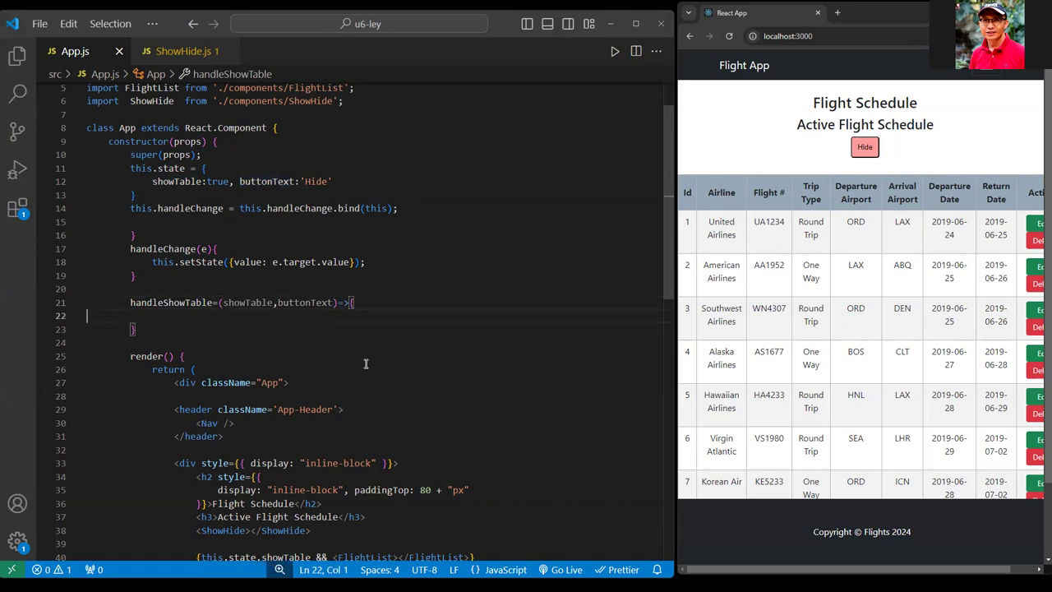
type("this.")
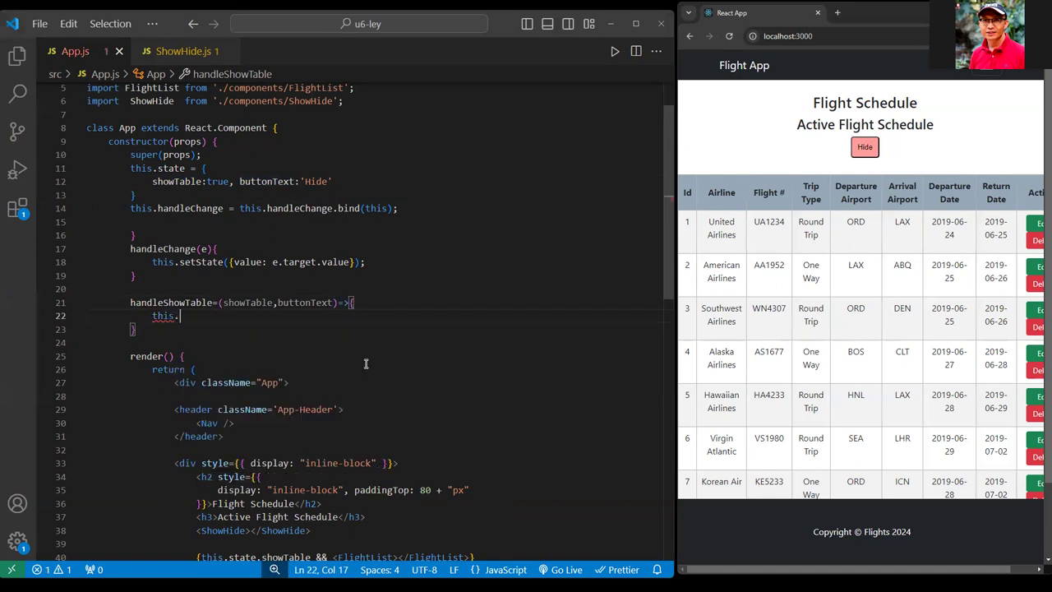
type("setState(")
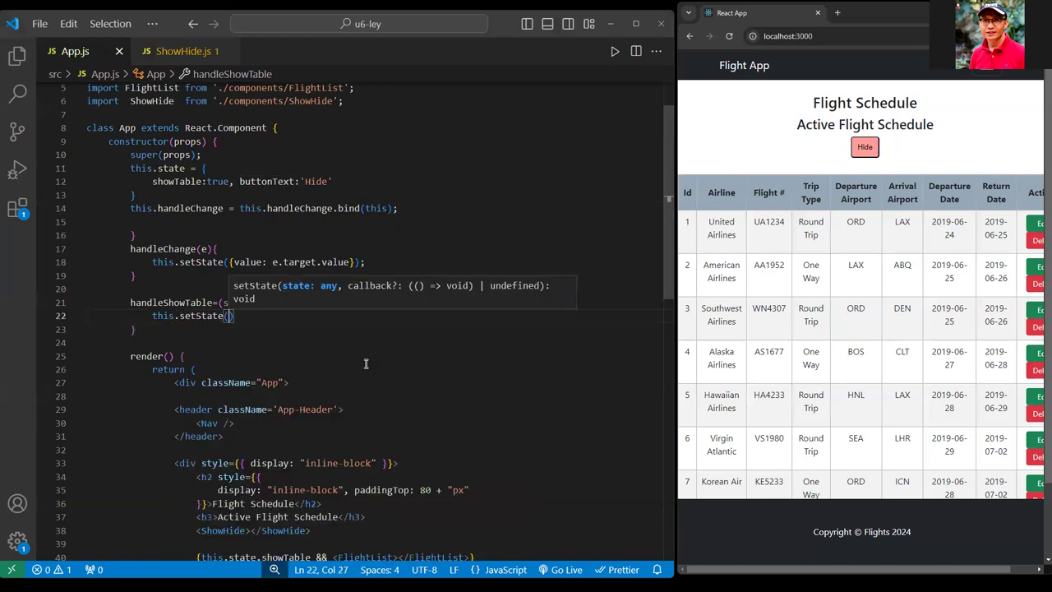
type("showTable,}")
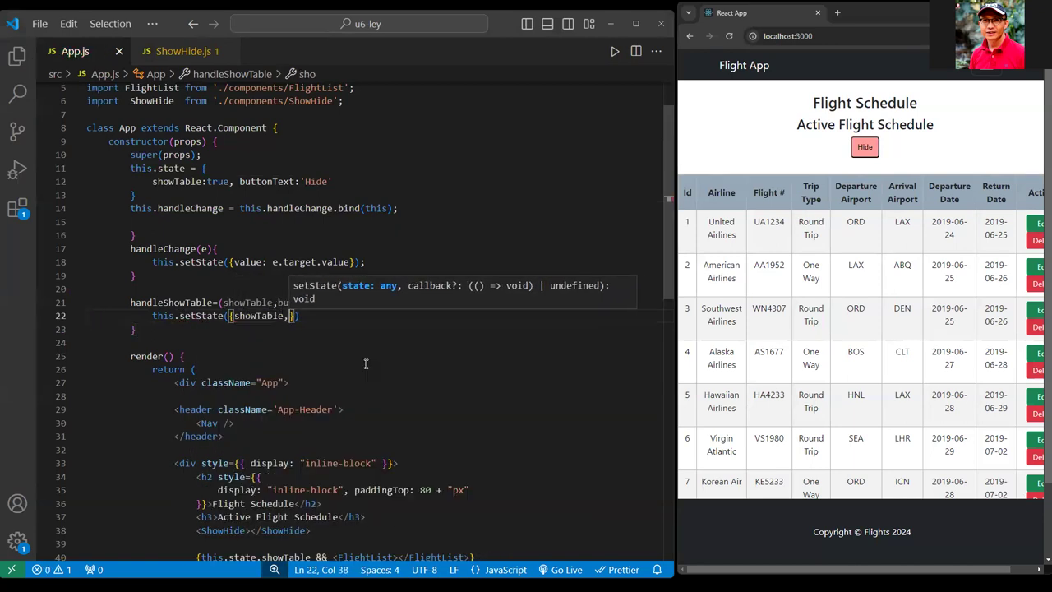
type("buttonText")
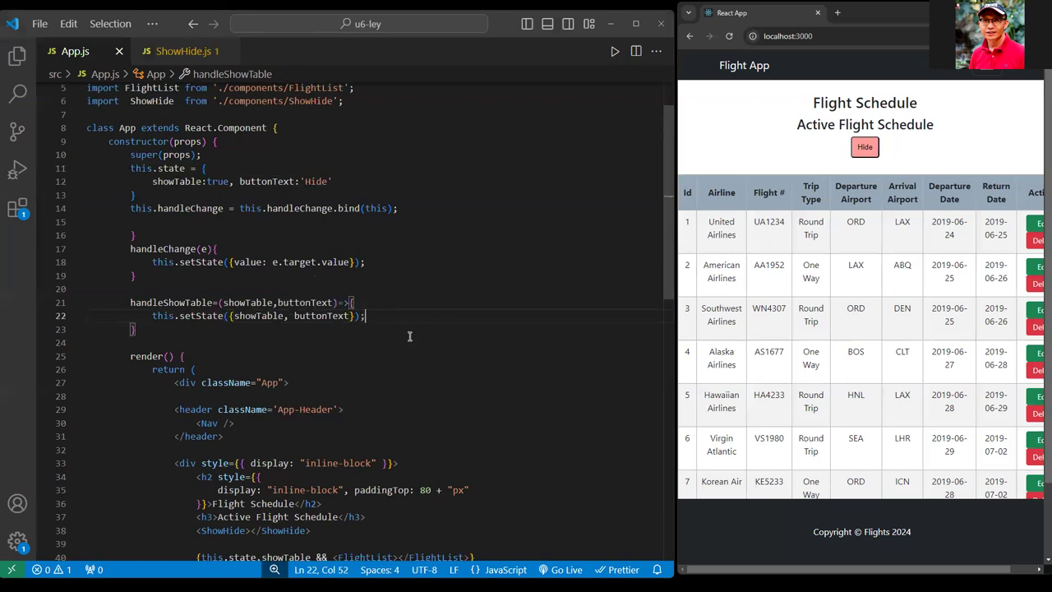
mouse_move(400, 222)
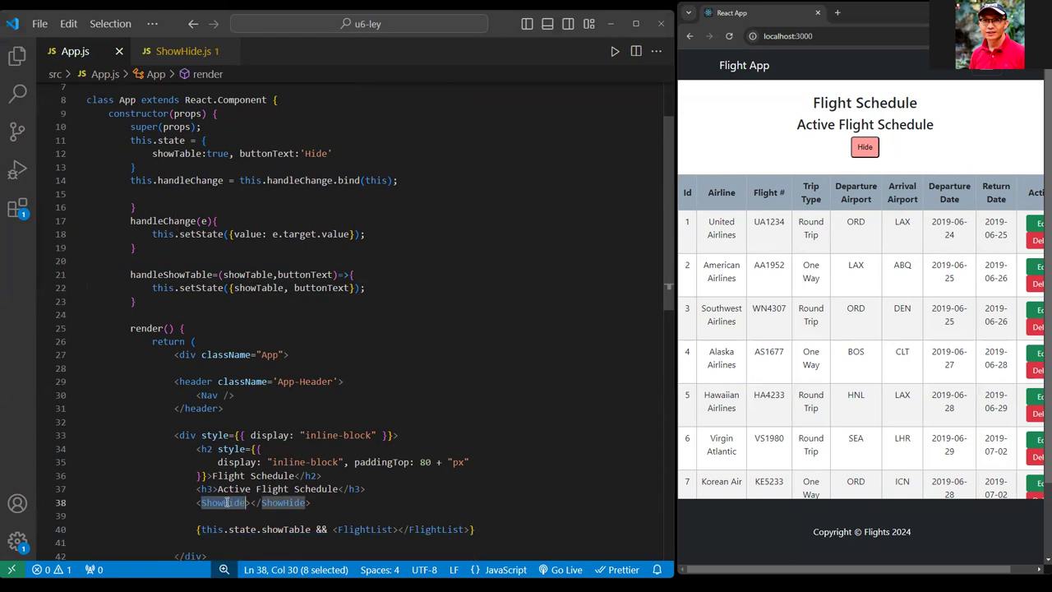
Give <ShowHide> handleShowTable, buttonText={this.state.buttonText} and showTable={this.state.showTable} props on separate lines.
double_click(170, 274)
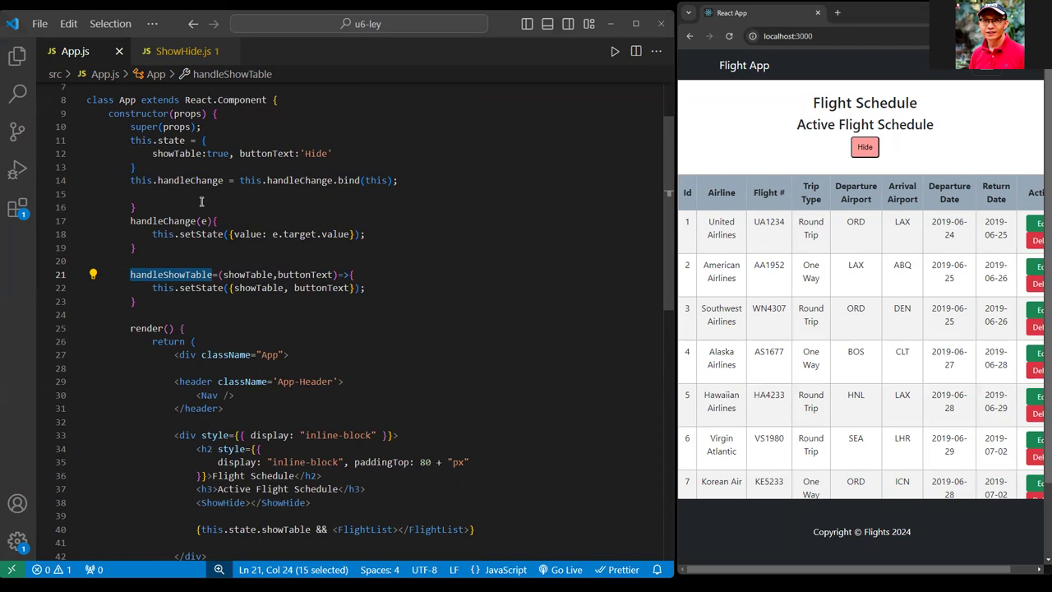
double_click(265, 153)
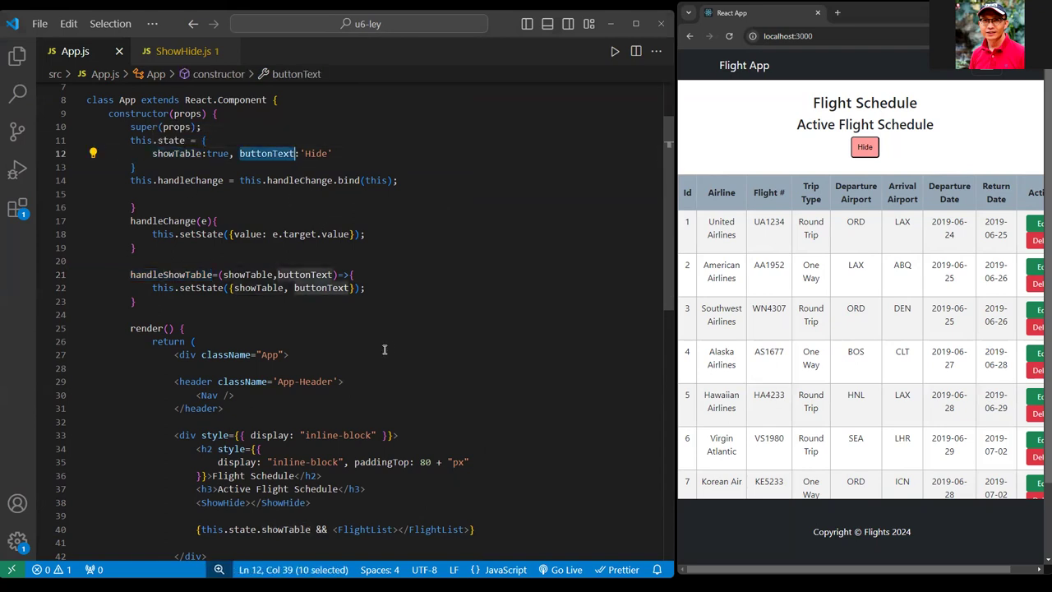
mouse_move(377, 359)
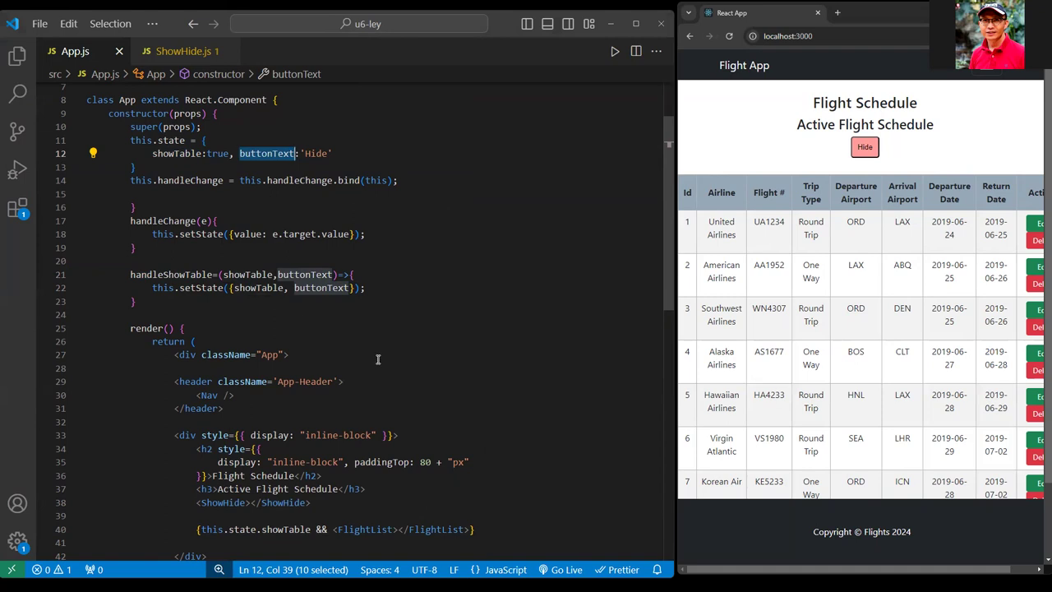
mouse_move(380, 360)
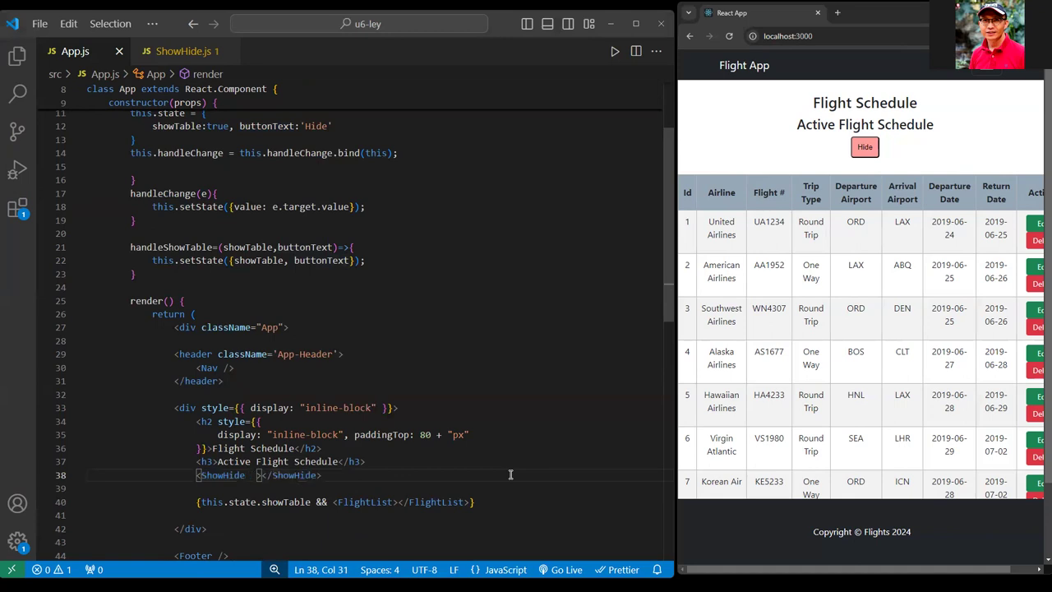
type("handleShowTable={this.handleShowTable")
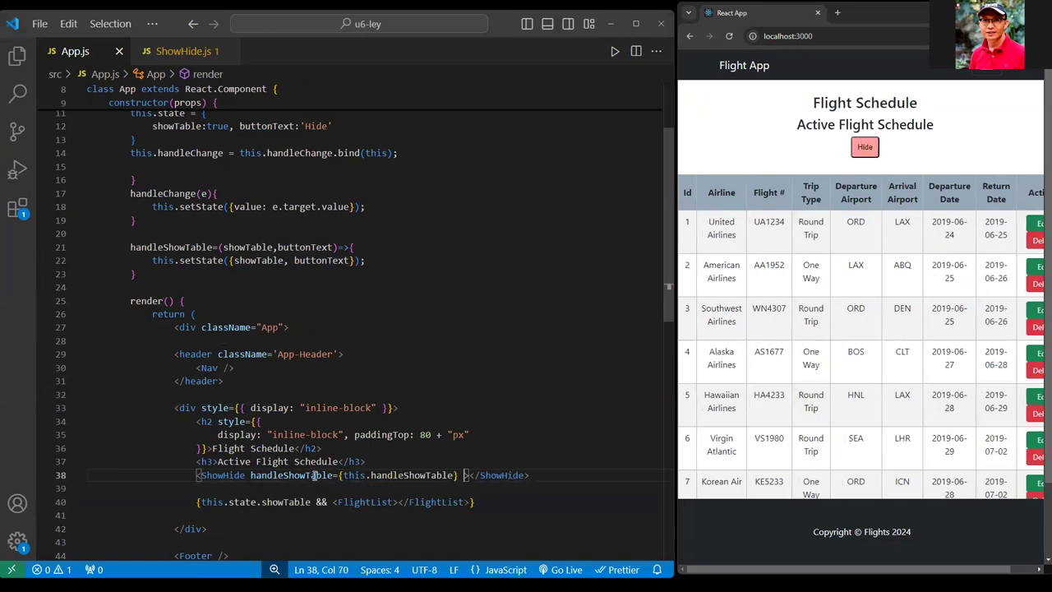
mouse_move(291, 475)
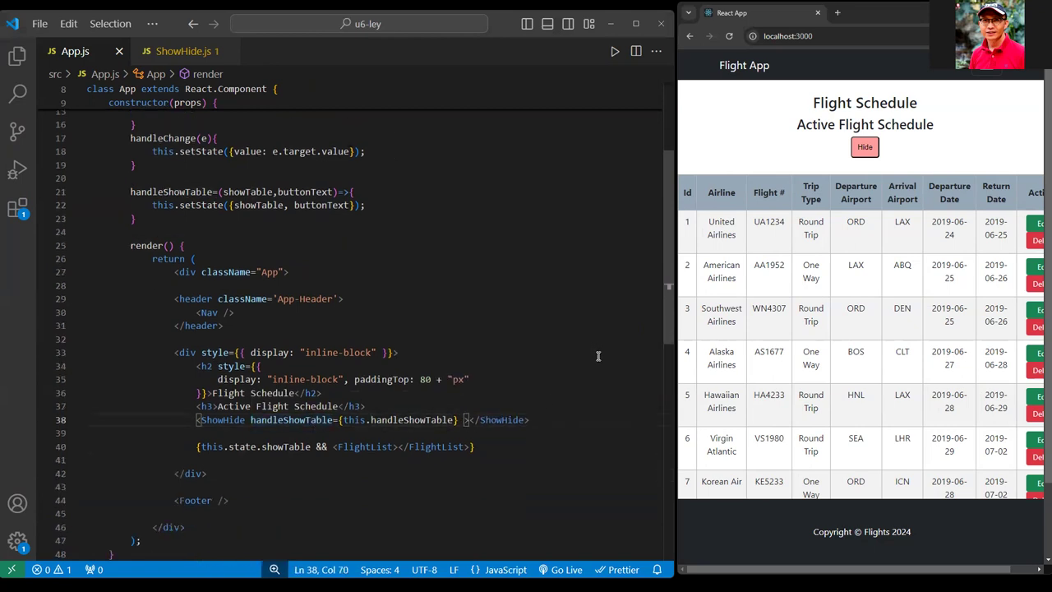
key("Enter")
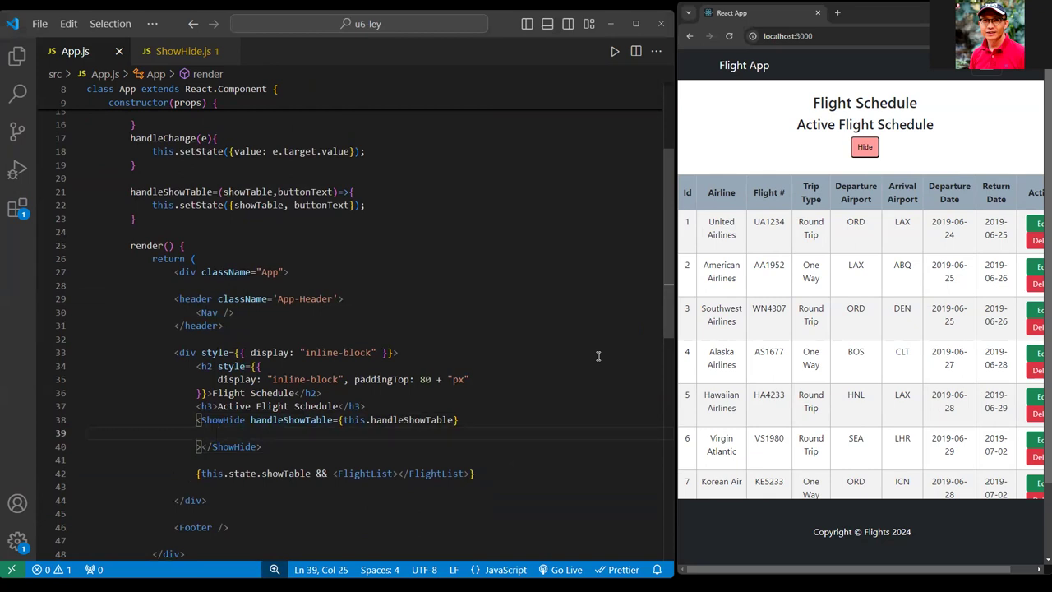
type("buttonText")
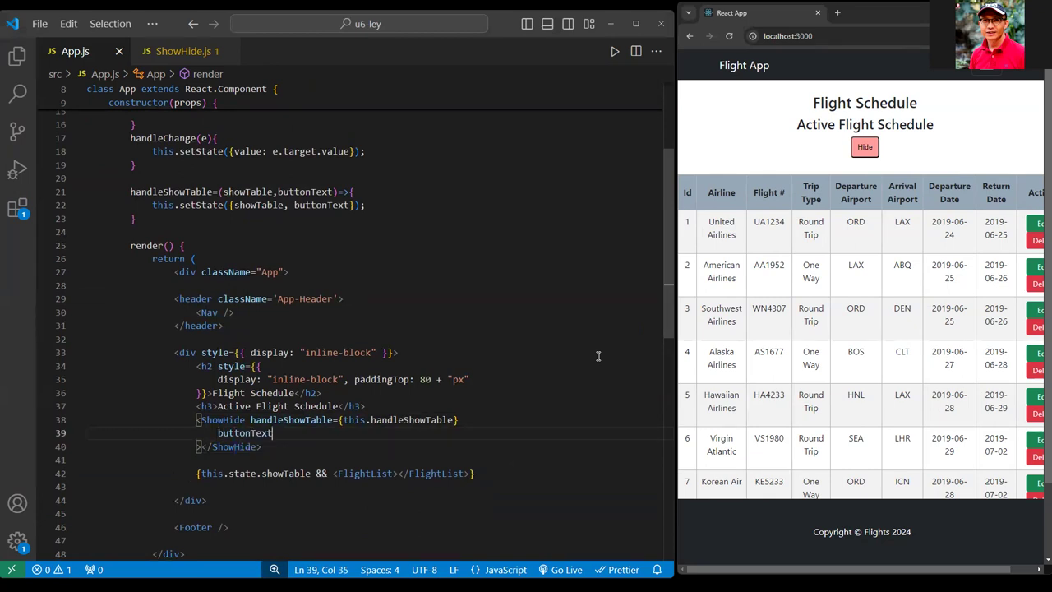
type("=")
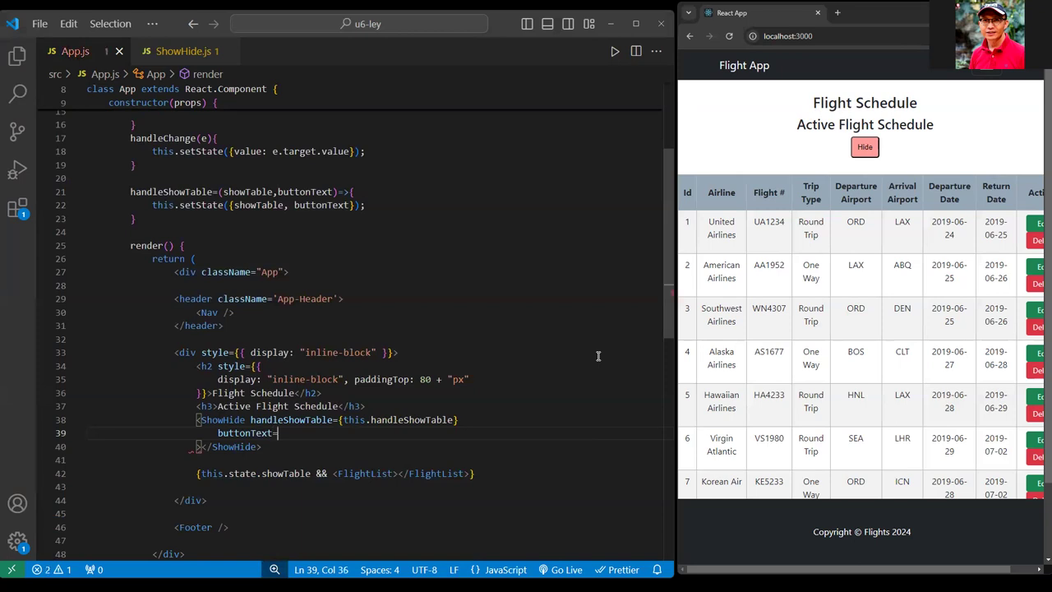
type("{this.state.buttonText")
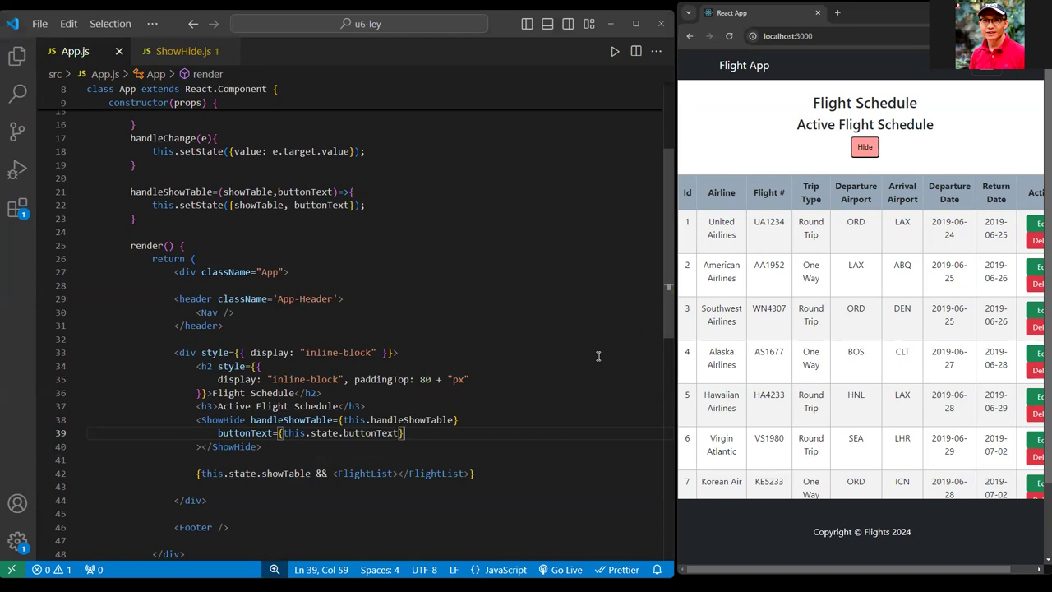
type("showTable={this.state.showTable")
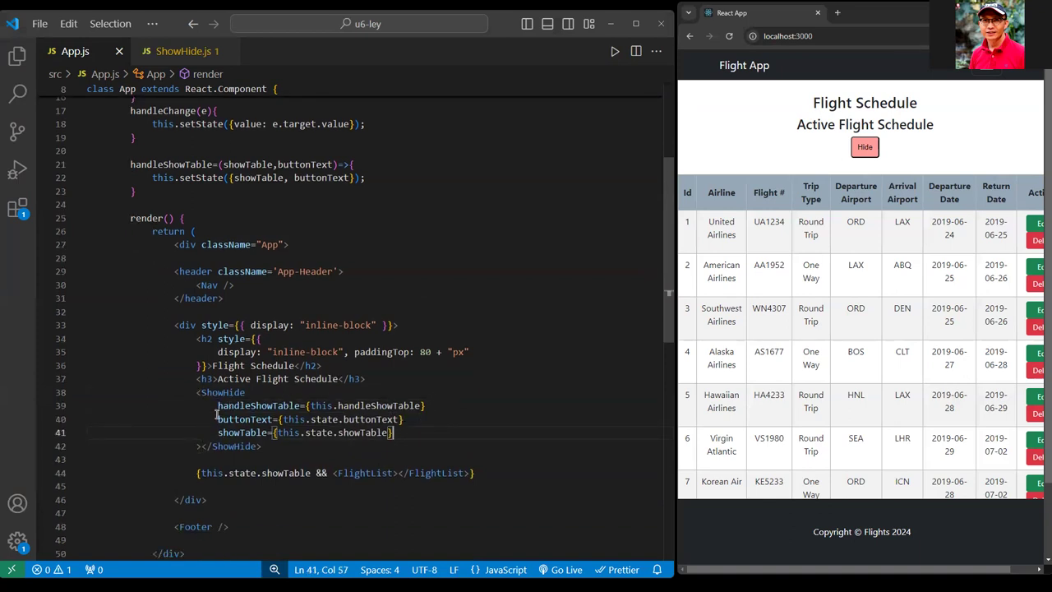
Add and remove a temporary dfd attribute on FlightList, then return to ShowHide.js.
double_click(220, 392)
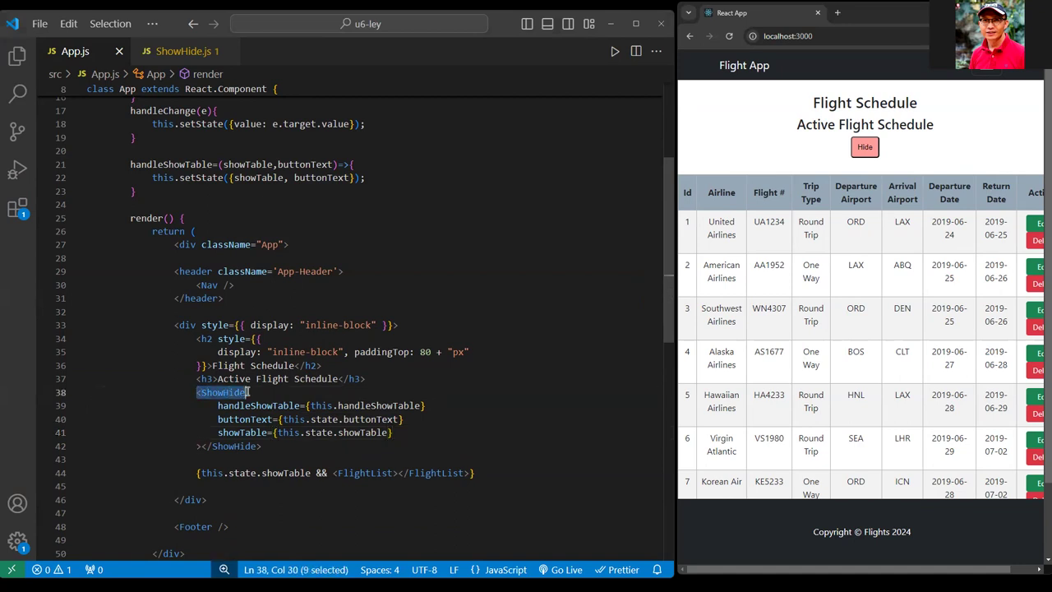
left_click(357, 473)
type(" x={dfd")
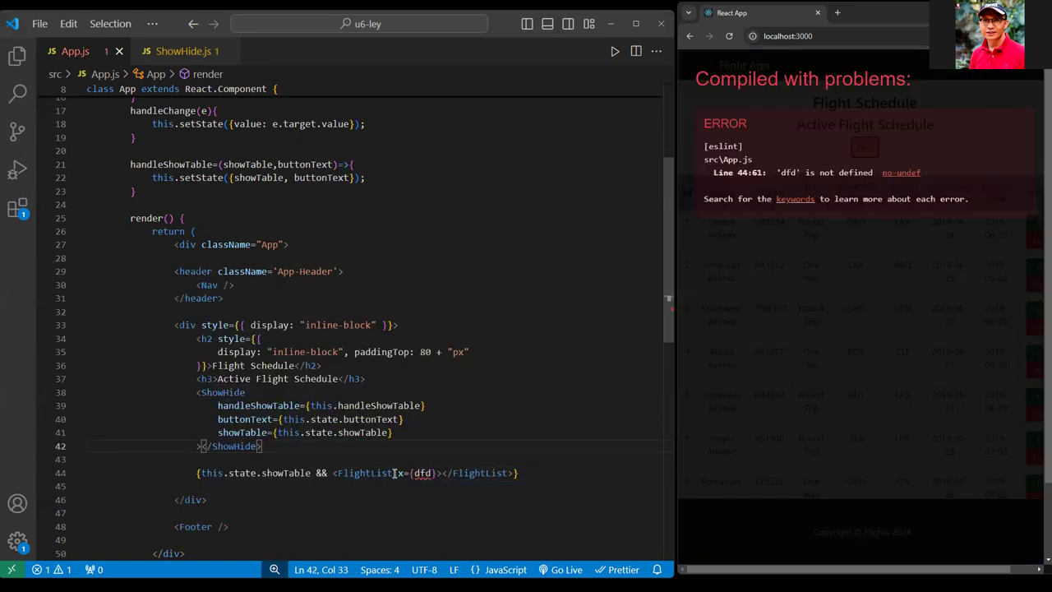
double_click(422, 472)
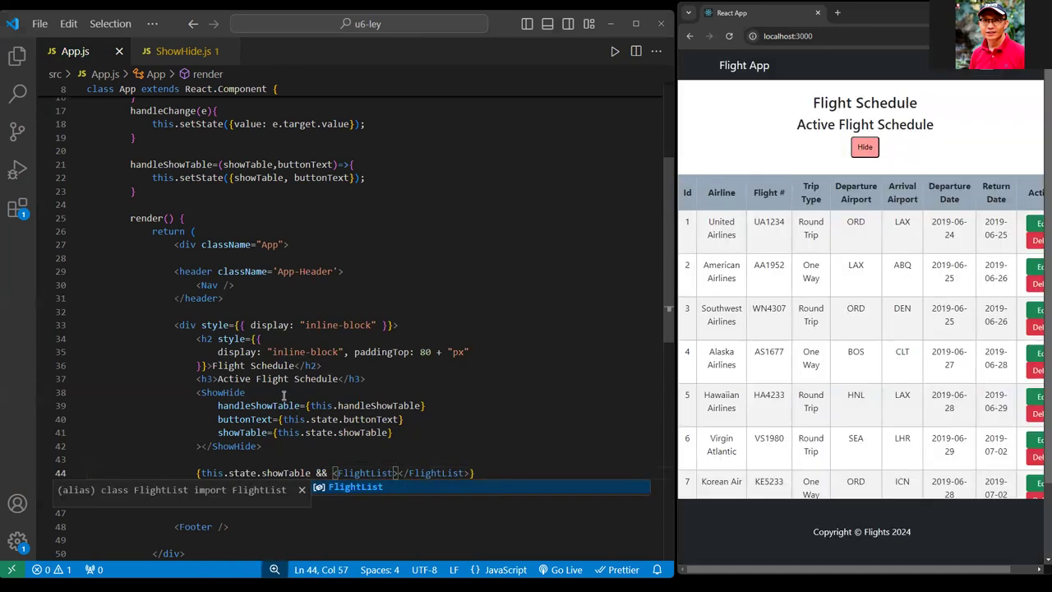
left_click(182, 51)
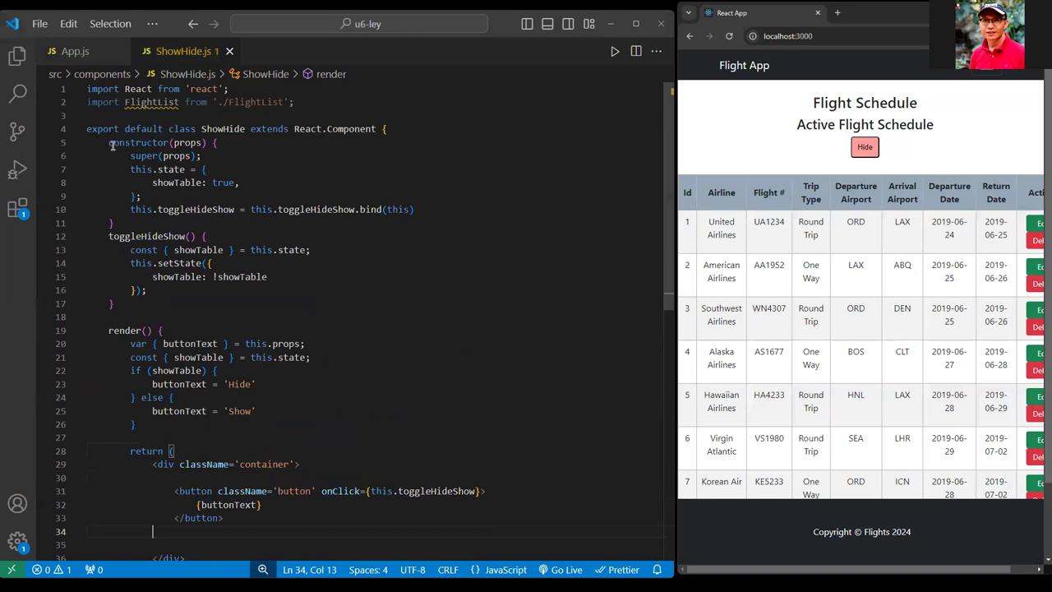
Delete ShowHide's constructor and rewrite toggleHideShow as an arrow function.
left_click_drag(108, 142, 130, 209)
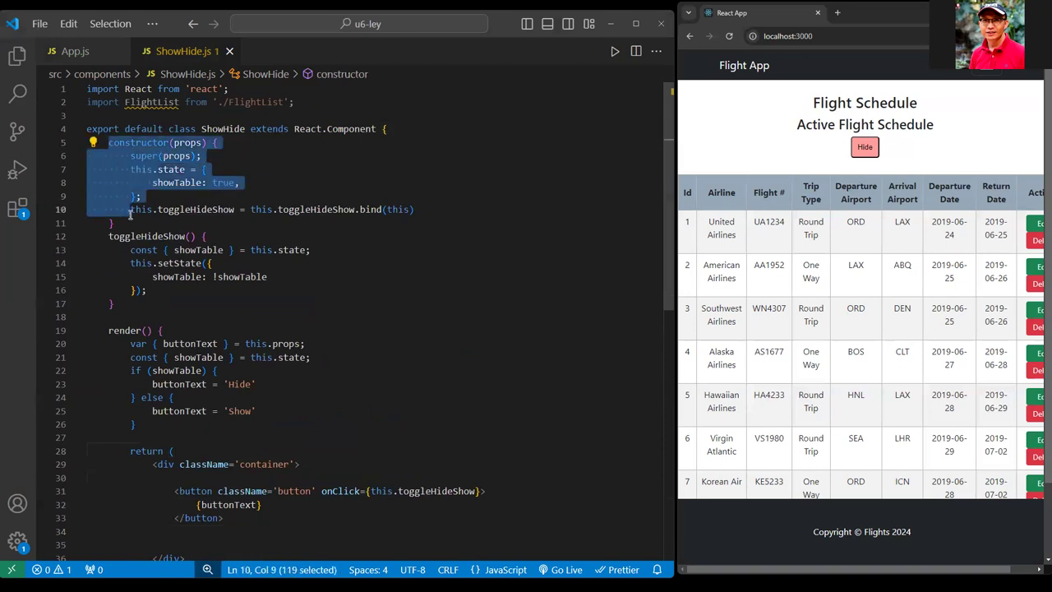
key("Delete")
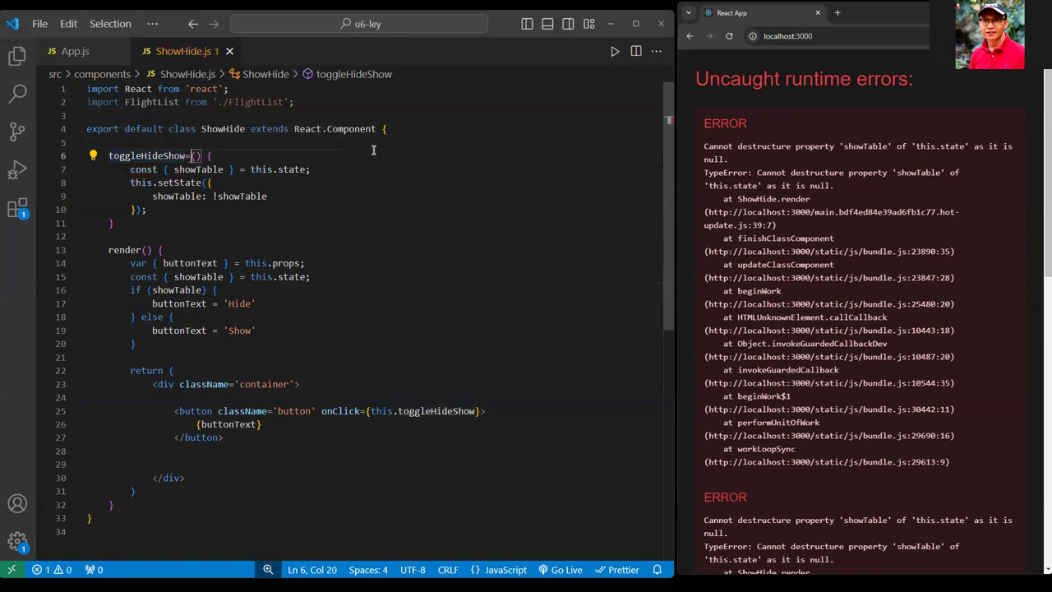
type("=")
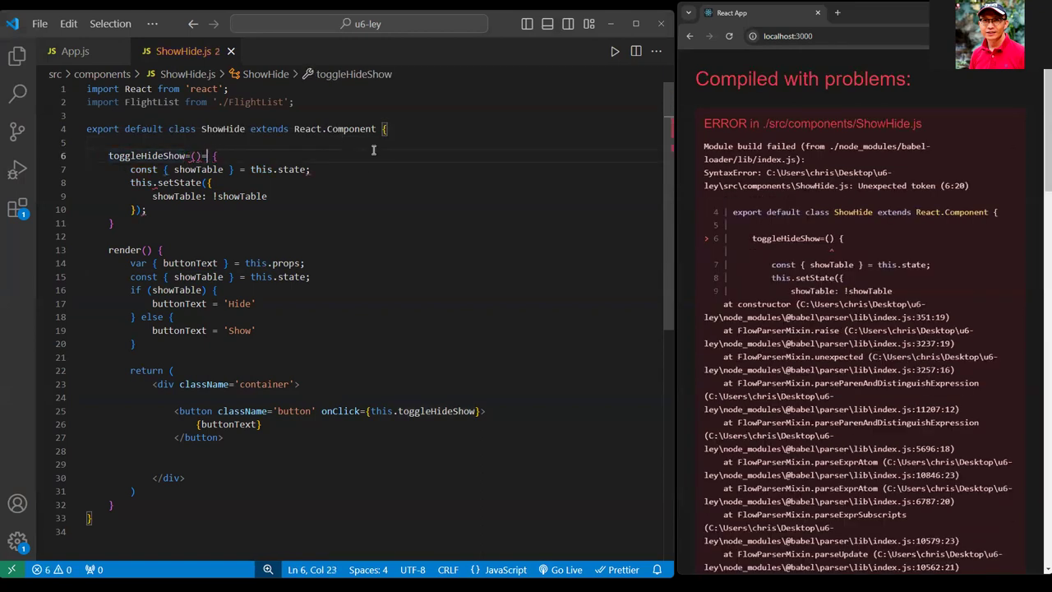
type(">")
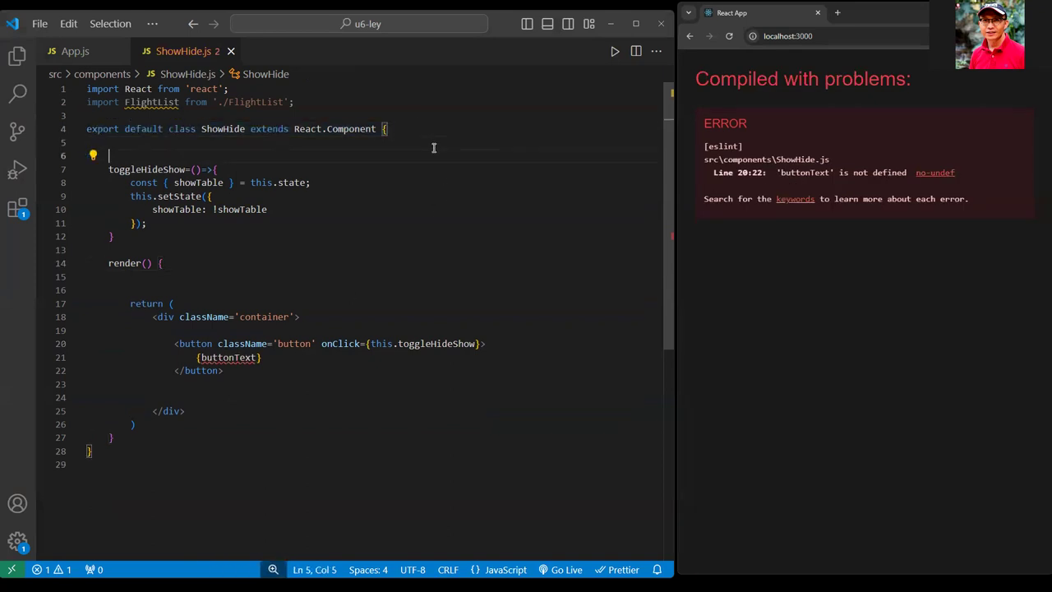
Add buttonText and showTable class fields from this.props and show {this.buttonText} in the button.
type("button")
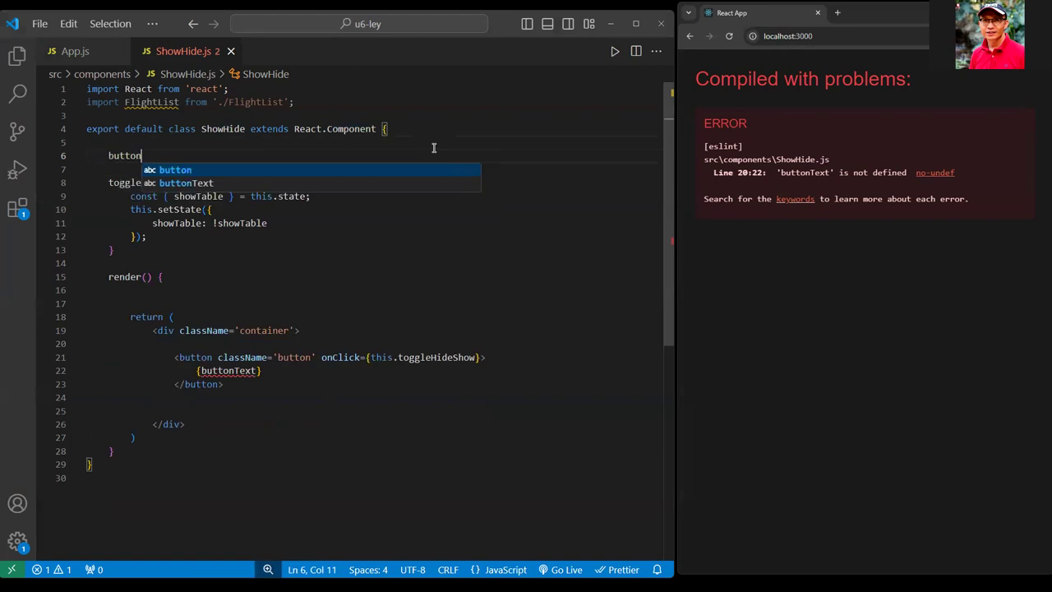
type("Text = this.props.")
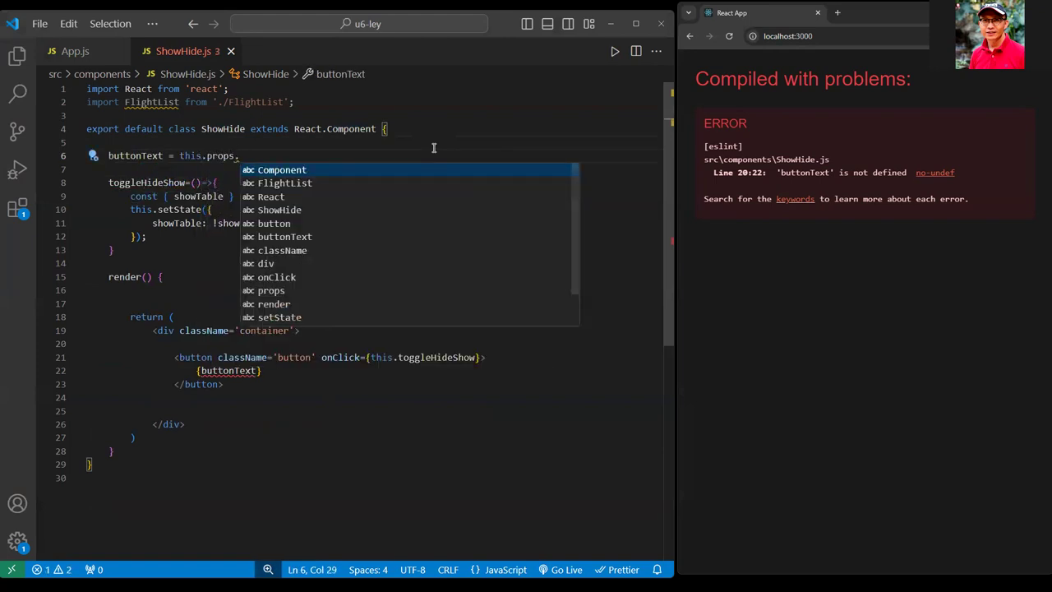
type("buttonText")
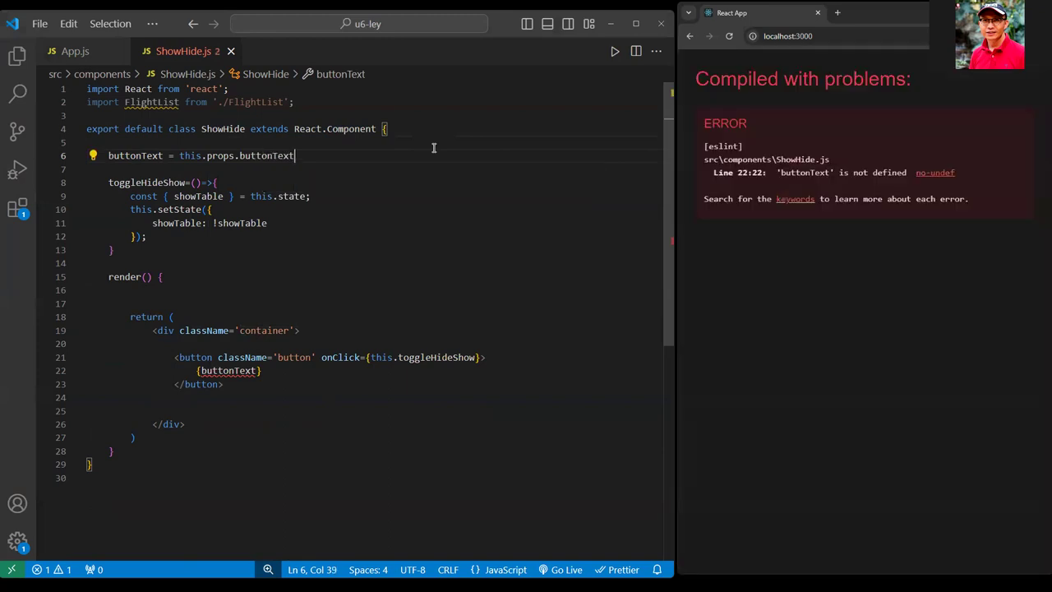
type("showTable = this")
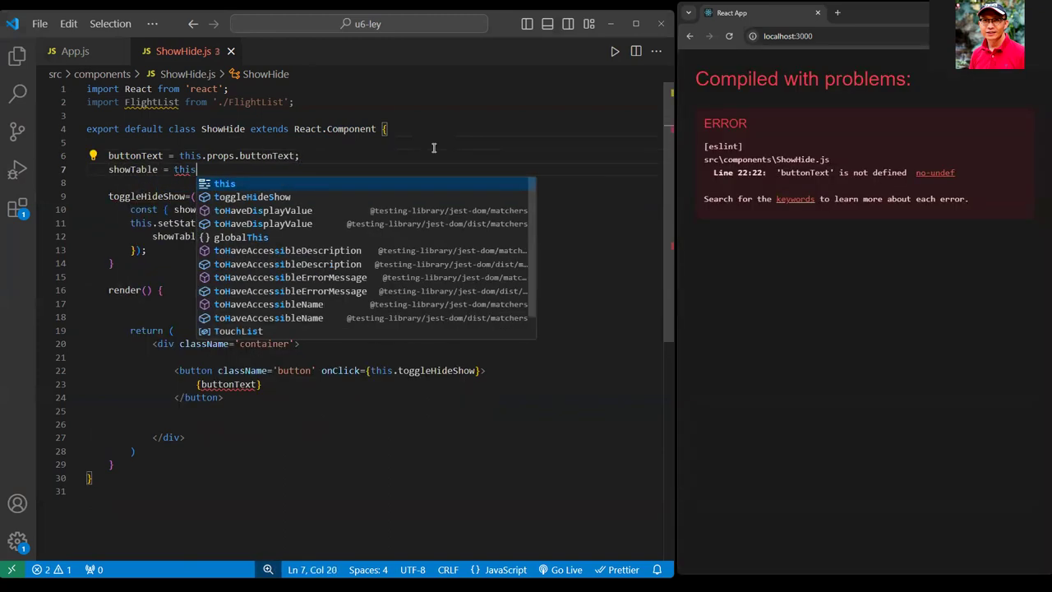
type(".s")
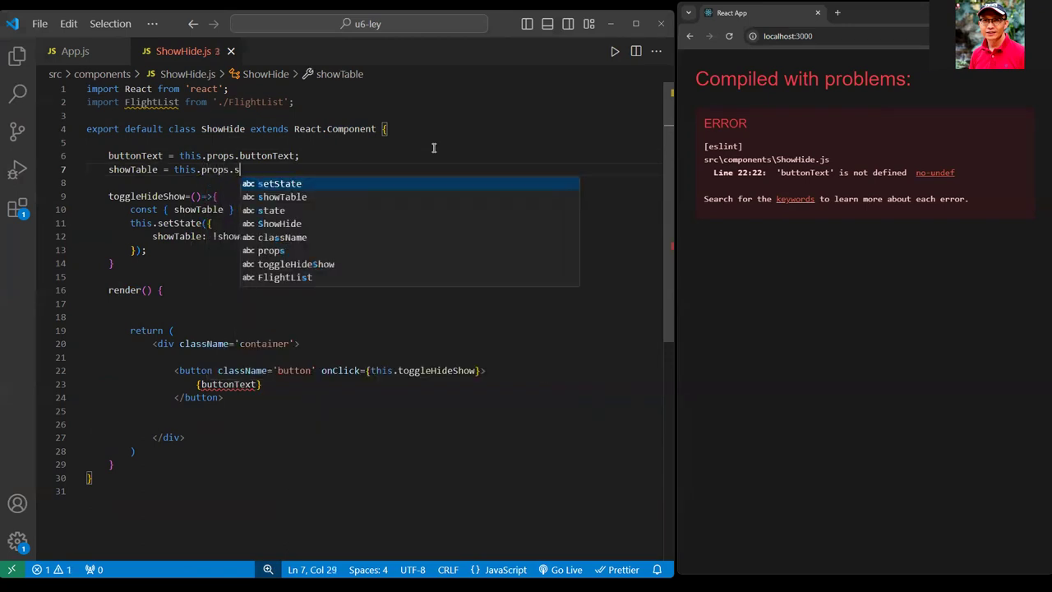
type("howTable;")
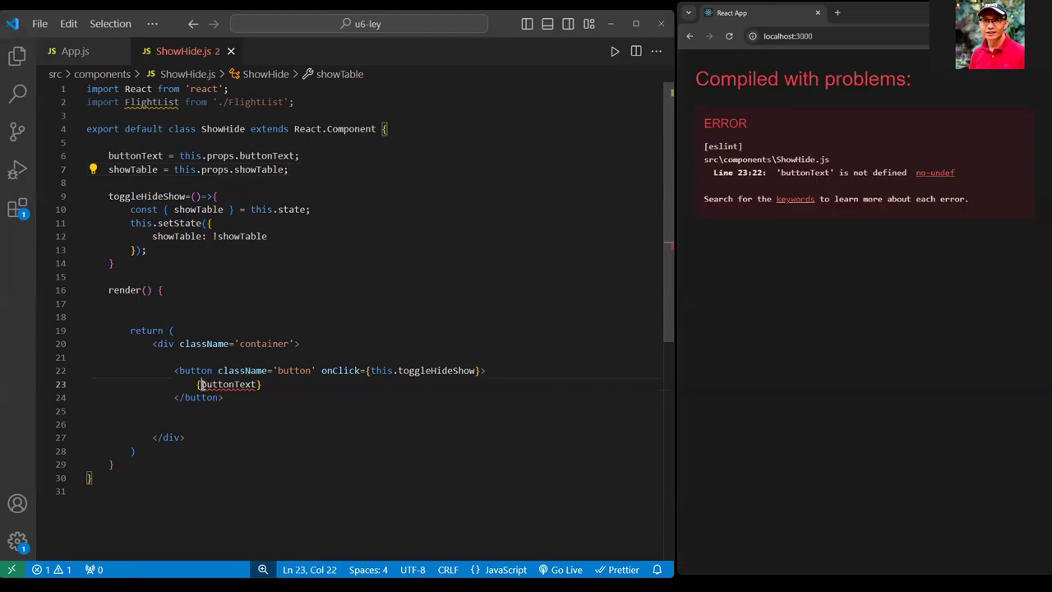
type("this.")
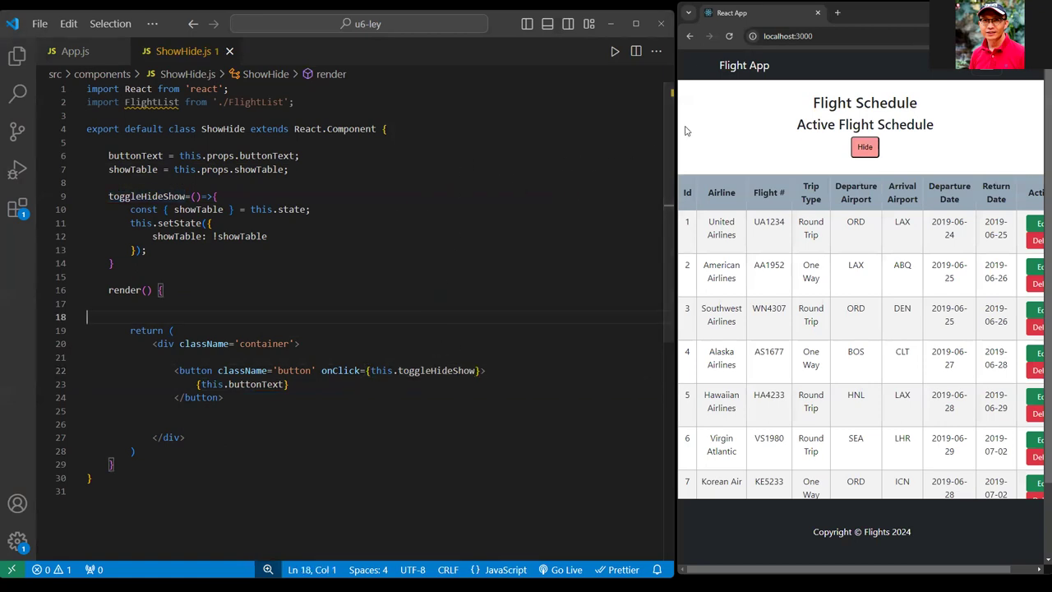
Test the toggle in Chrome, dismiss the error overlay, and restore showTable true in App.js.
left_click(864, 146)
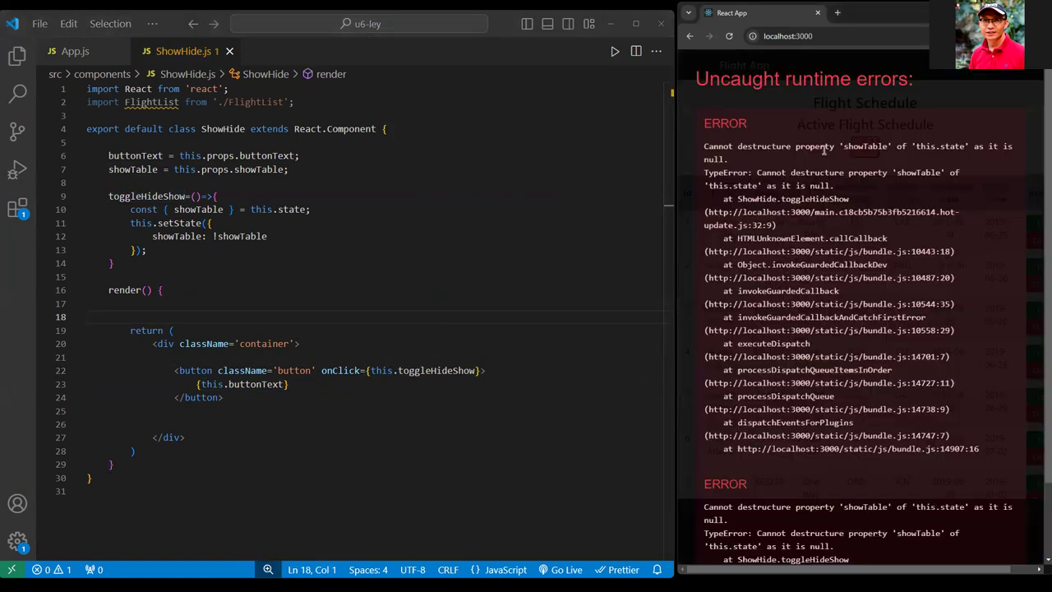
left_click(728, 36)
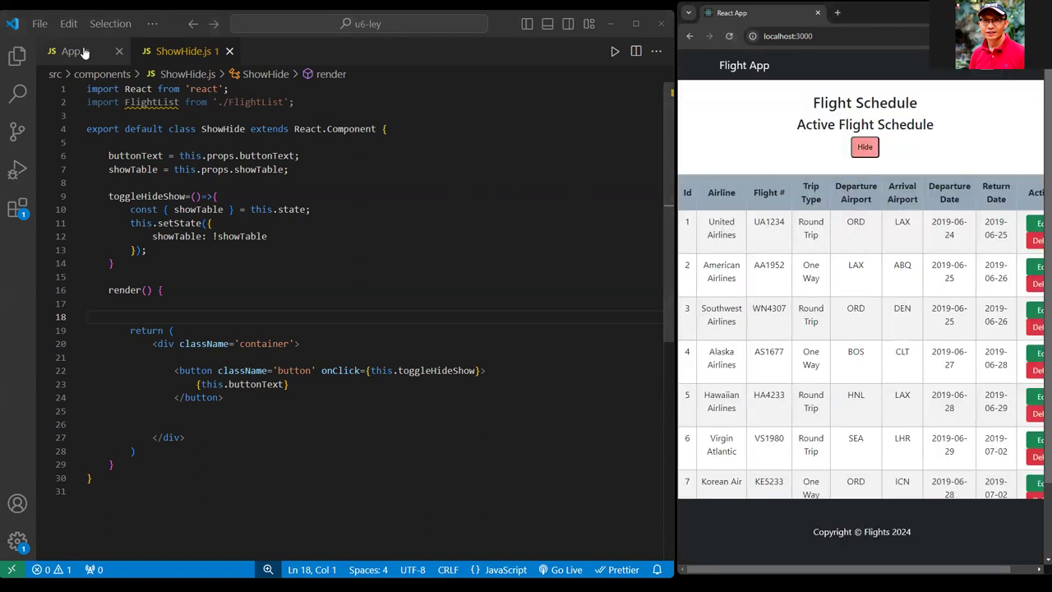
left_click(73, 51)
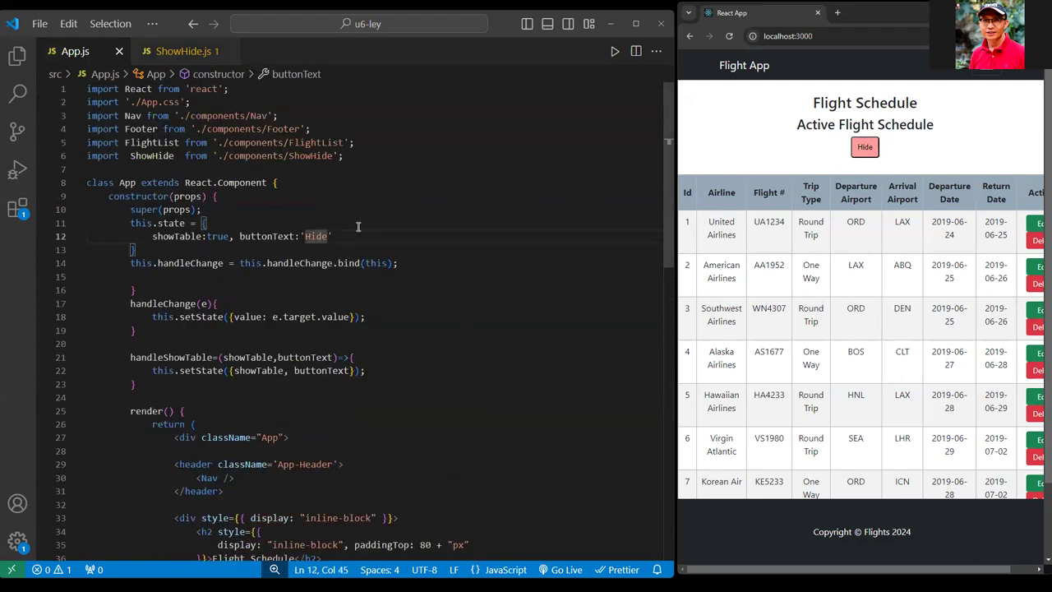
type("sssss")
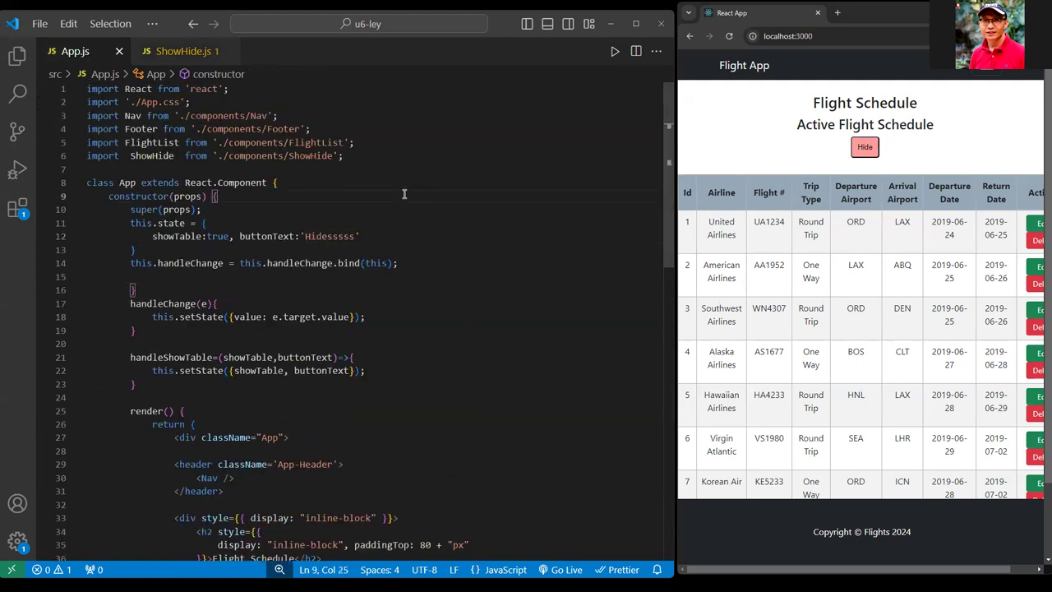
left_click(864, 146)
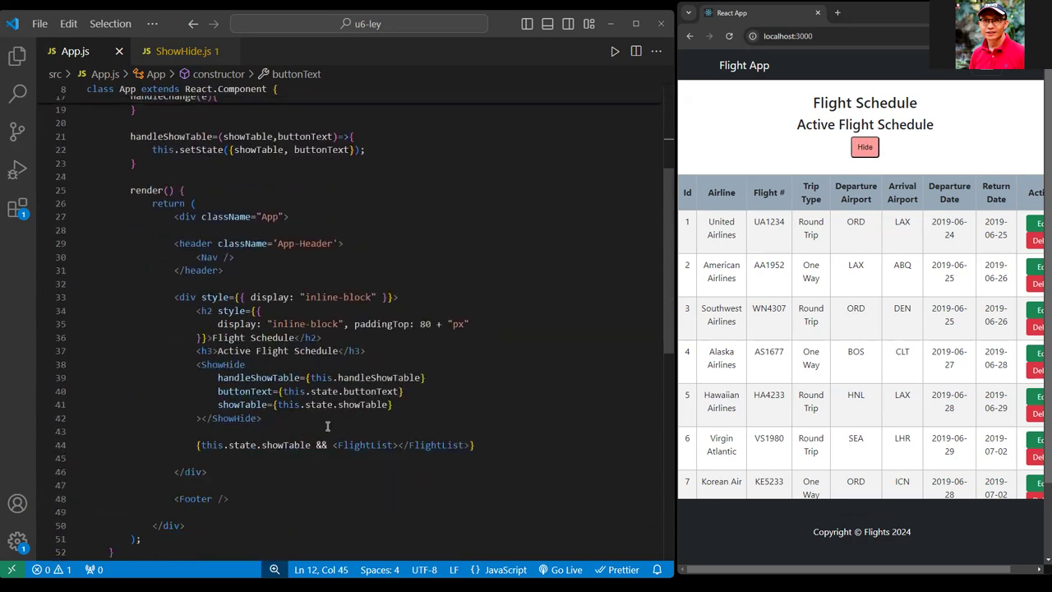
left_click_drag(197, 445, 474, 445)
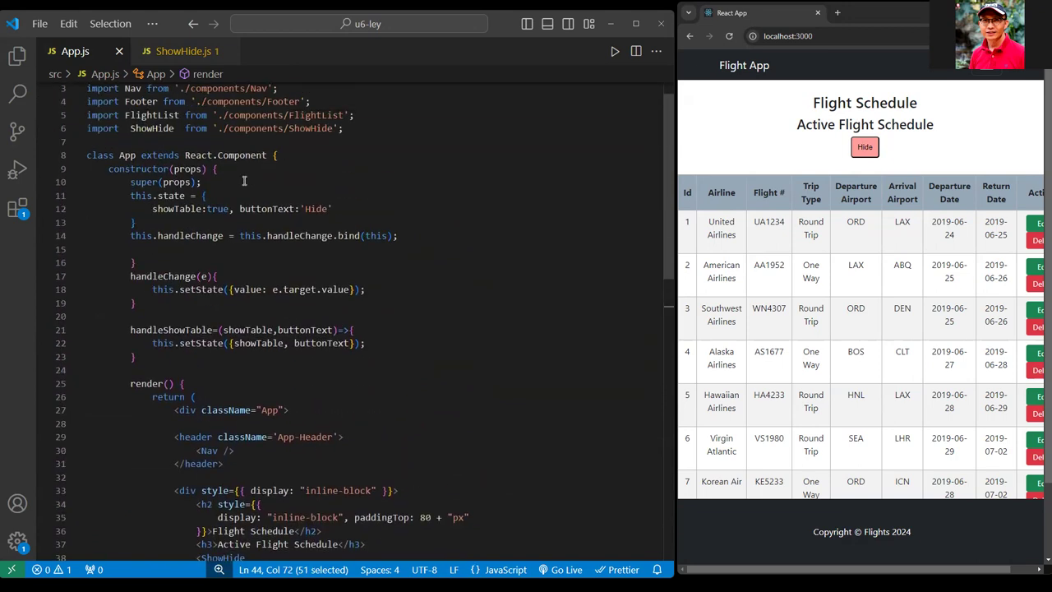
double_click(217, 209)
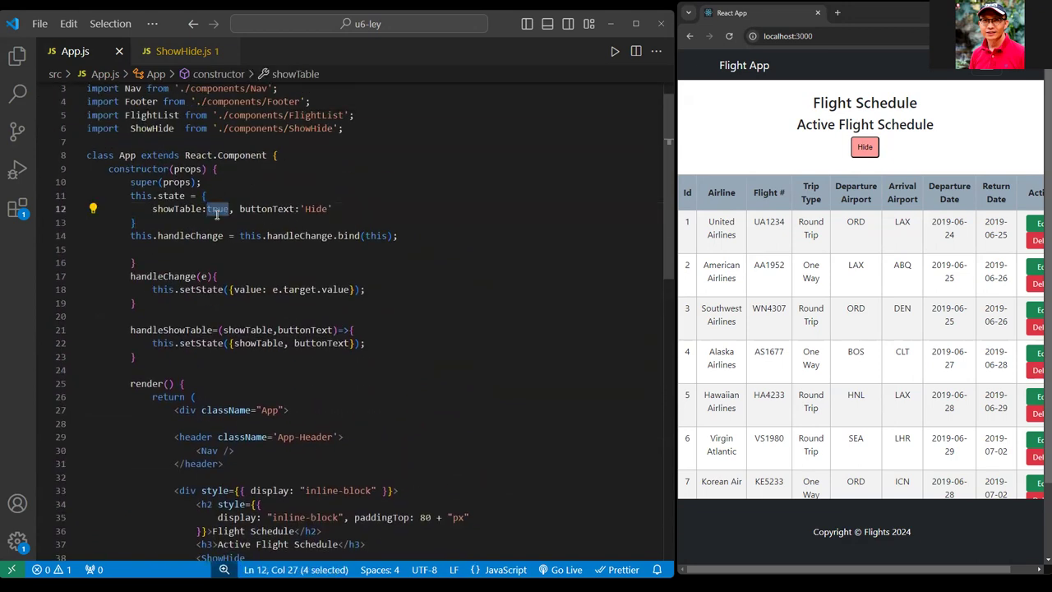
type("gsldr")
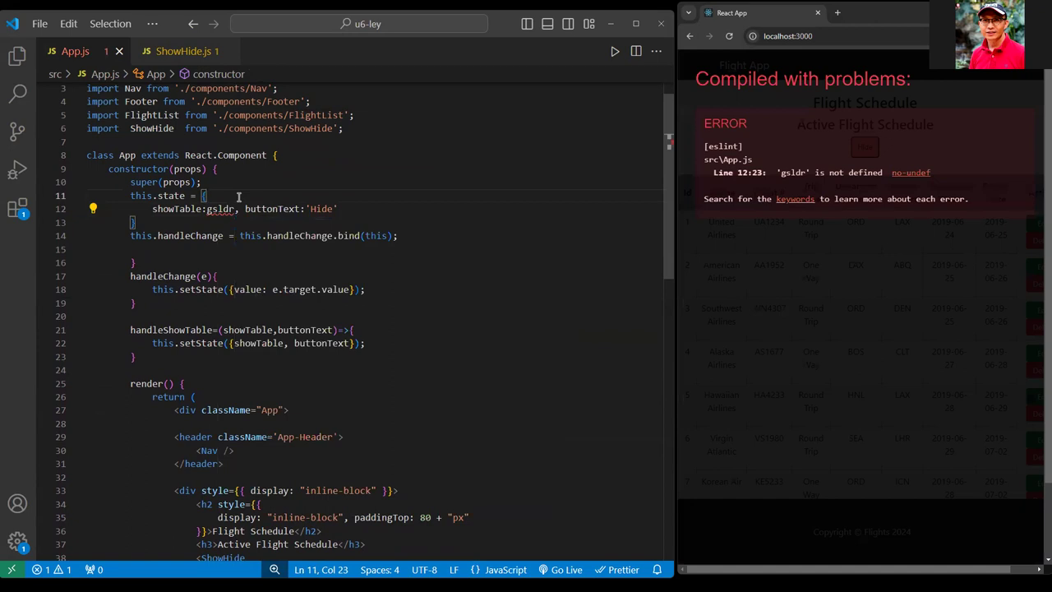
type("false")
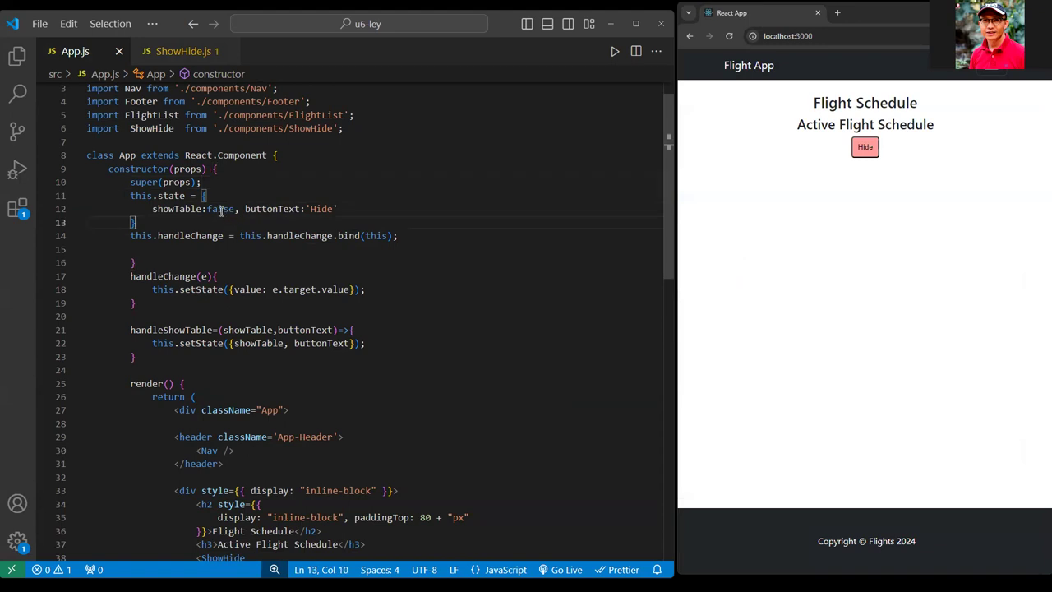
type("true")
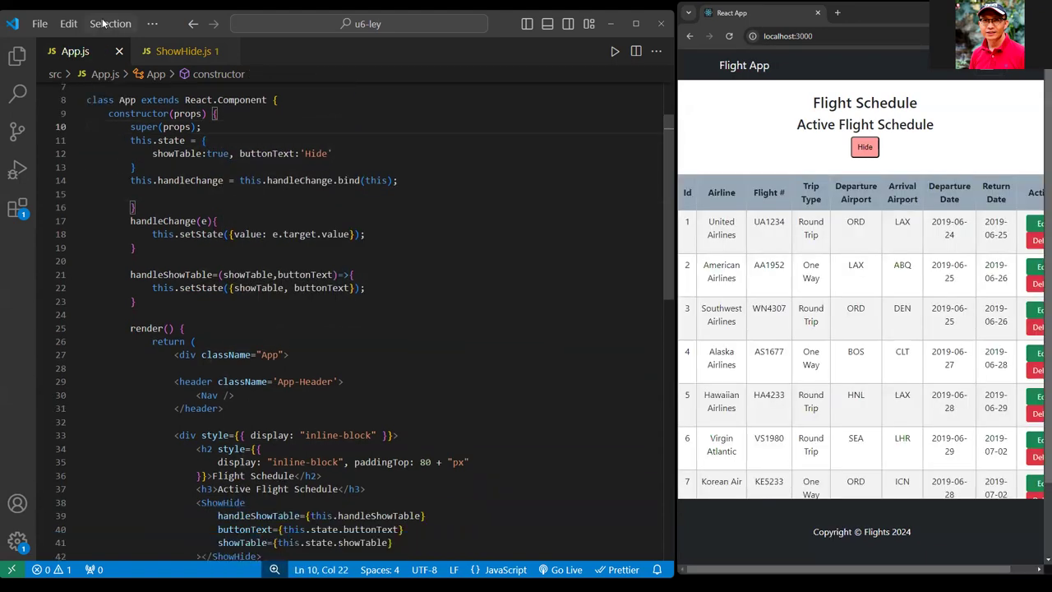
Write toggleHideShow: negate this.showTable, ternary buttonText 'Hide'/'Show', then call this.props.handleShowTable().
left_click(184, 51)
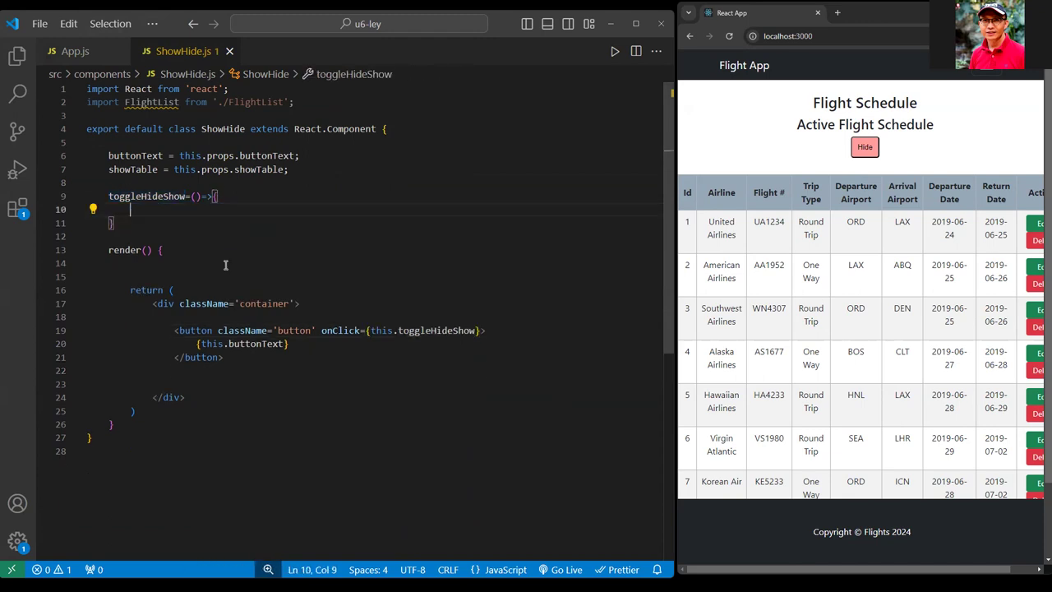
left_click(150, 169)
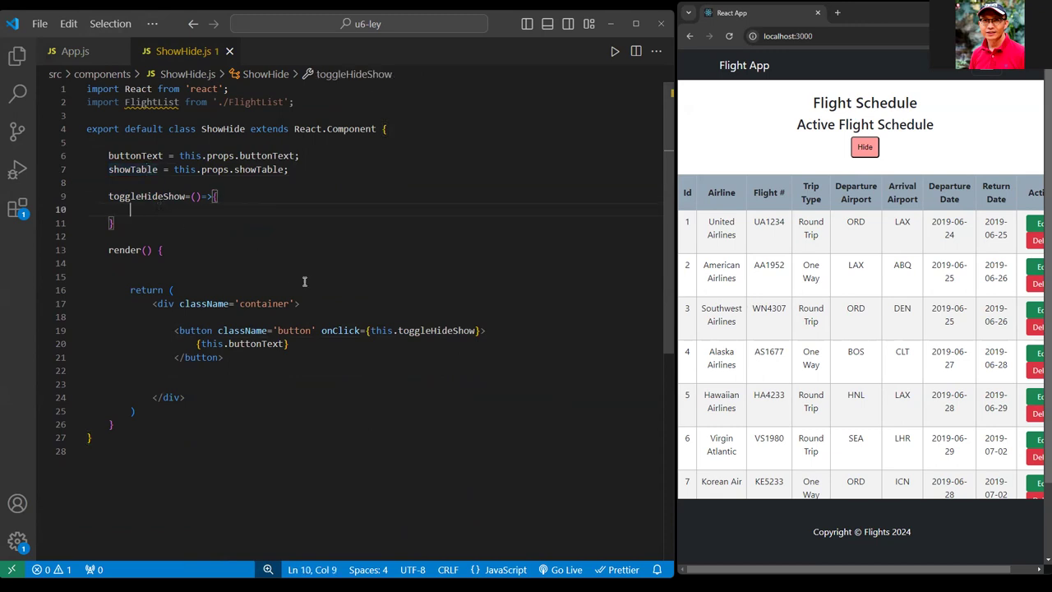
type("this.showTable = !this.showTable;")
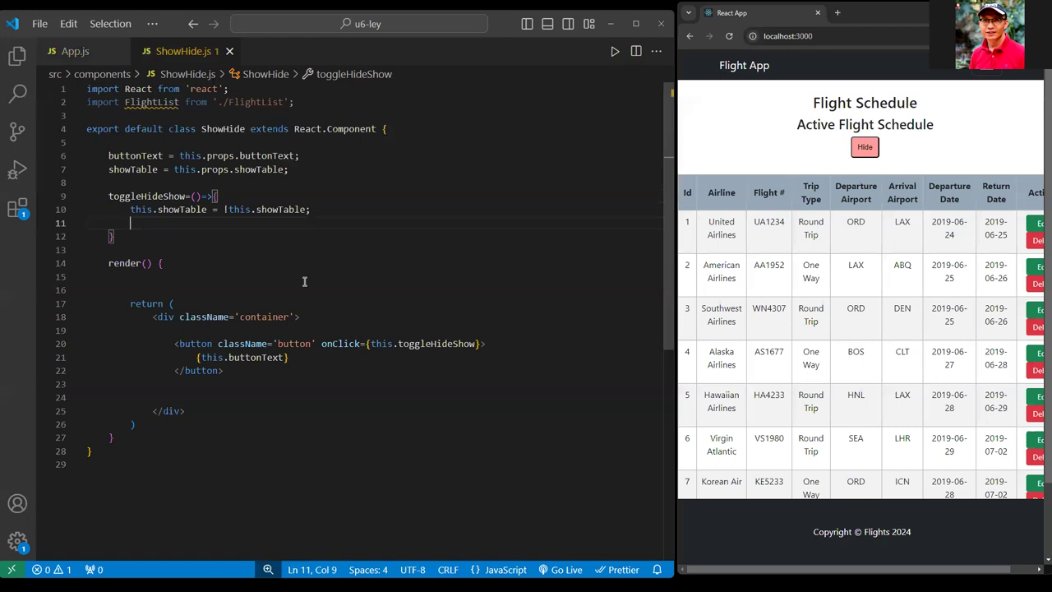
type("this.buttonText =")
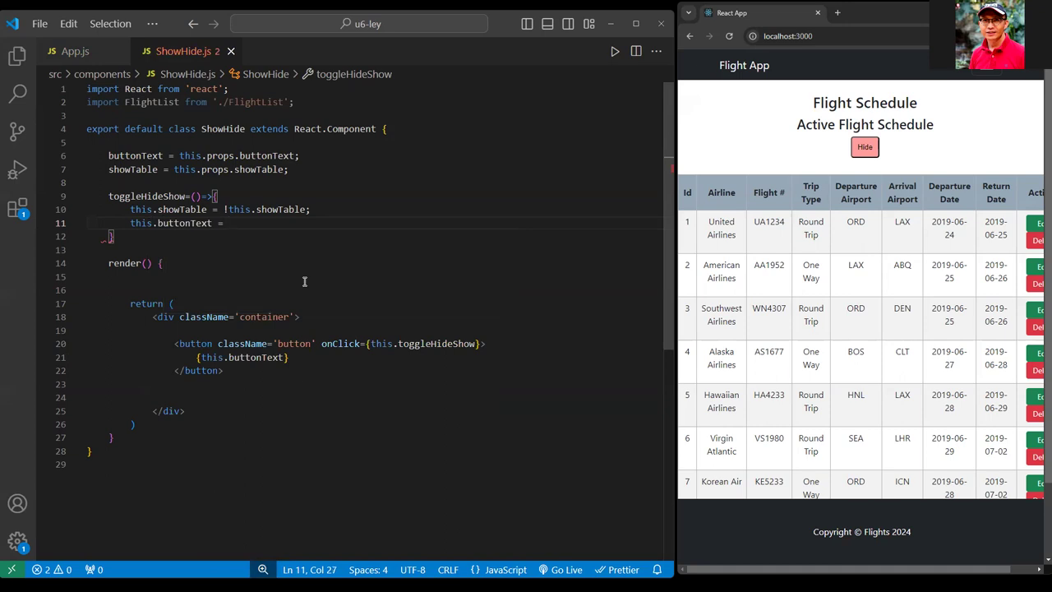
type("this.showTable")
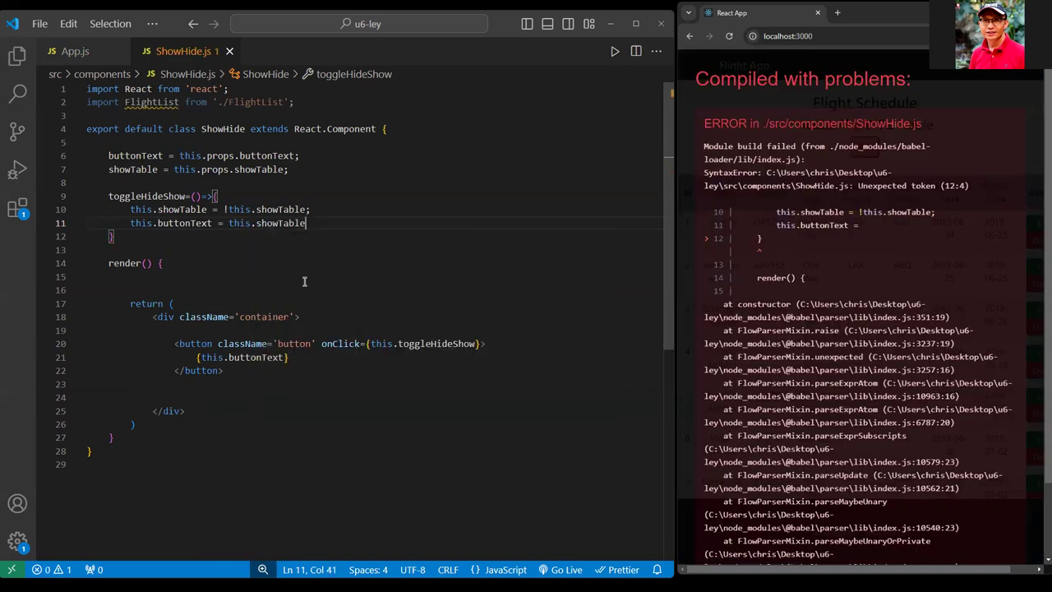
type("?")
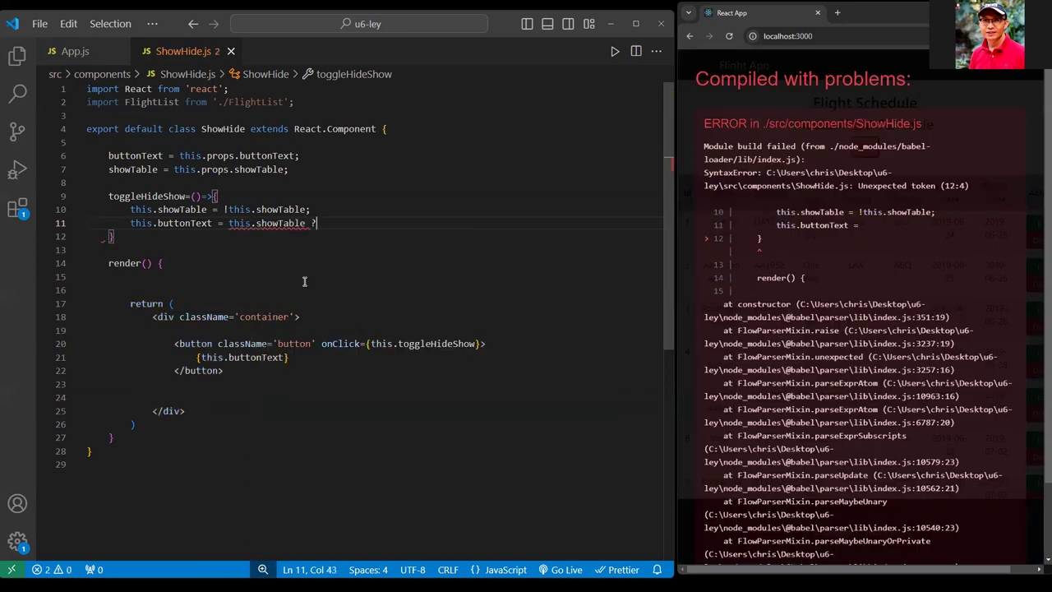
type("''")
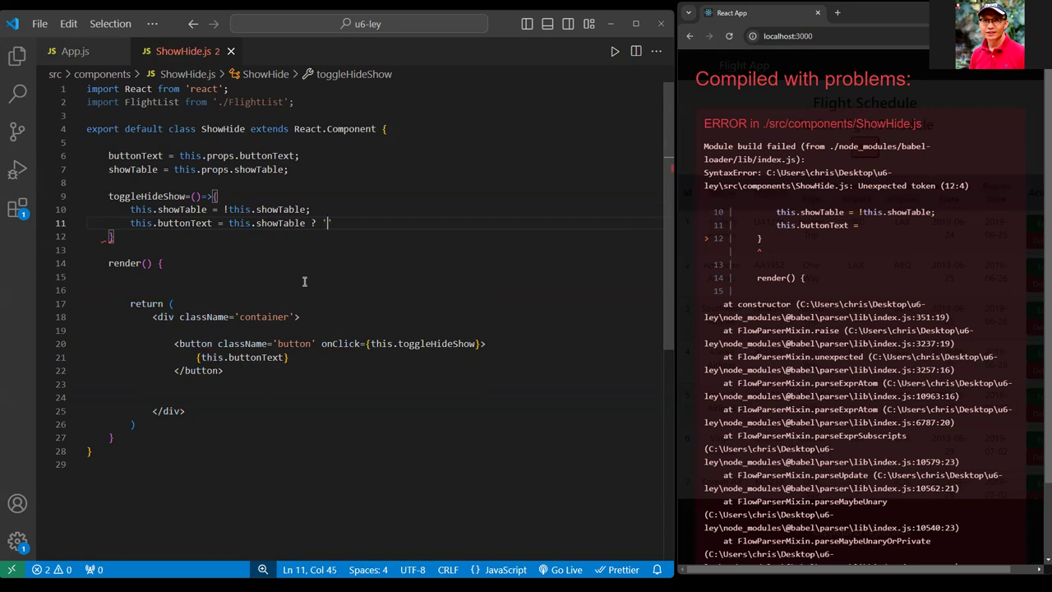
type("Hide'")
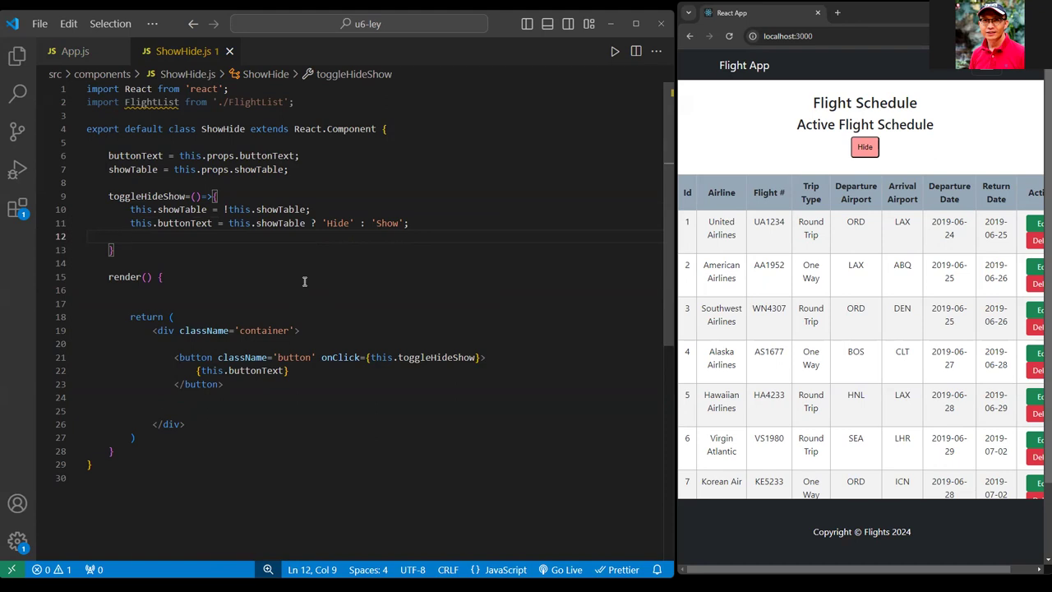
type("this.prop")
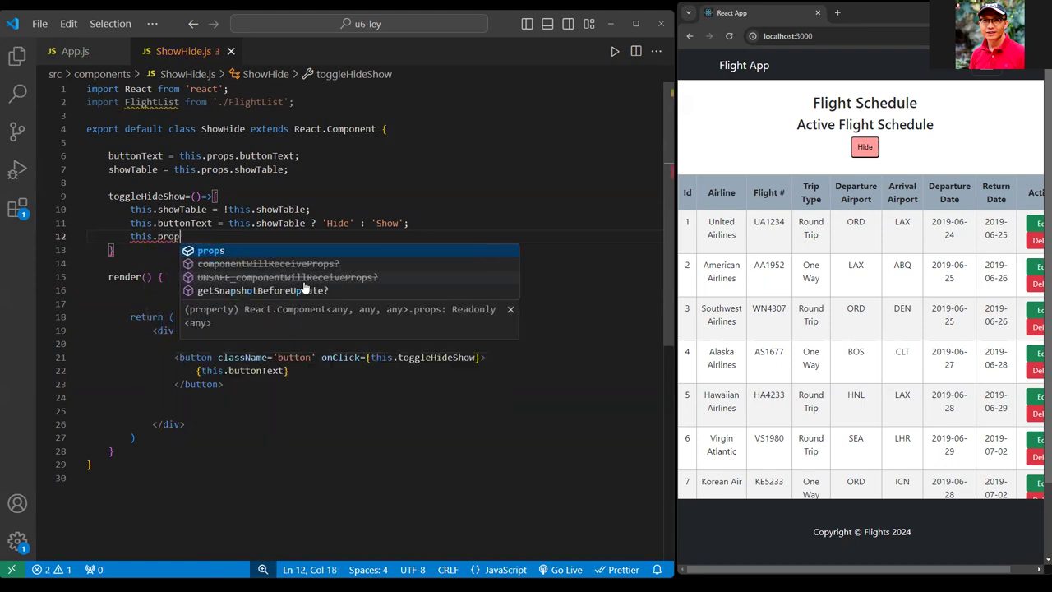
type(".handle")
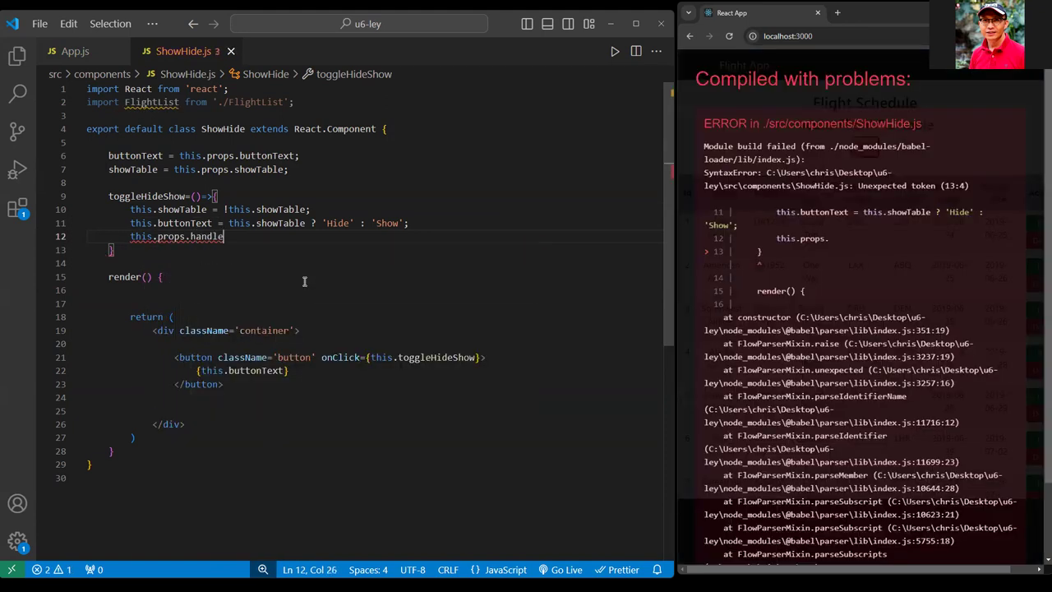
type("ShowTable()")
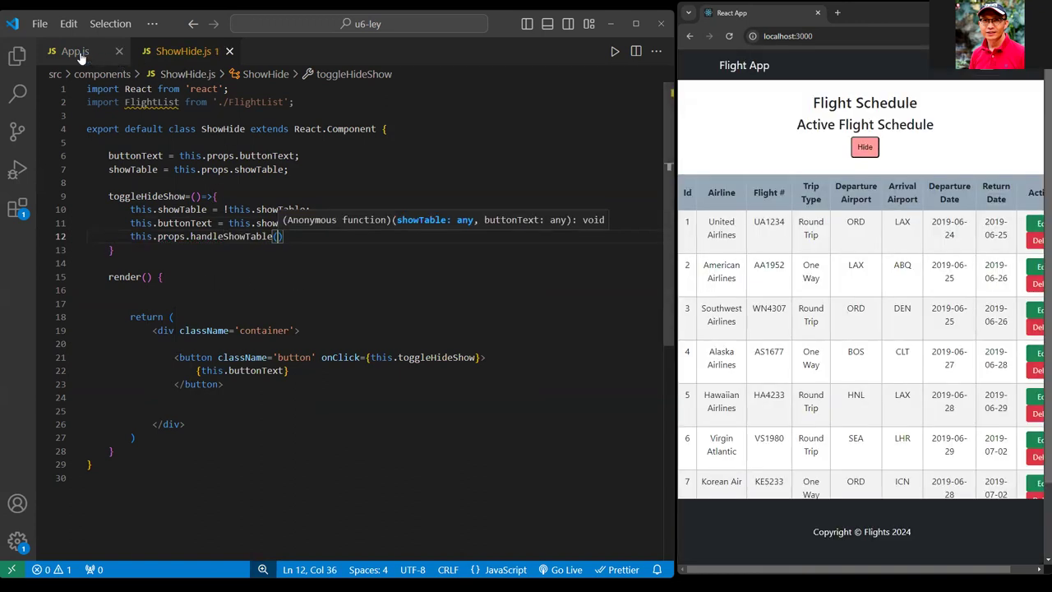
After checking App.js, call handleShowTable(this.showTable, this.buttonText) with a 'pass data up to parent' comment.
left_click(74, 51)
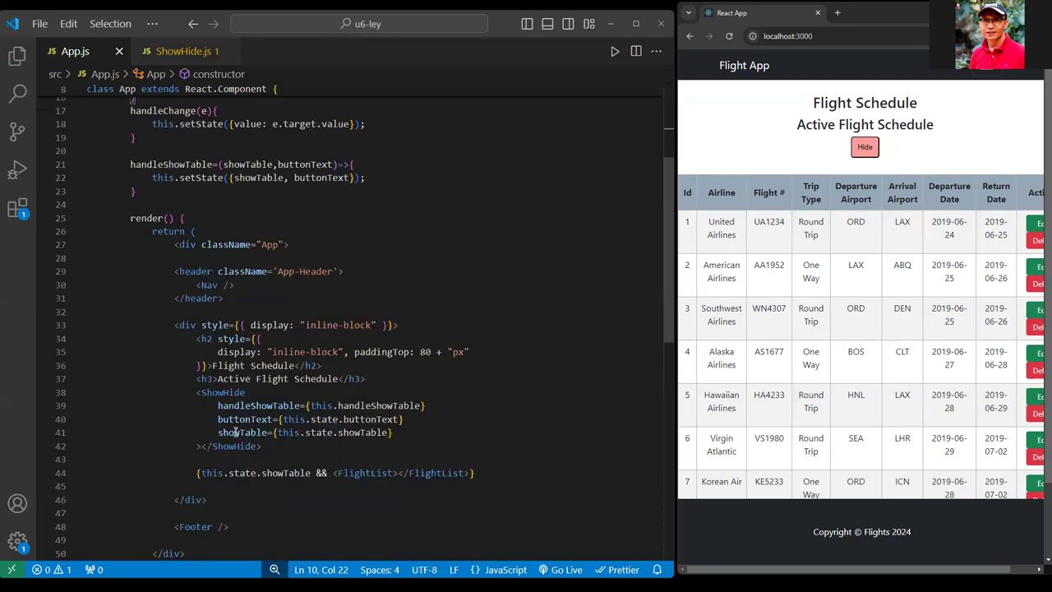
double_click(259, 405)
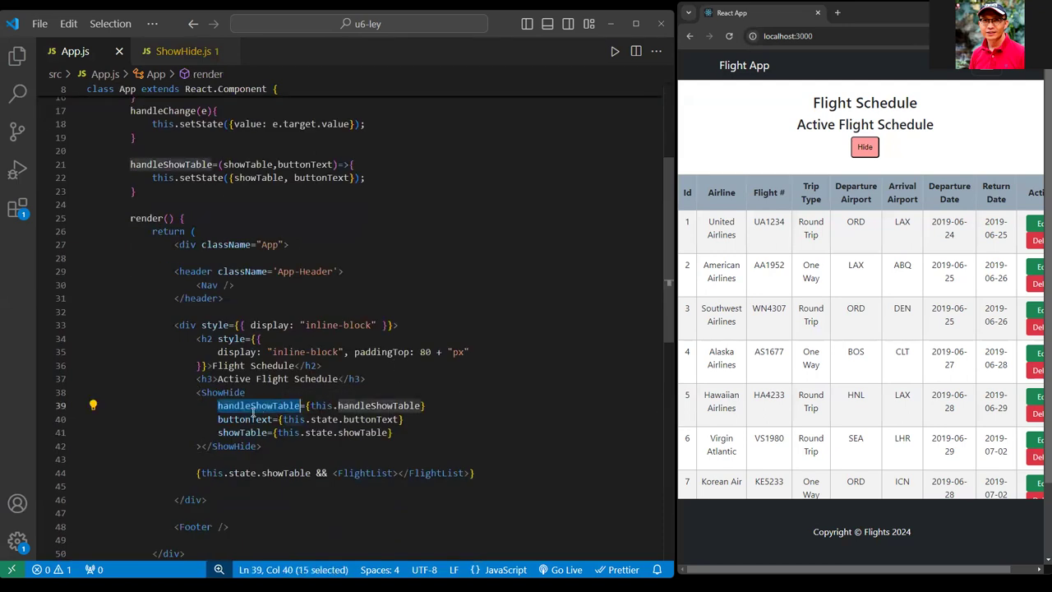
left_click(182, 51)
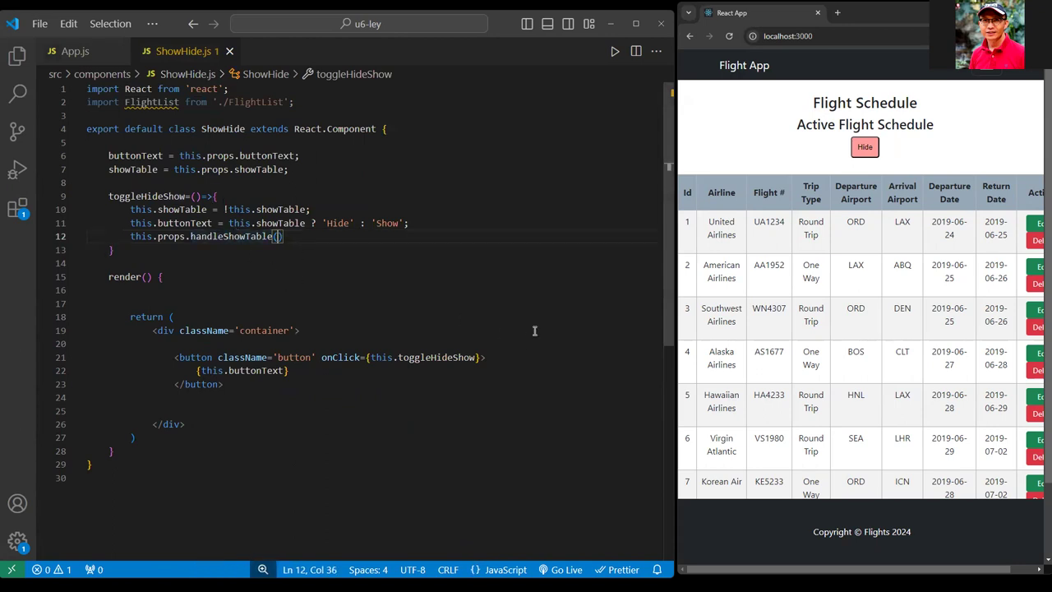
type("this.showTable, this.buttonText")
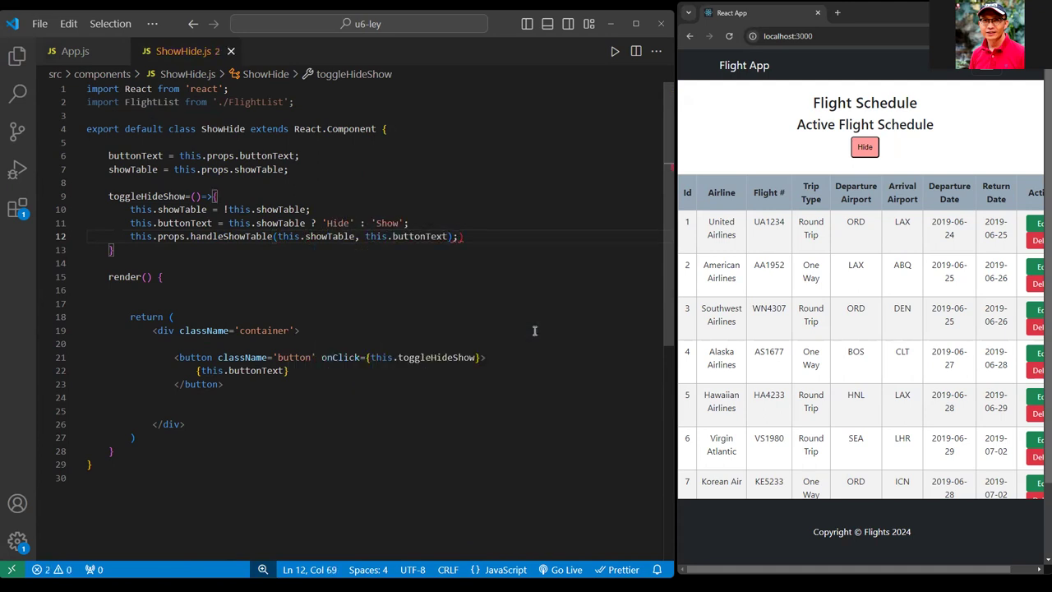
type("// pass data up to parent")
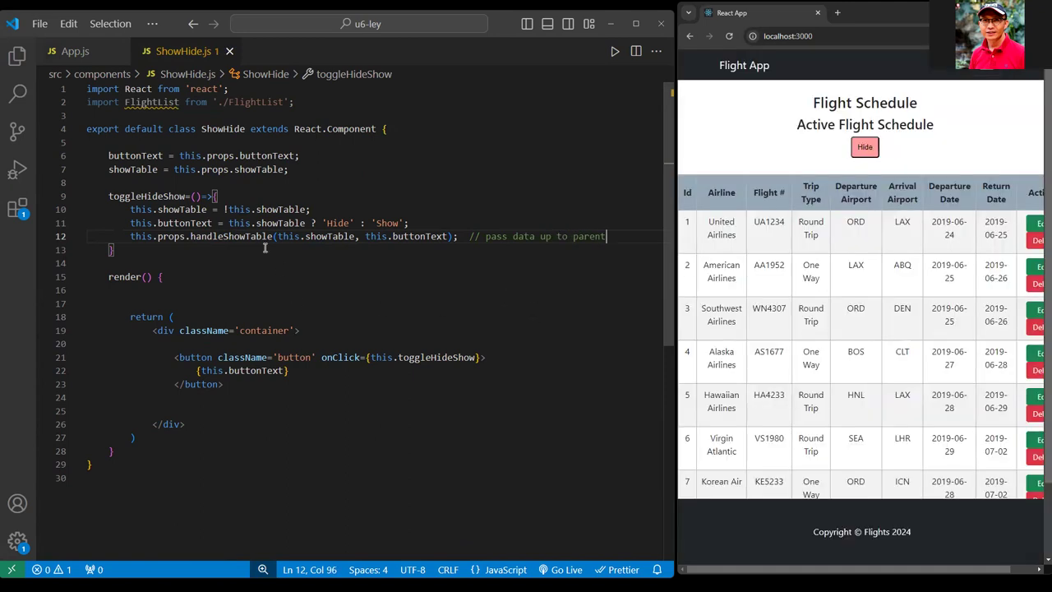
Highlight props uses in ShowHide.js, then select showTable in App.js's handleShowTable.
double_click(231, 236)
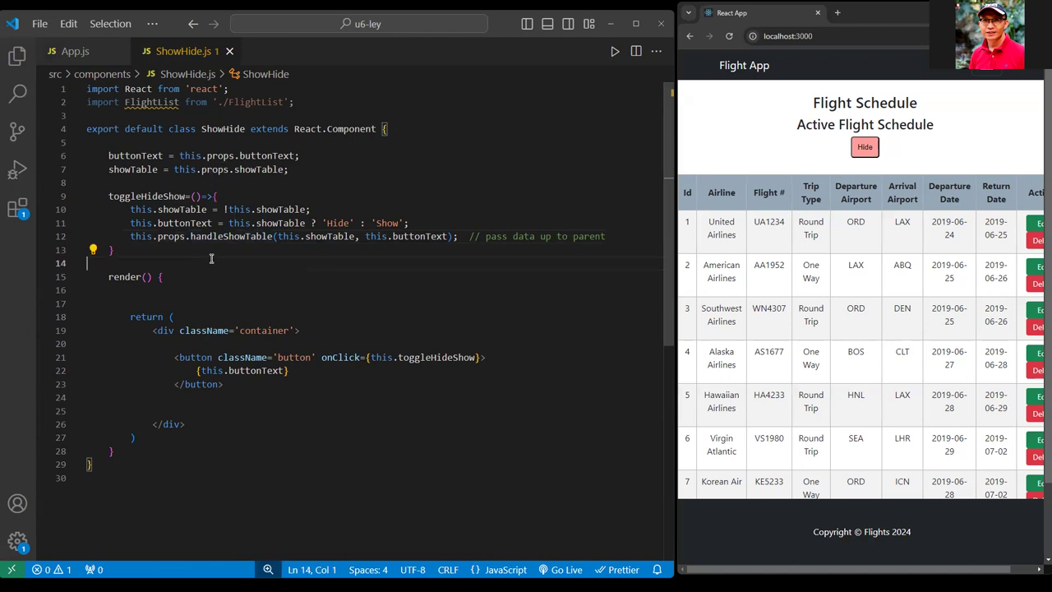
mouse_move(256, 237)
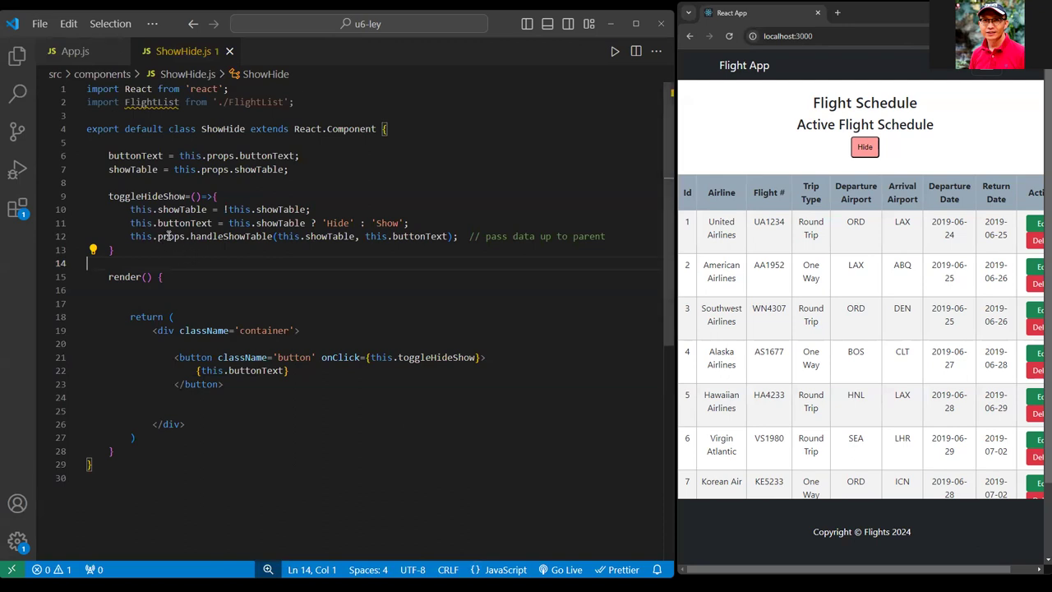
left_click(254, 156)
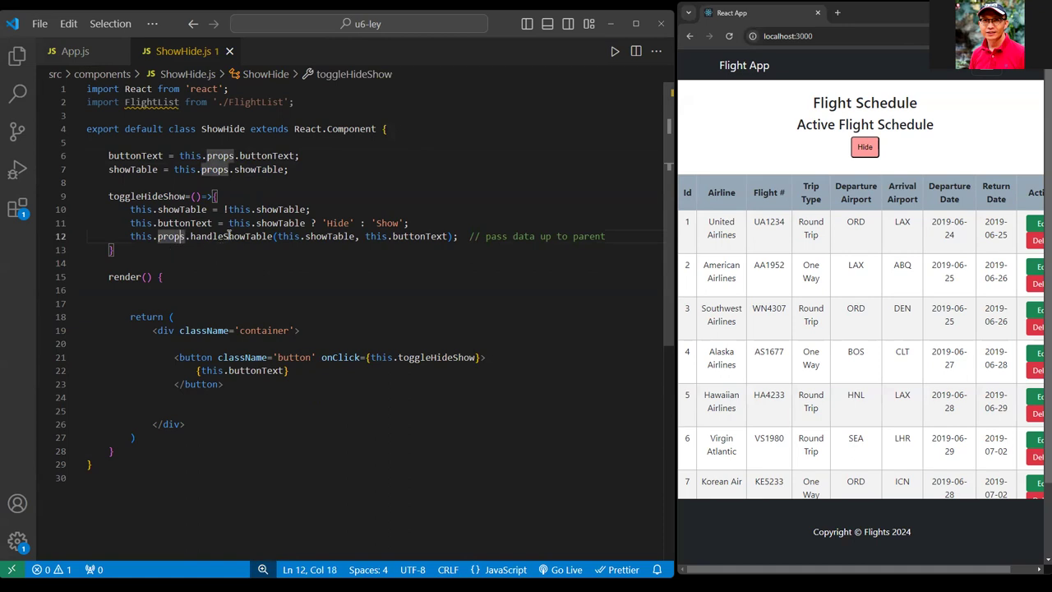
left_click(75, 51)
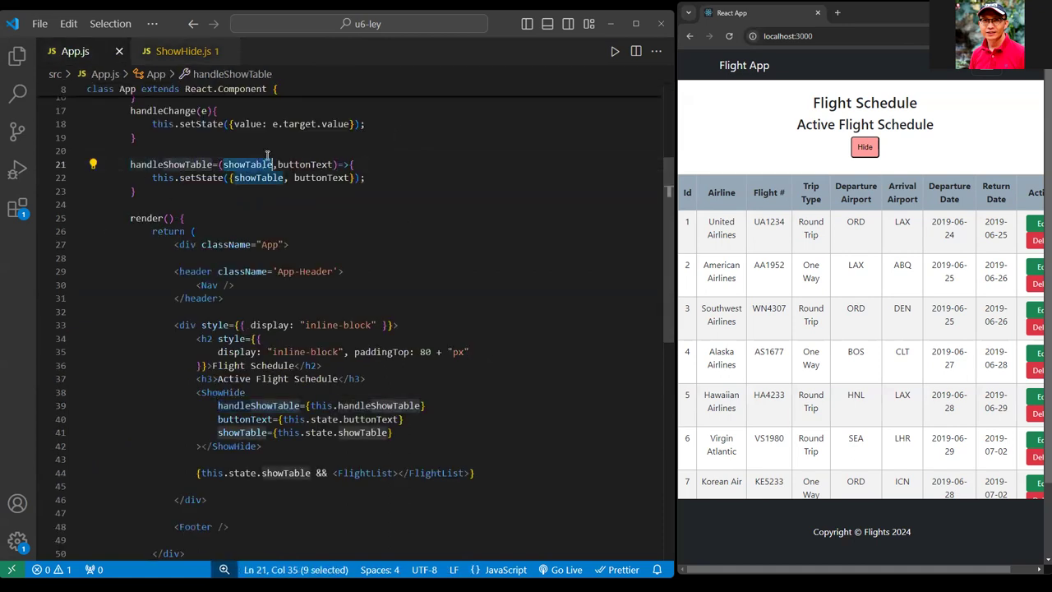
left_click(271, 177)
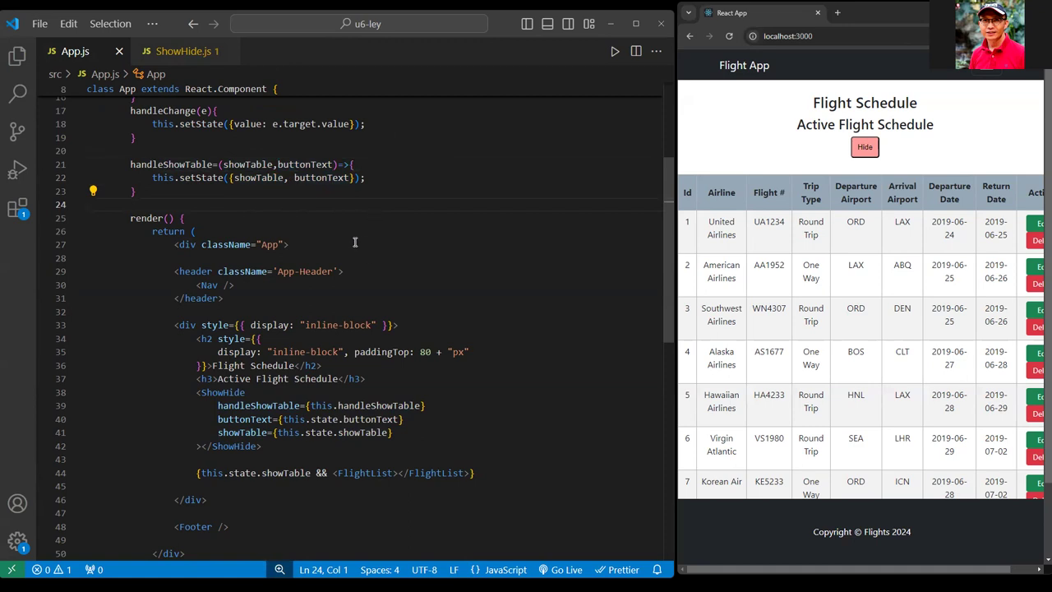
mouse_move(411, 221)
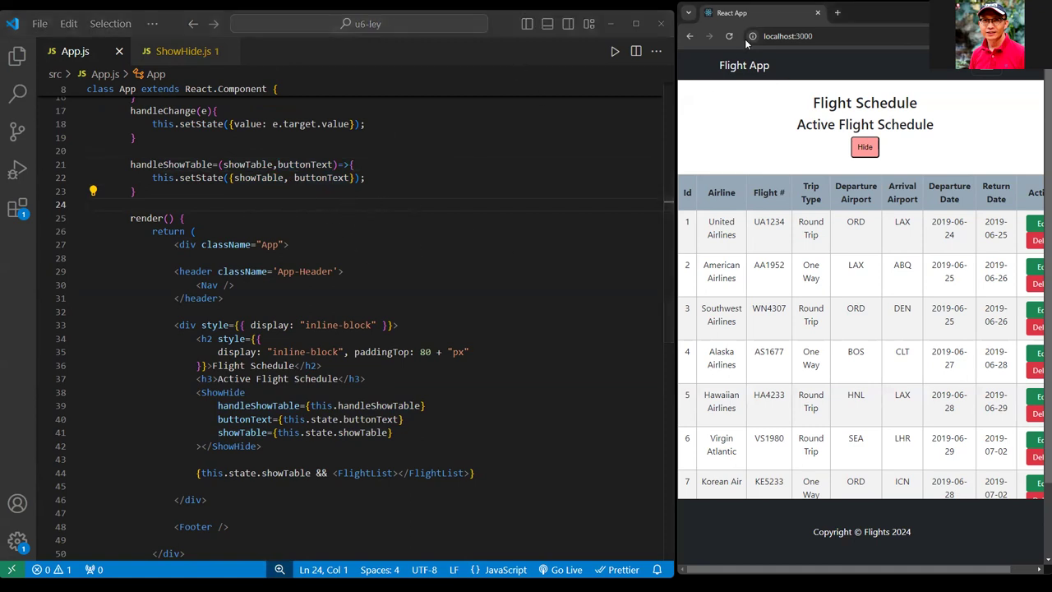
mouse_move(757, 164)
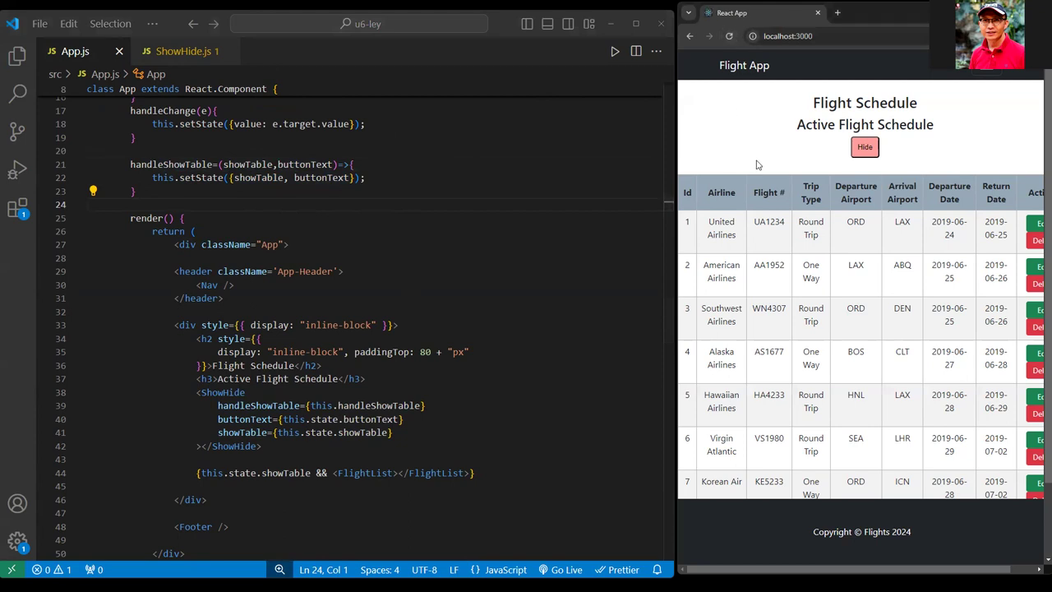
mouse_move(827, 173)
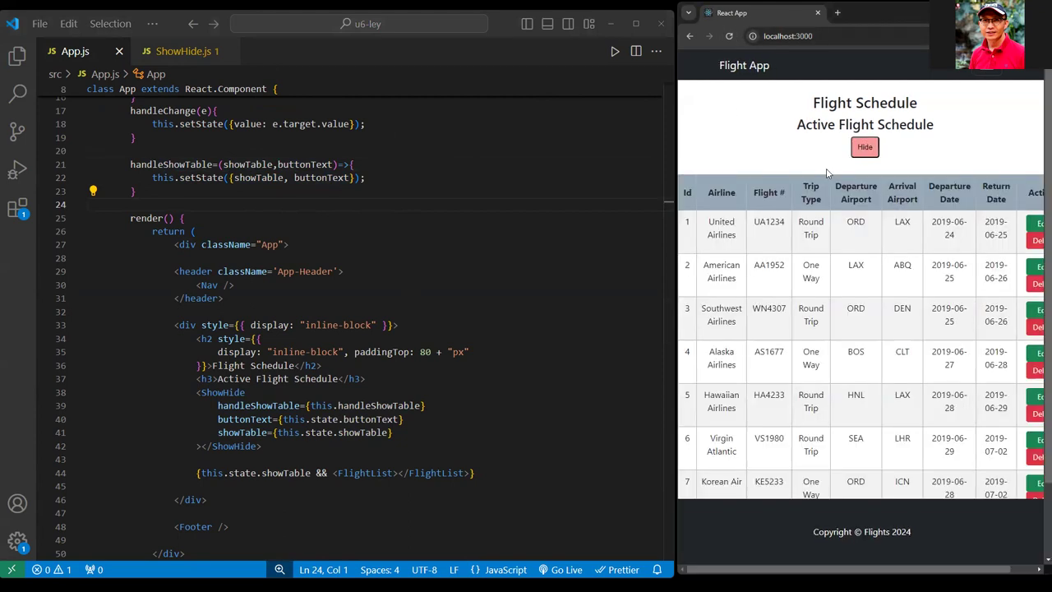
left_click(864, 147)
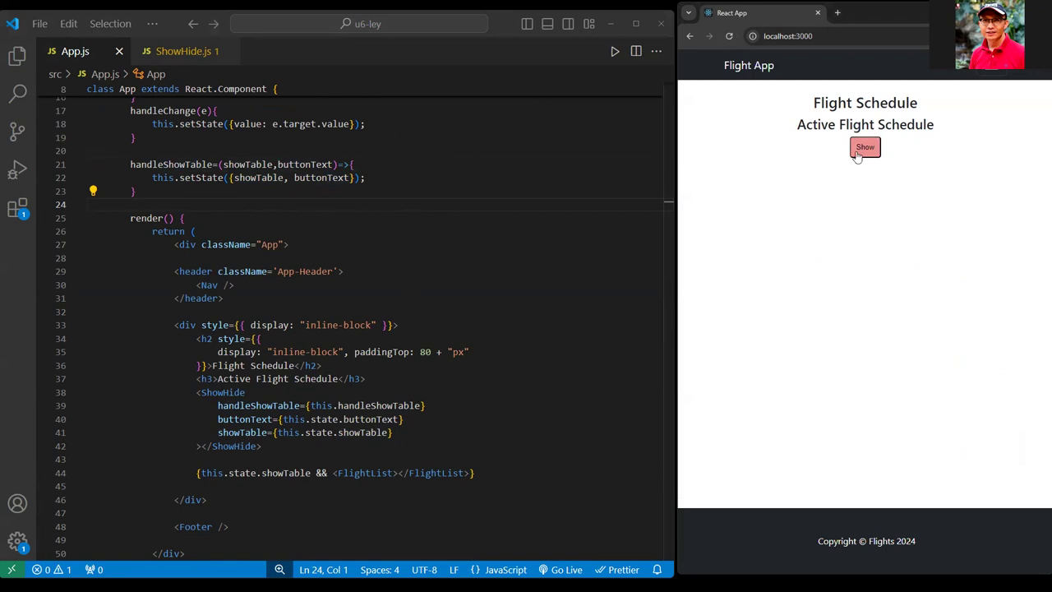
left_click(864, 147)
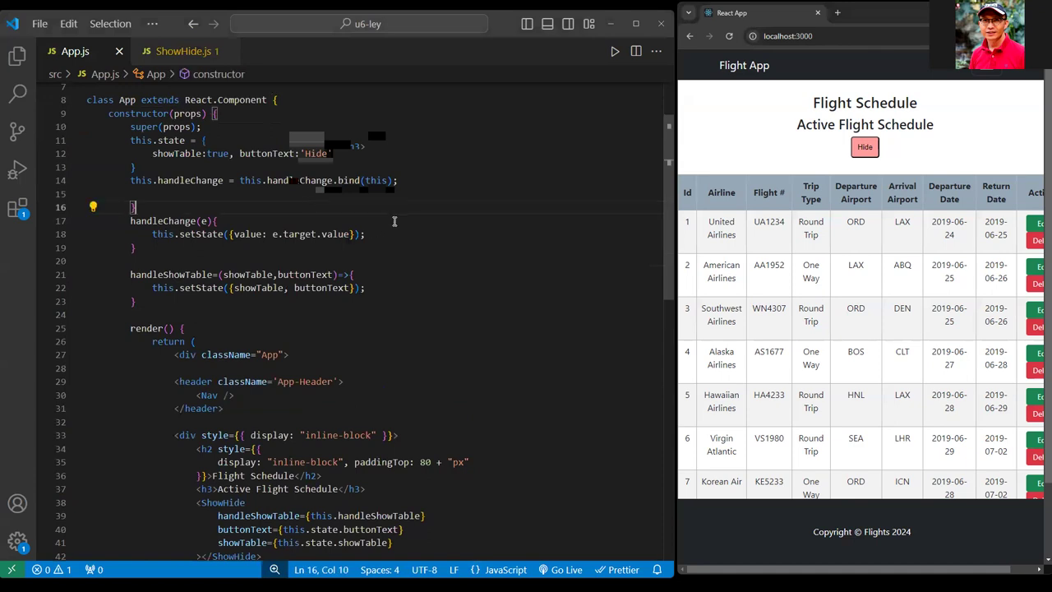
mouse_move(394, 262)
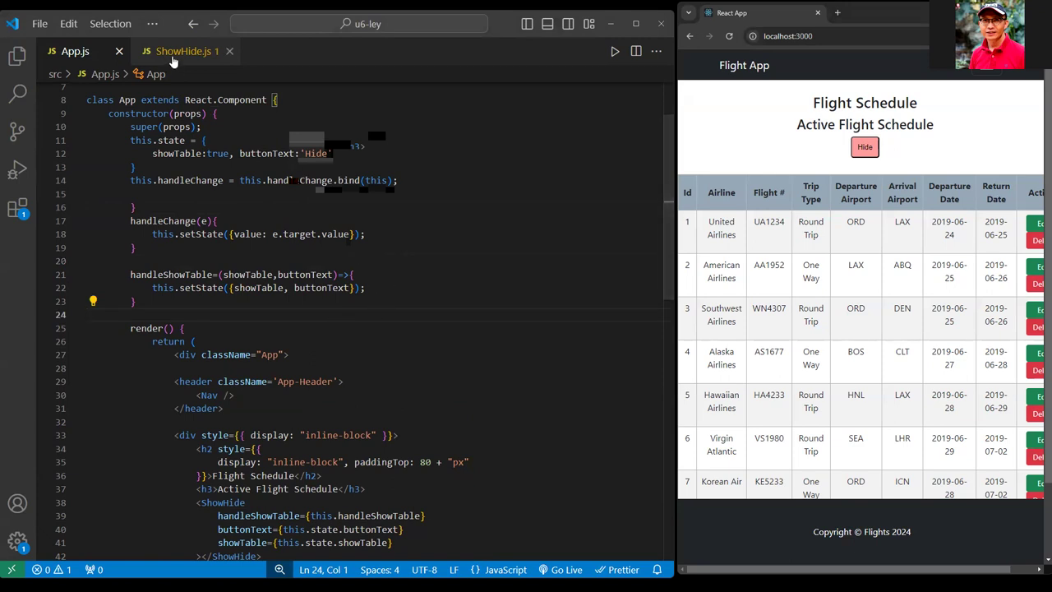
Reopen ShowHide.js and highlight the uses of this in toggleHideShow.
left_click(181, 51)
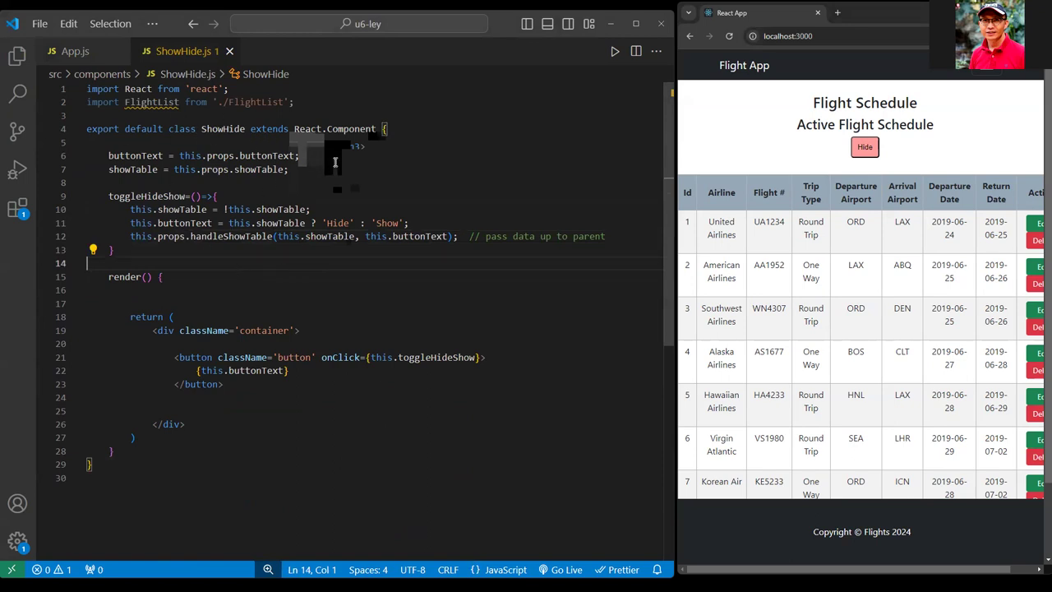
left_click(140, 236)
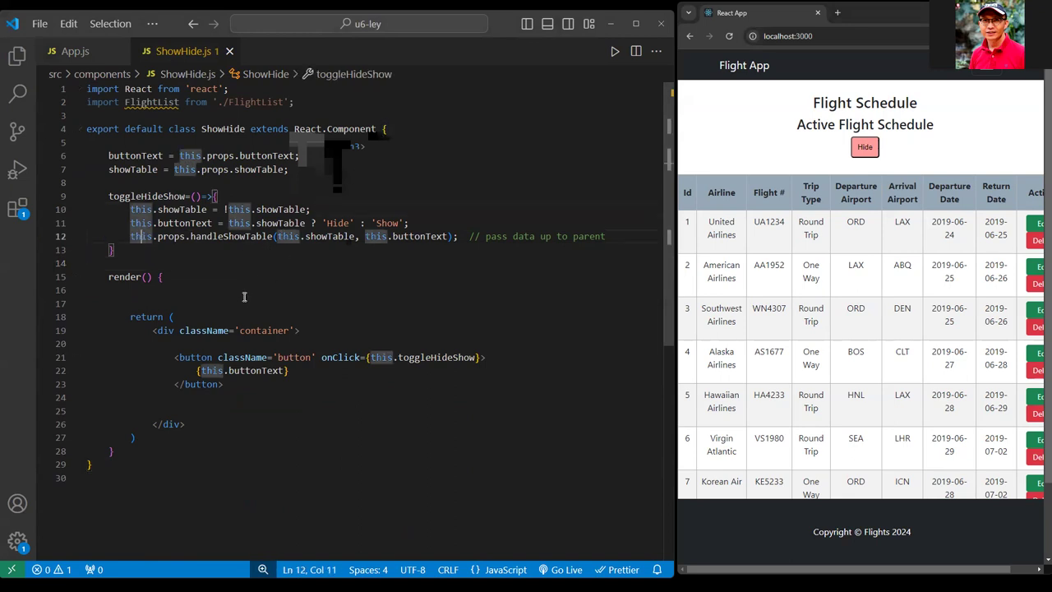
mouse_move(305, 274)
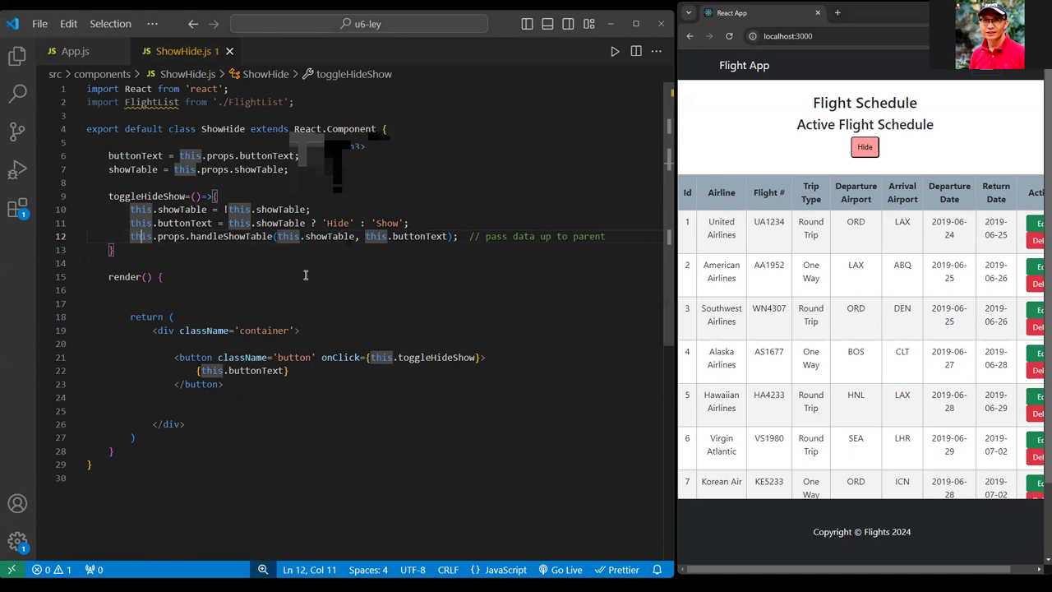